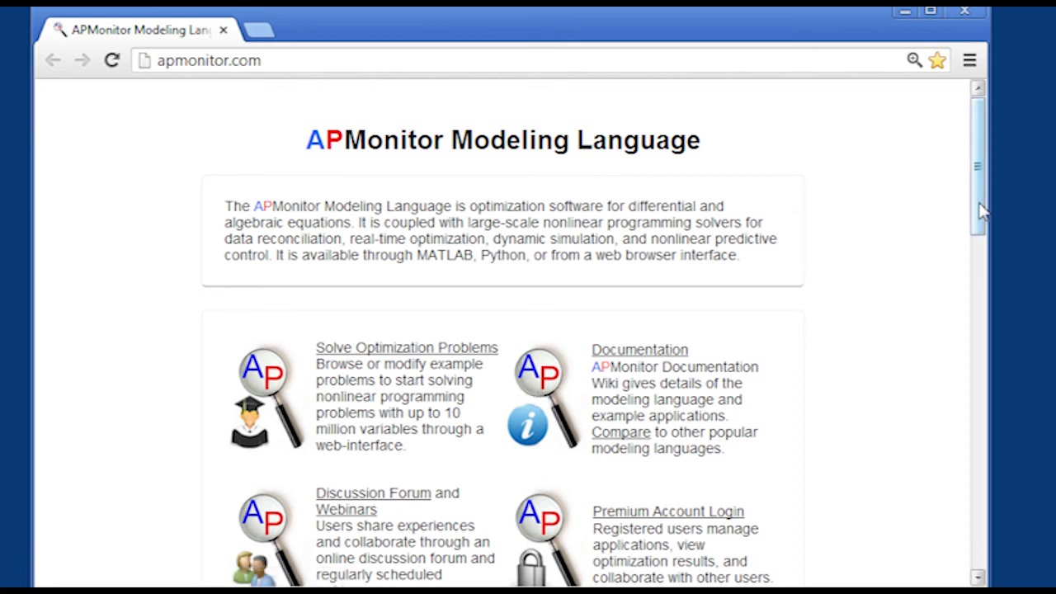
# Open the Two Bar Truss course page from apmonitor.com and scroll to its Objective Function Plot section.
pyautogui.scroll(-3)
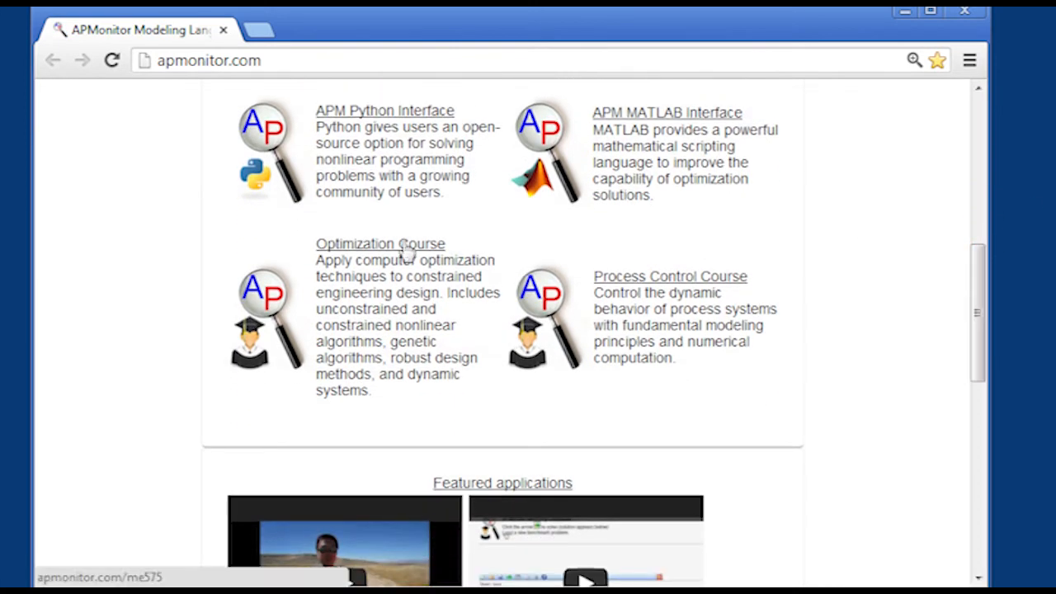
pyautogui.click(380, 244)
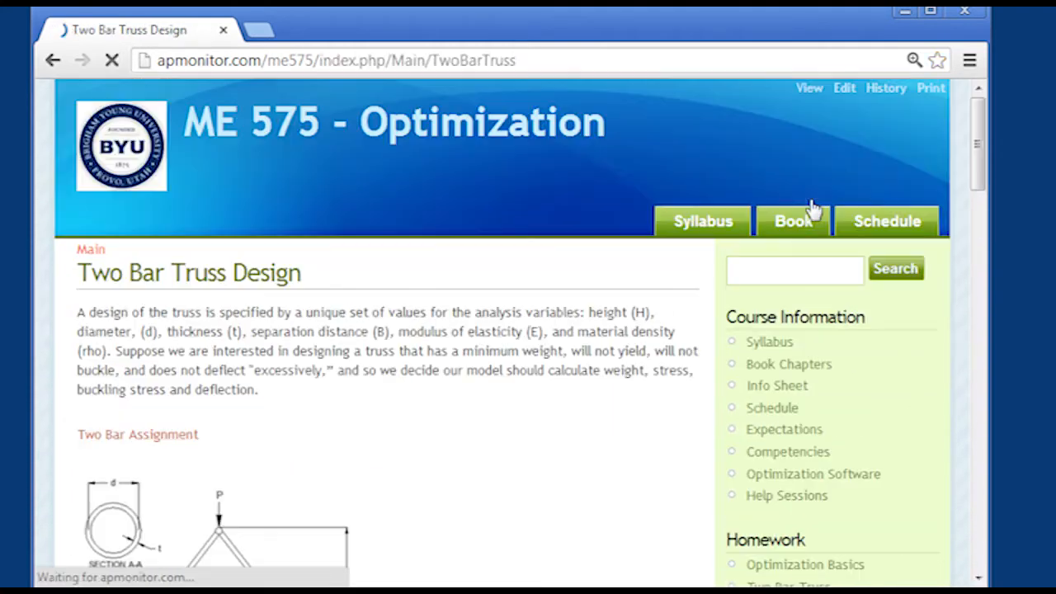
pyautogui.scroll(-3)
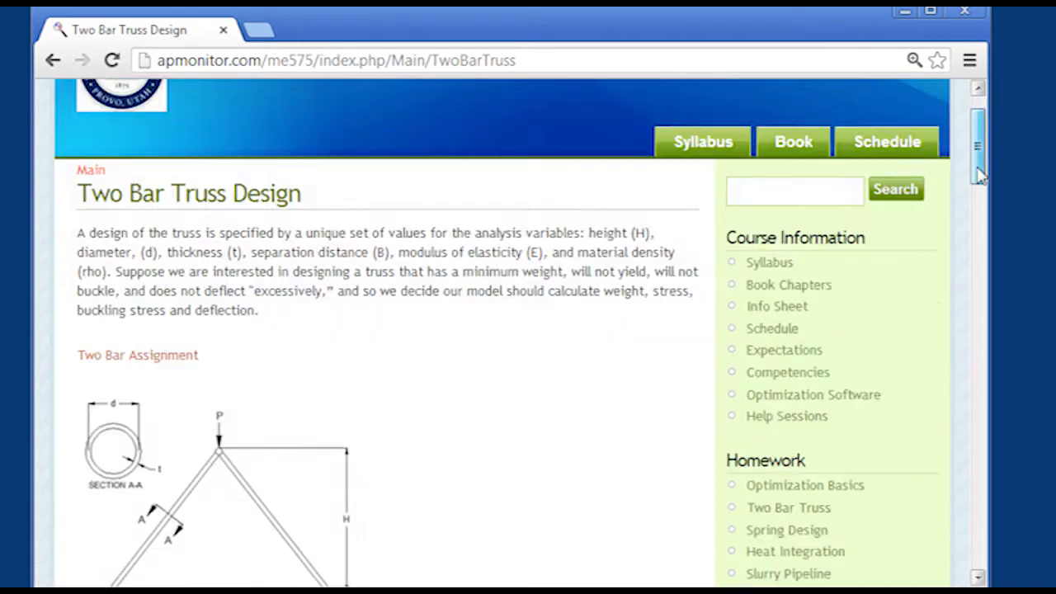
pyautogui.scroll(-3)
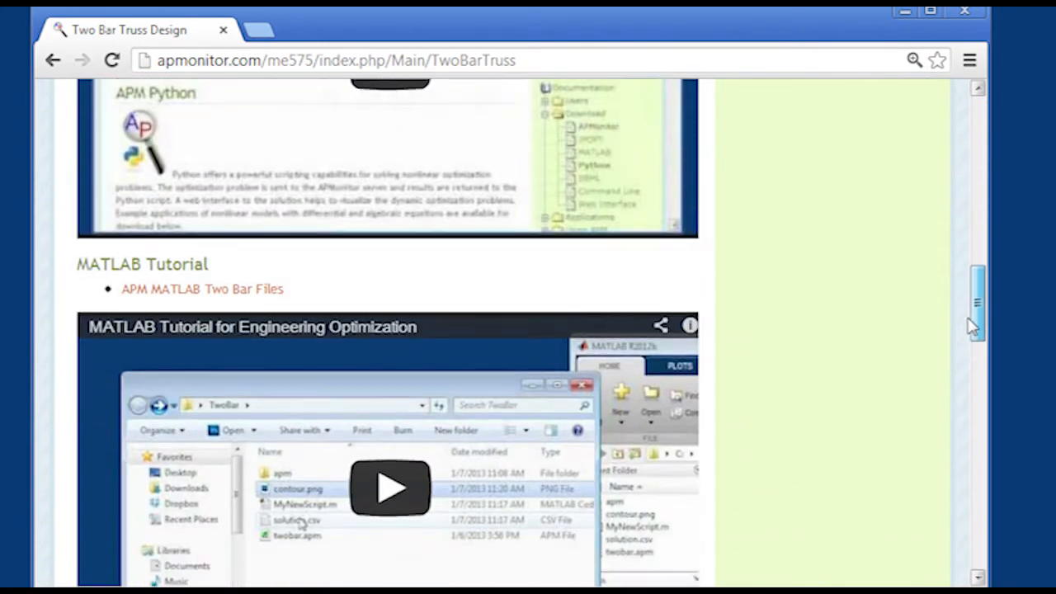
pyautogui.scroll(-3)
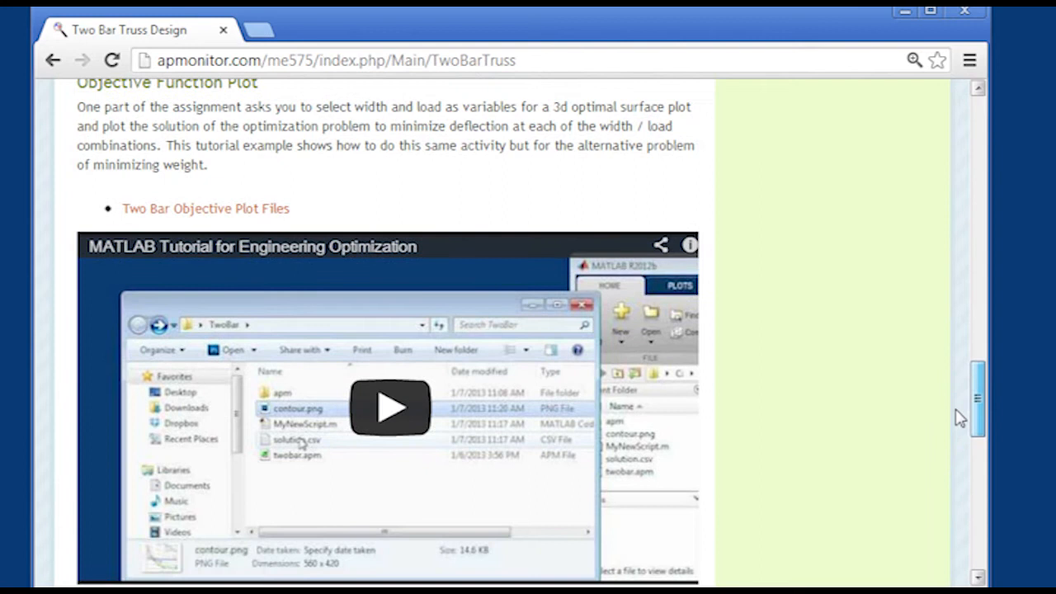
pyautogui.scroll(3)
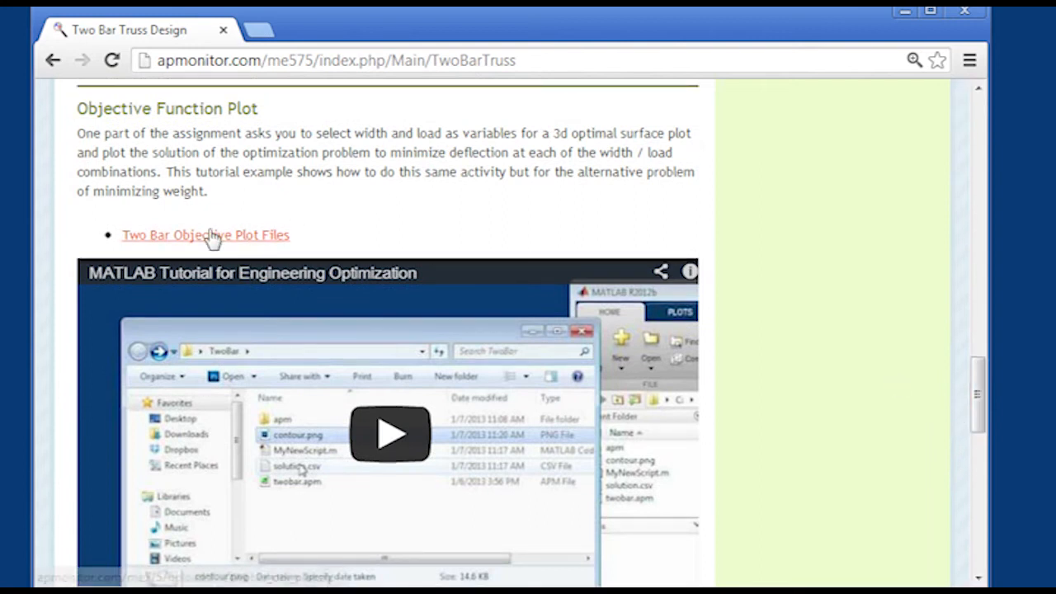
# Download the Two Bar Objective Plot Files zip and extract it into the twobar_obj_plot folder.
pyautogui.click(205, 234)
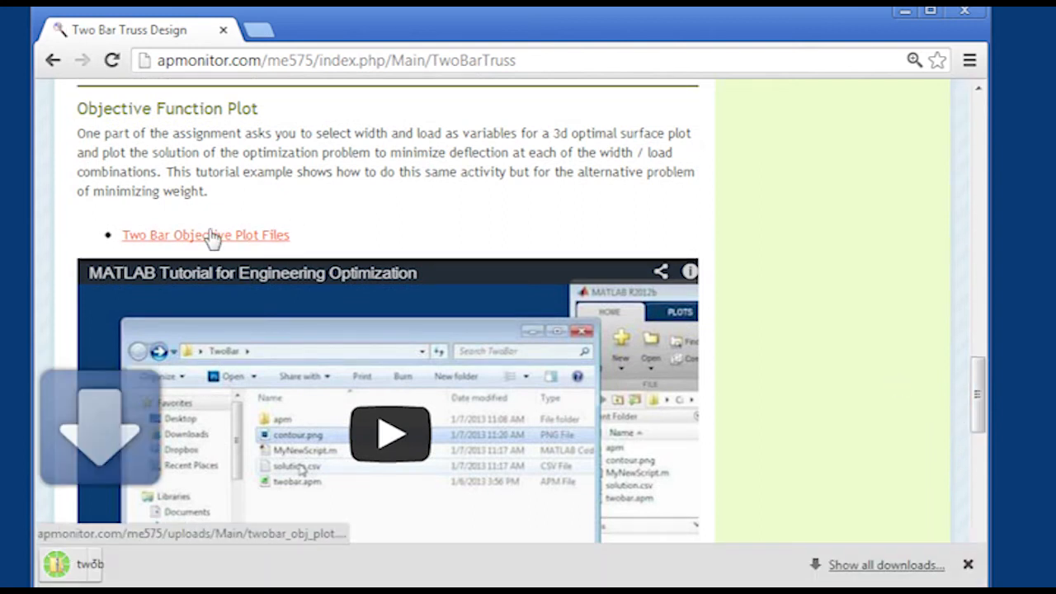
pyautogui.click(204, 234)
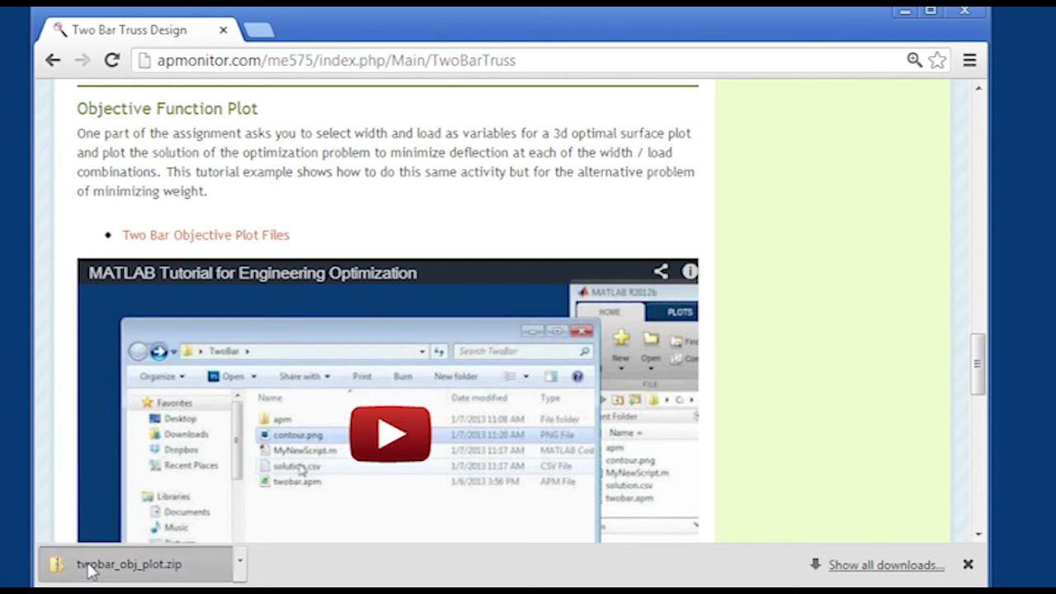
pyautogui.click(128, 564)
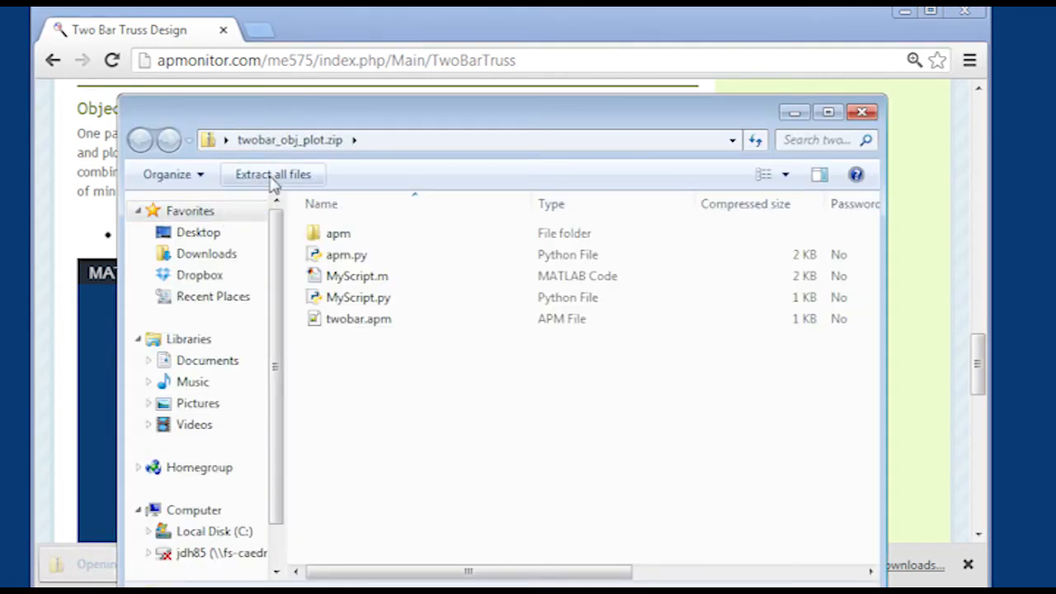
pyautogui.click(272, 175)
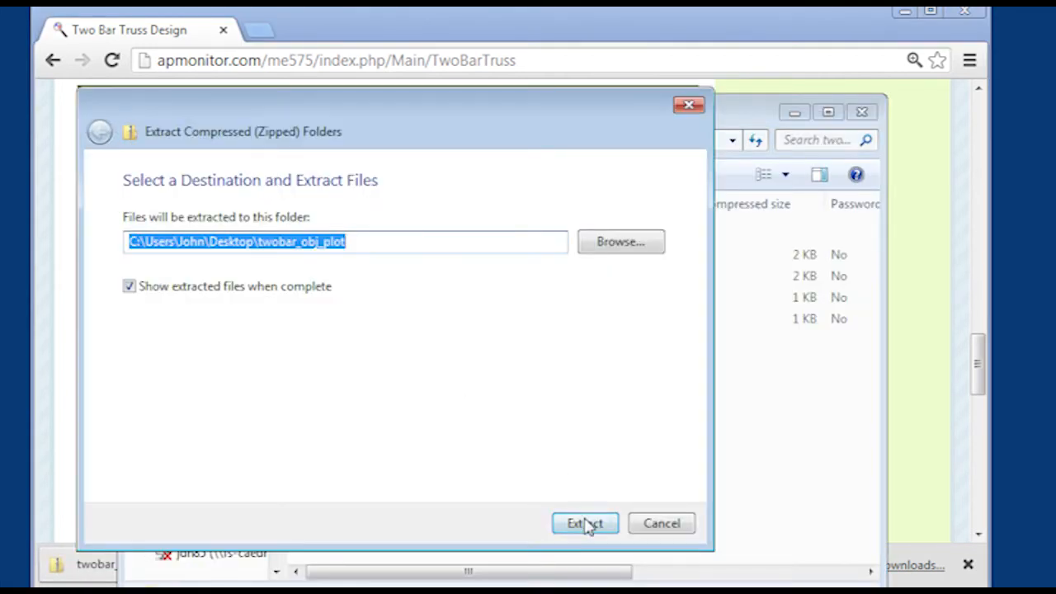
pyautogui.click(585, 523)
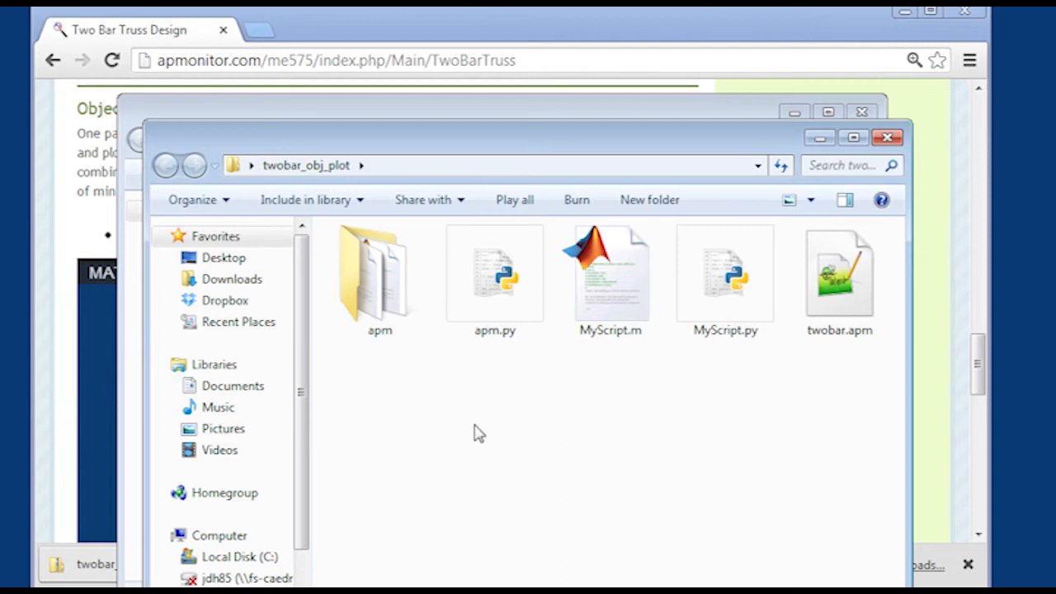
# Open MyScript.py from the extracted folder in Notepad++.
pyautogui.rightClick(725, 281)
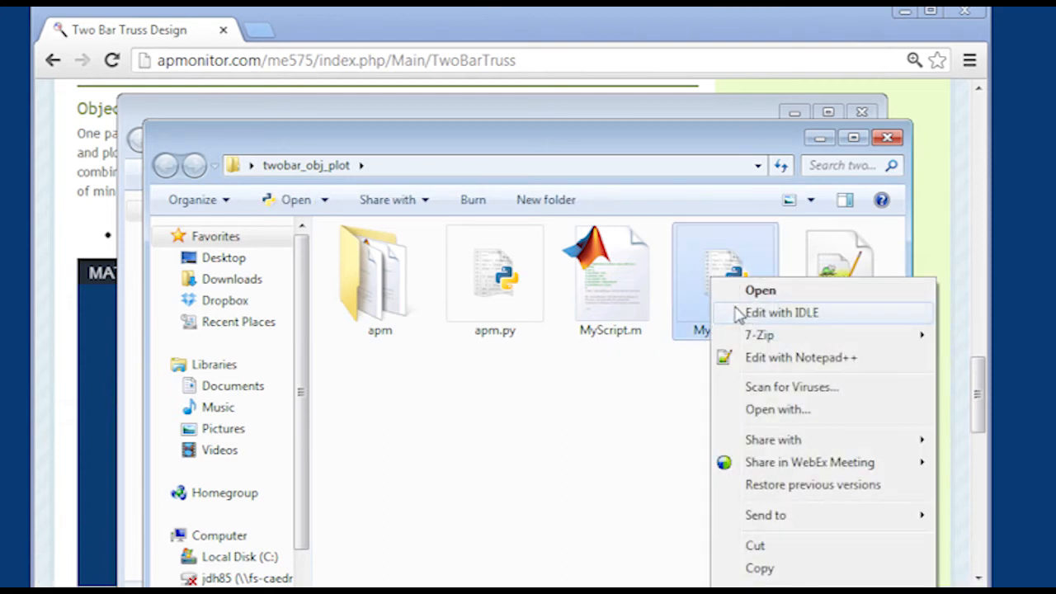
pyautogui.moveTo(757, 363)
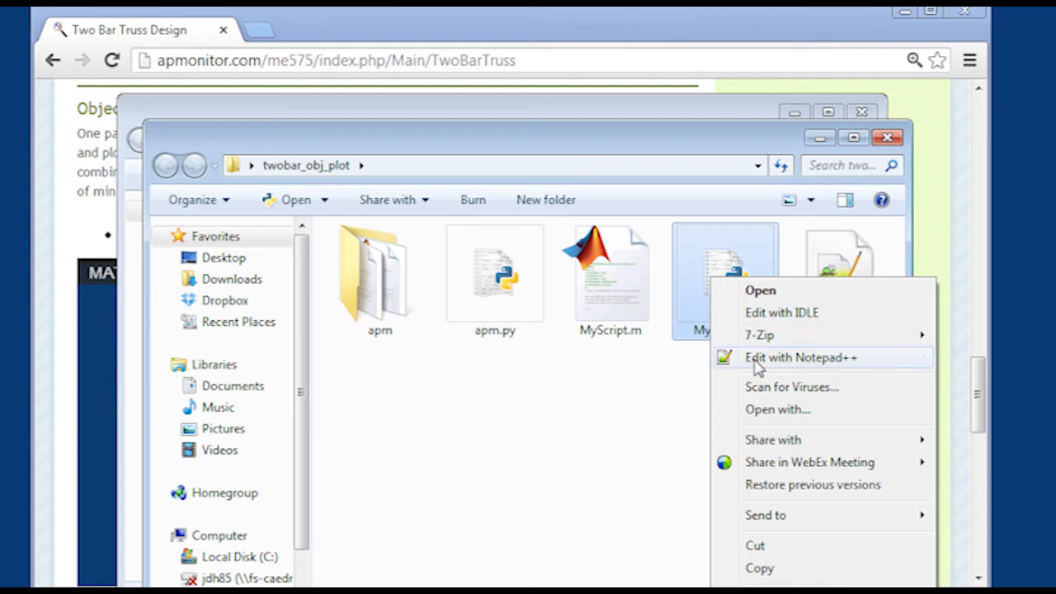
pyautogui.click(802, 357)
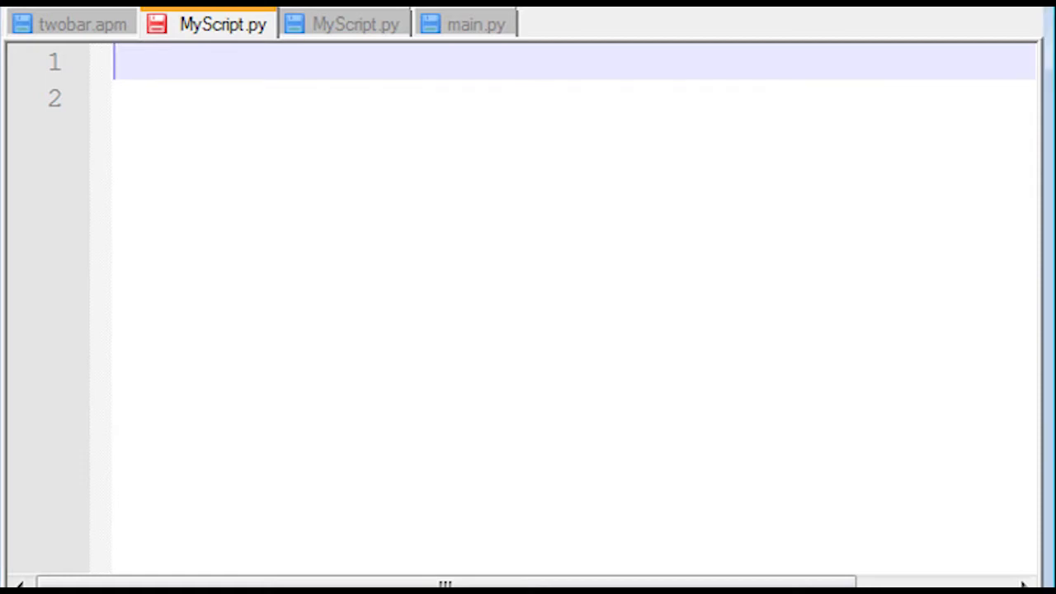
# Write header comments and import apm, randint and numpy as np.
pyautogui.write('## solve with APM Python')
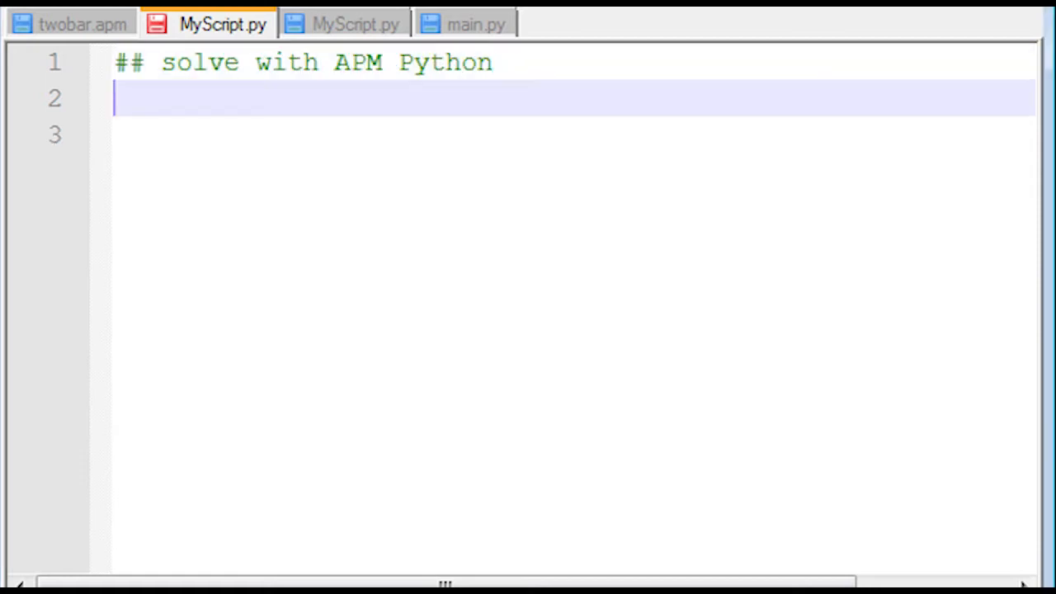
pyautogui.write('# load the libraries')
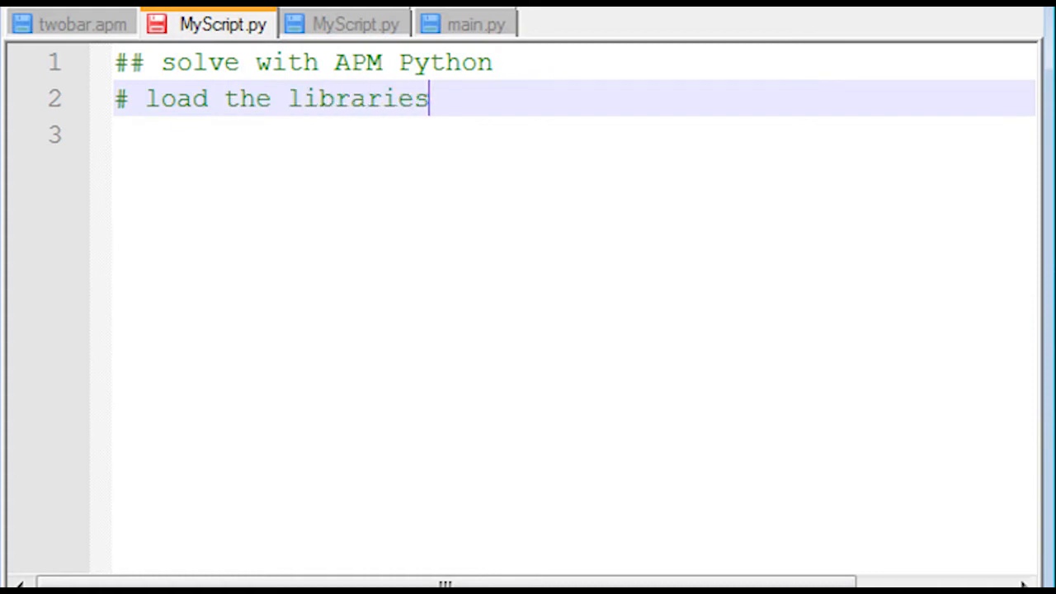
pyautogui.write('from apm import')
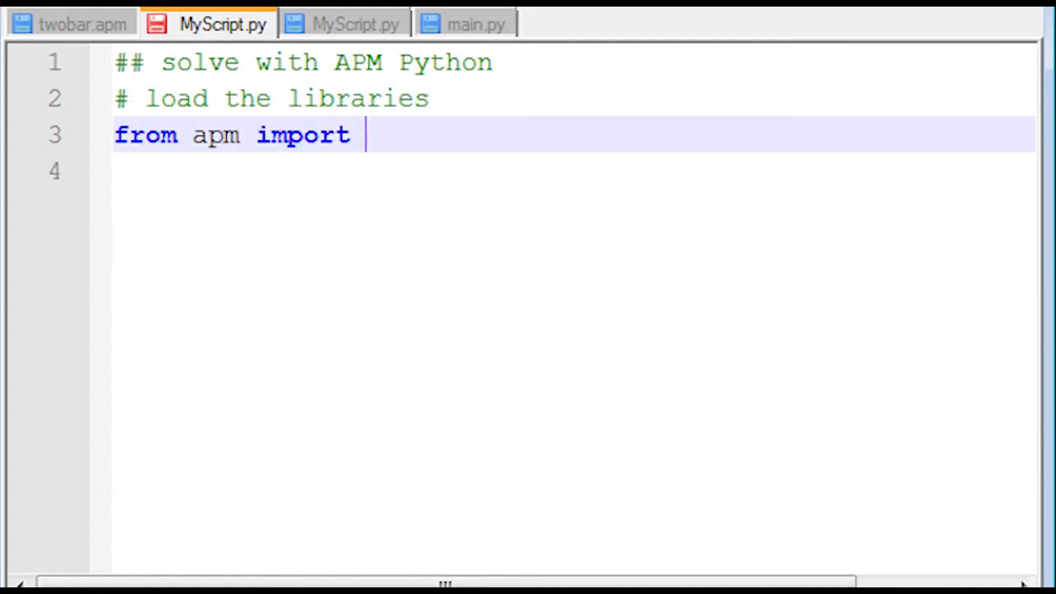
pyautogui.write('*')
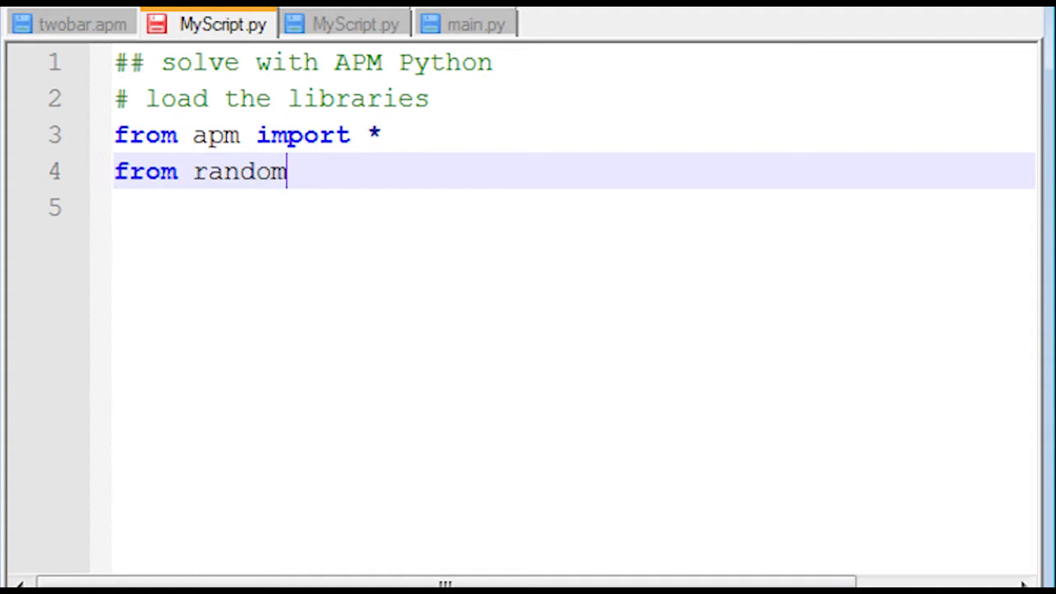
pyautogui.write('import randin')
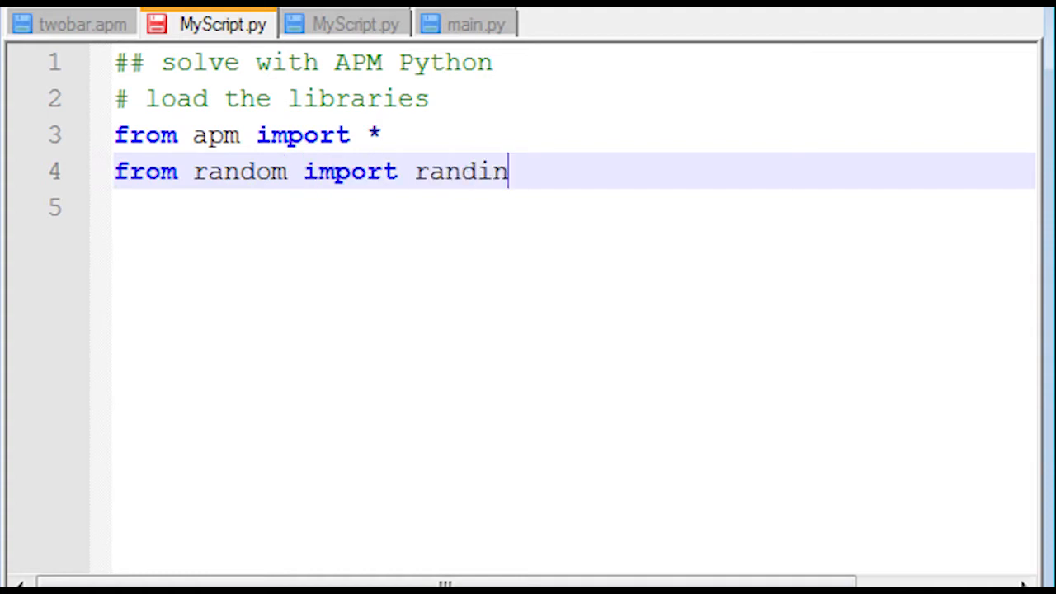
pyautogui.write('t')
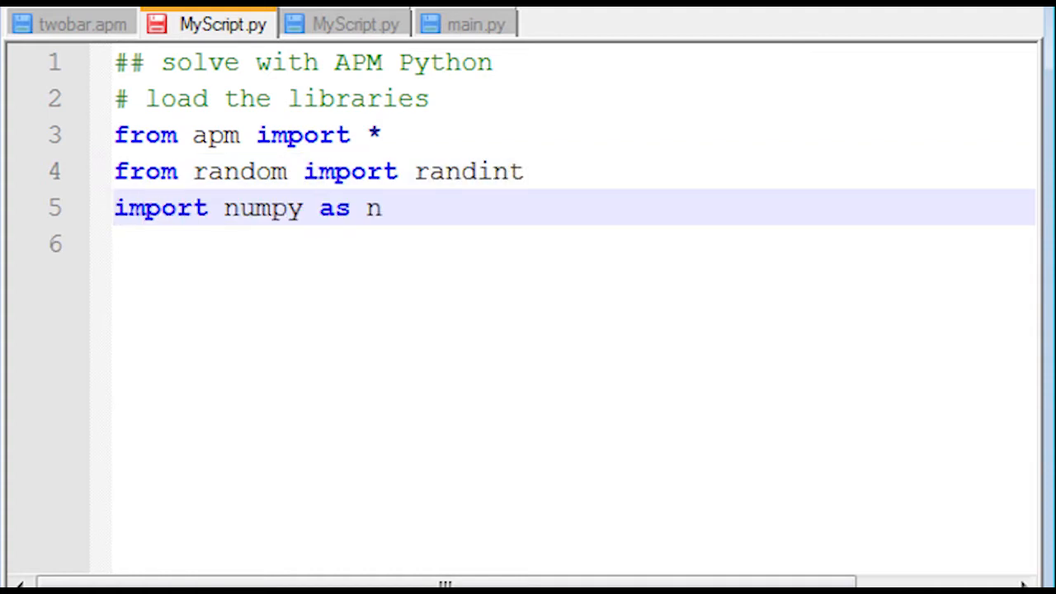
pyautogui.write('p')
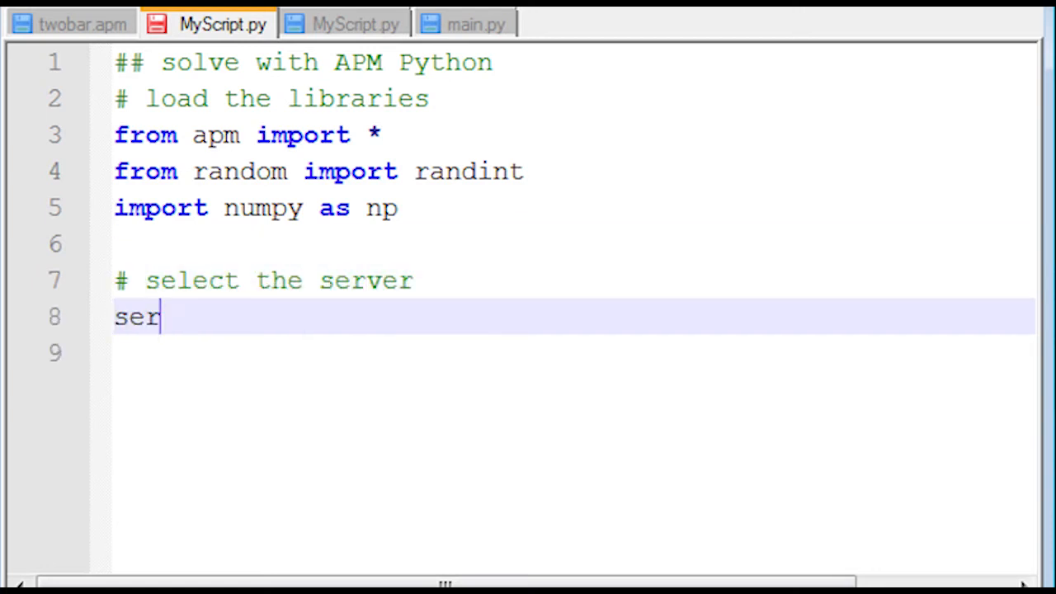
pyautogui.write("ver = 'http://xp")
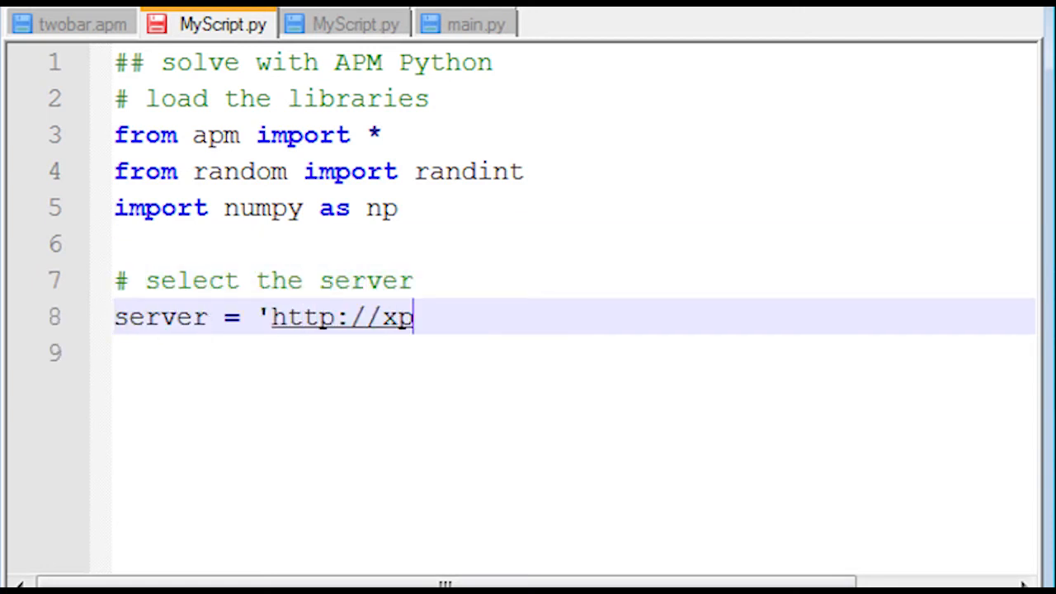
pyautogui.write('s.apmonitor.com')
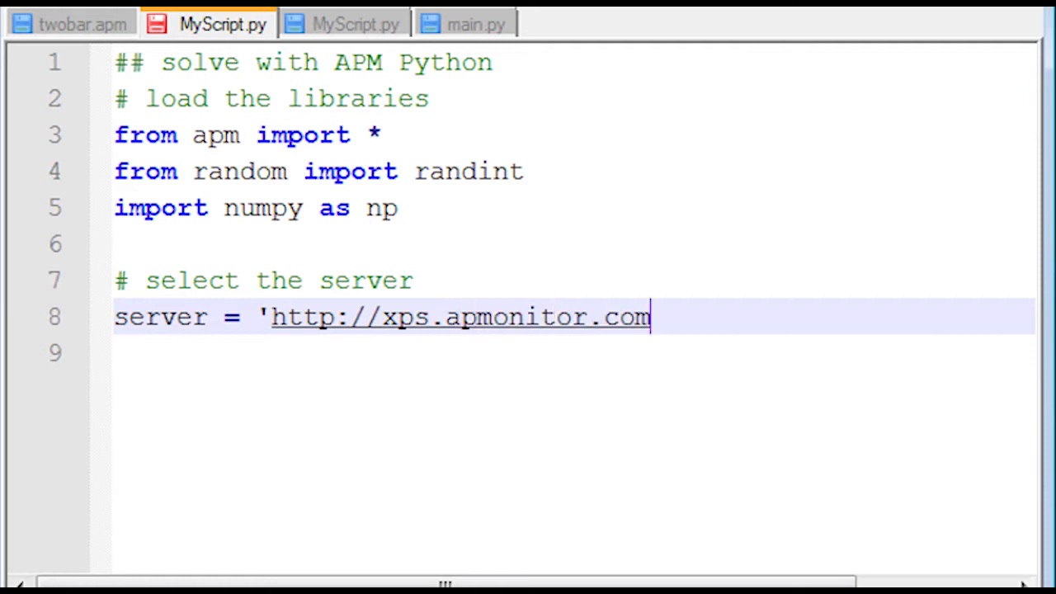
pyautogui.write("'")
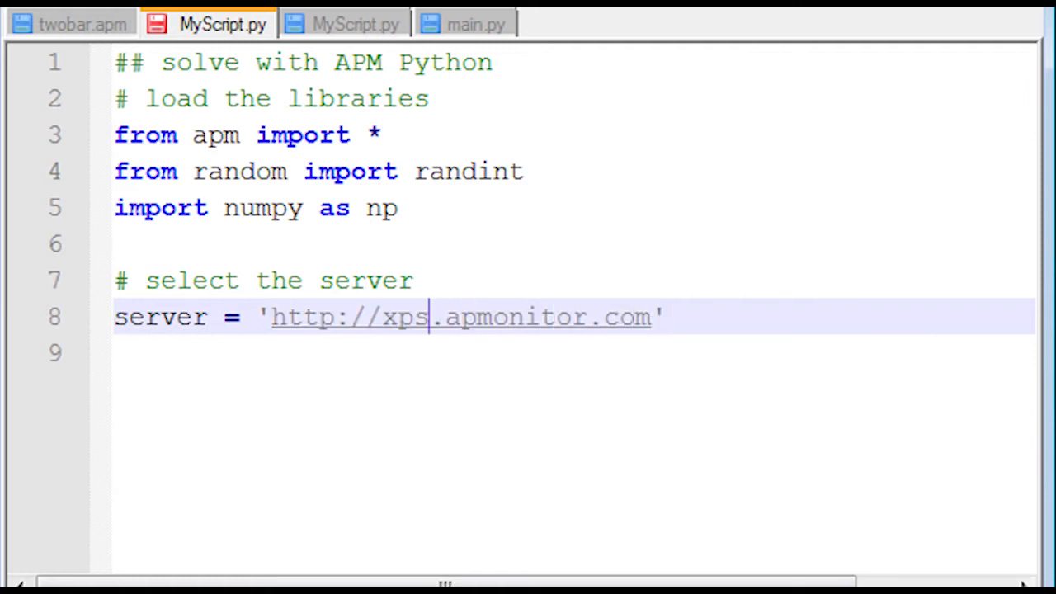
pyautogui.write('byu')
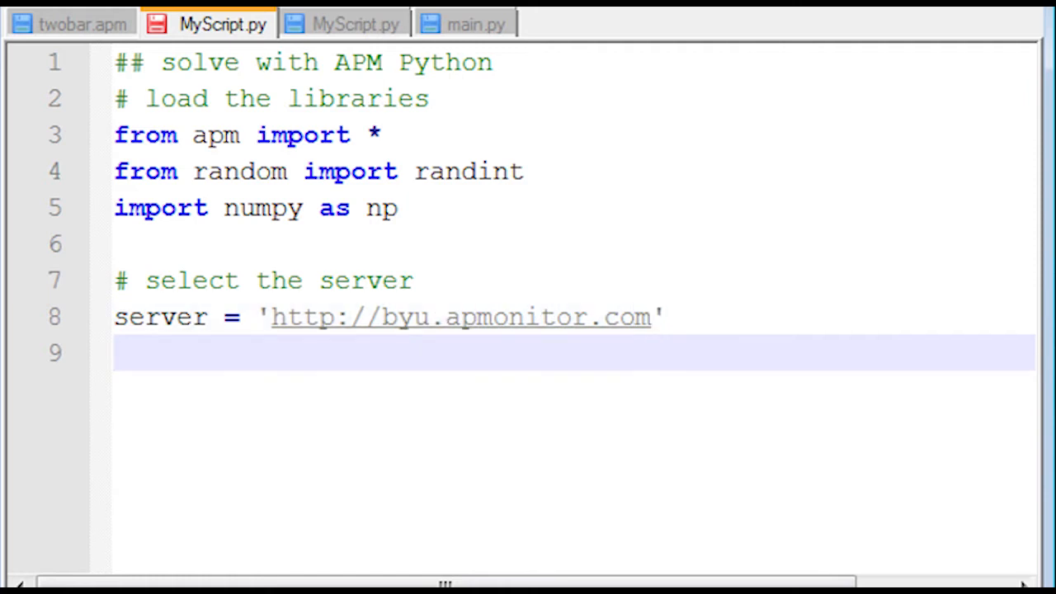
# Name the application app = 'twobar_' + str(randint(2,999)).
pyautogui.click(647, 317)
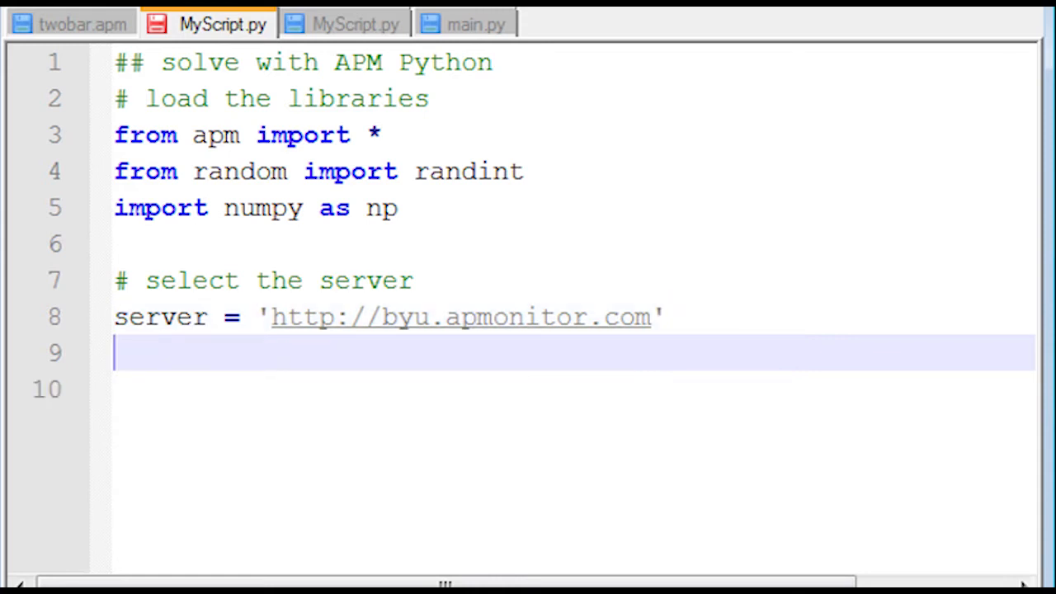
pyautogui.write('# give the application a name')
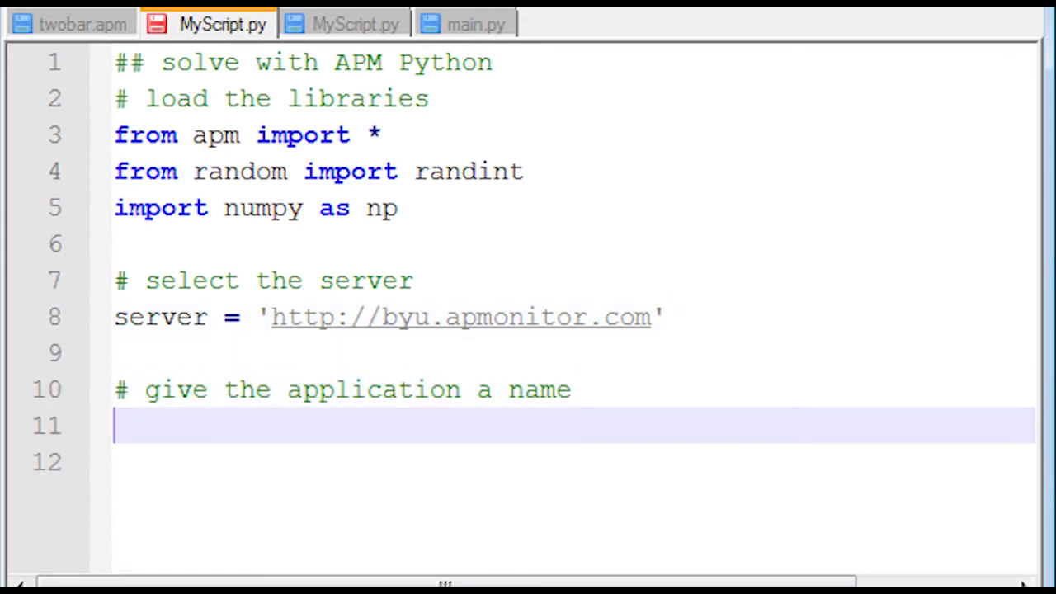
pyautogui.write("app = 'twobar")
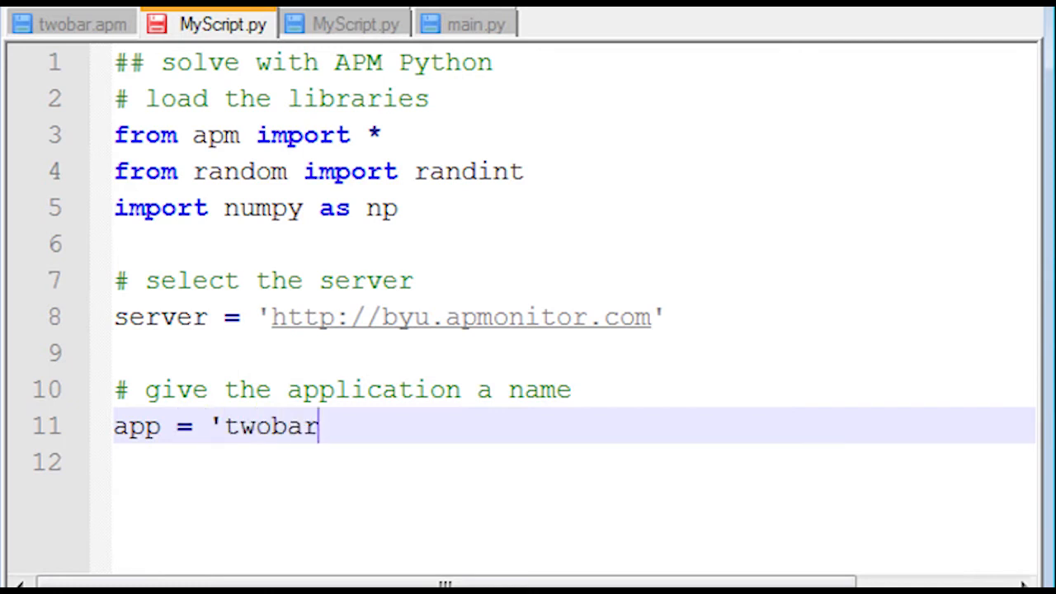
pyautogui.write("_' + str")
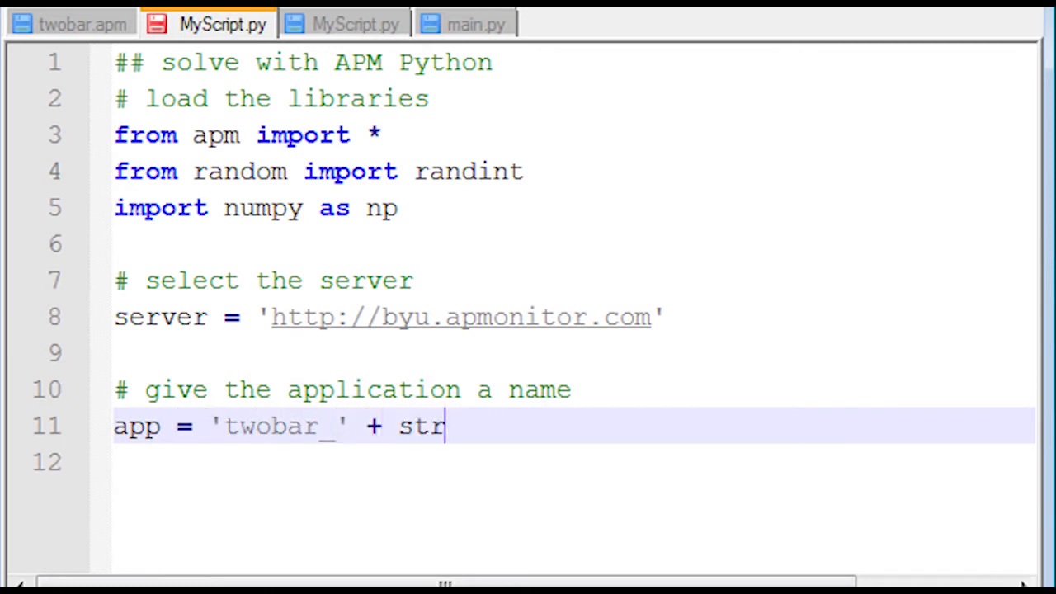
pyautogui.write('(randint')
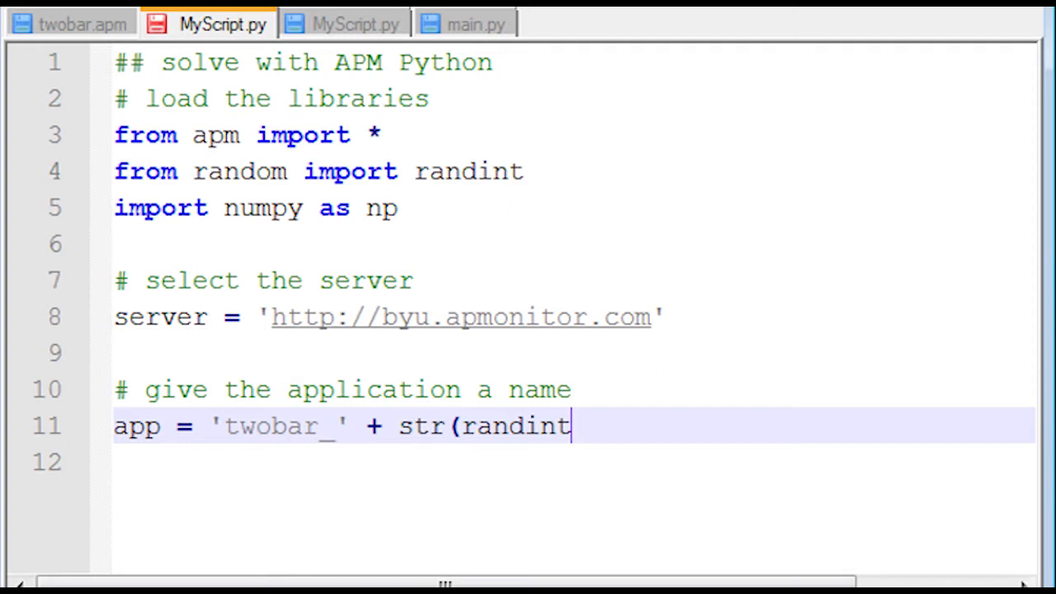
pyautogui.write('(2,999))')
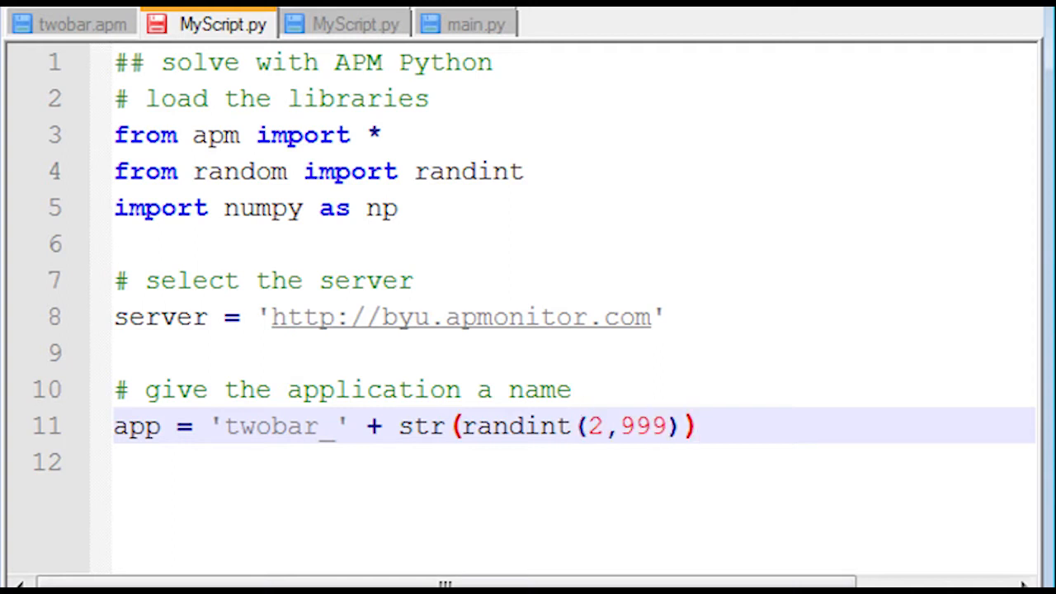
# Define x = np.arange(40.0,85.0,5.0), y = np.arange(45.0,90.0,5.0) and width, load = np.meshgrid(x, y).
pyautogui.write('# optimize at mesh points')
pyautogui.write('x =')
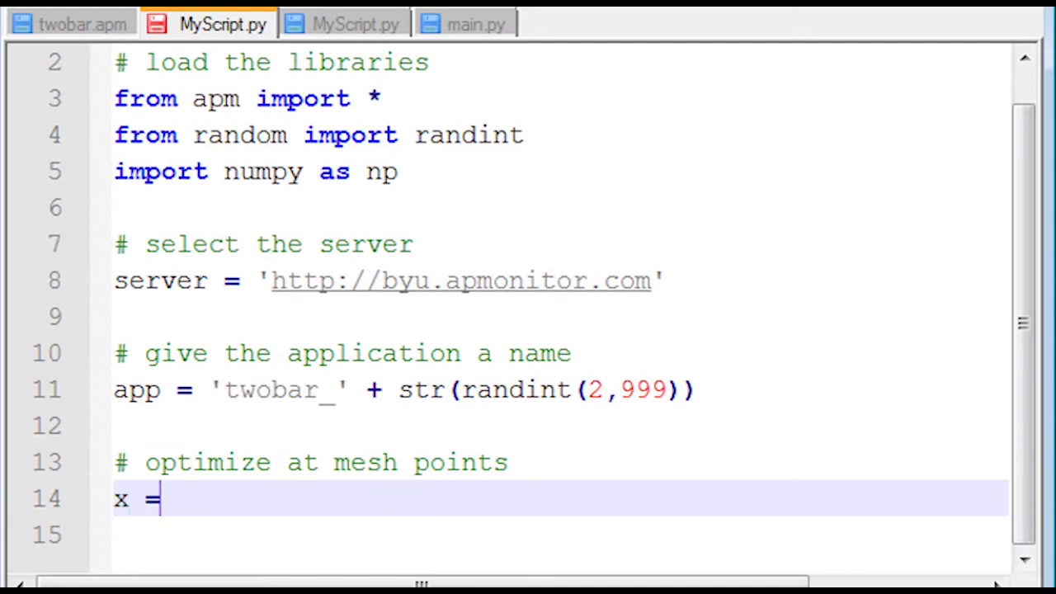
pyautogui.write('np.arange(40.0,')
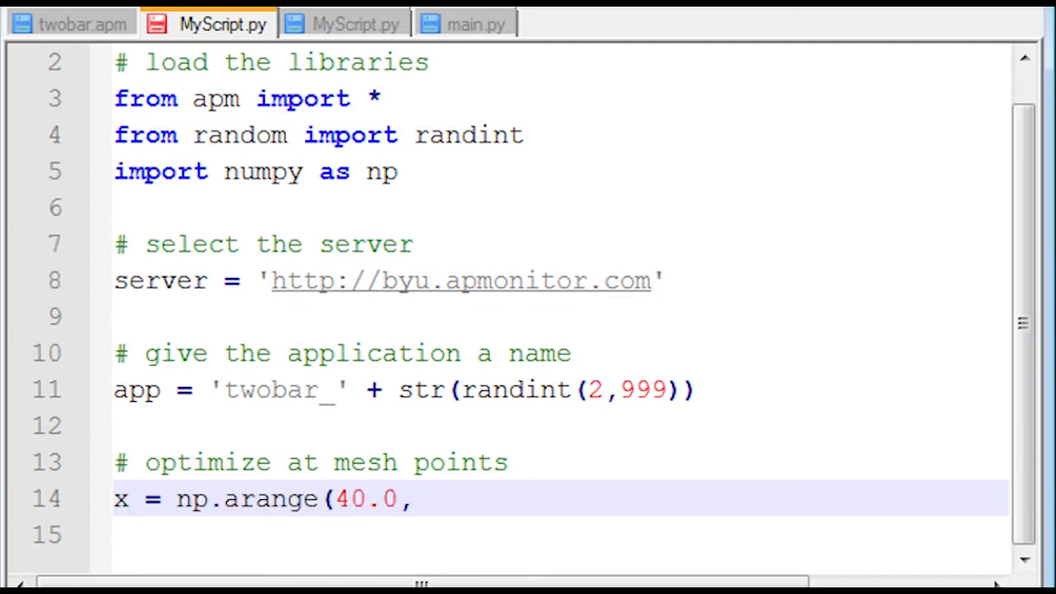
pyautogui.write('85.0,')
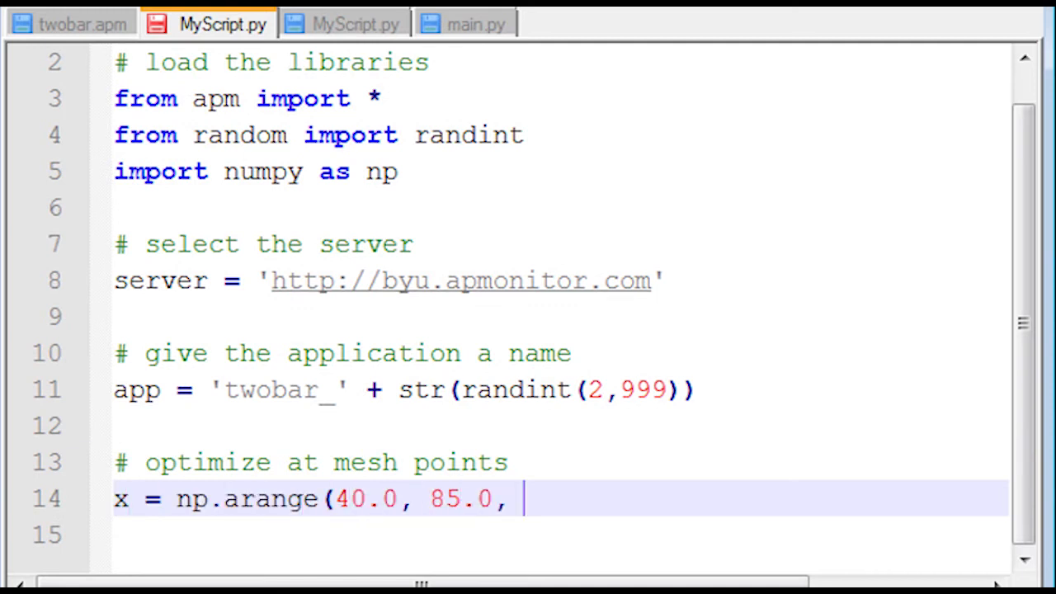
pyautogui.write('5.0)')
pyautogui.click(559, 535)
pyautogui.write('y = np.arange(')
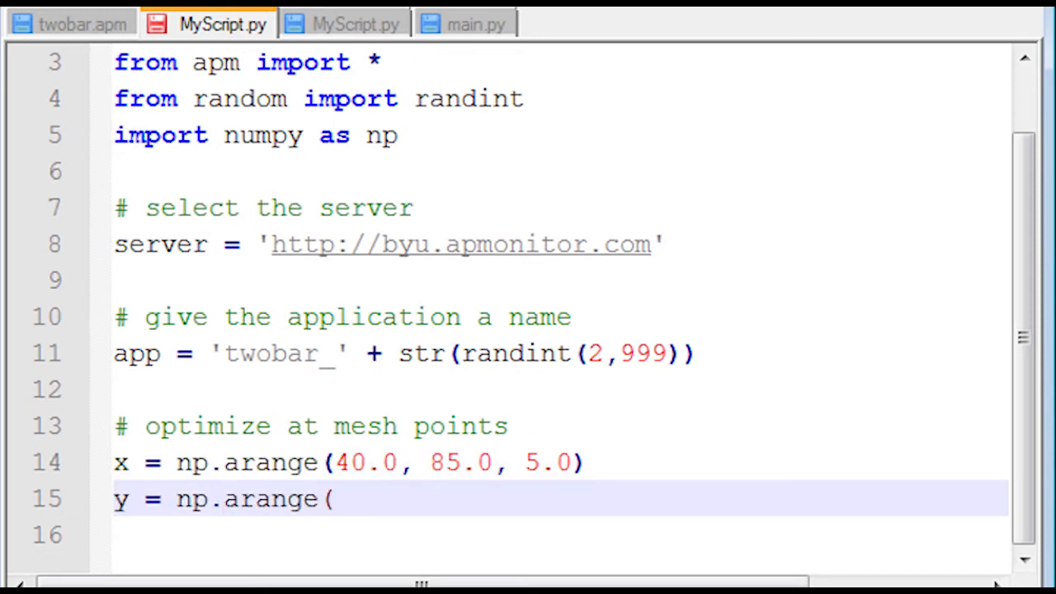
pyautogui.write('45.0, 90')
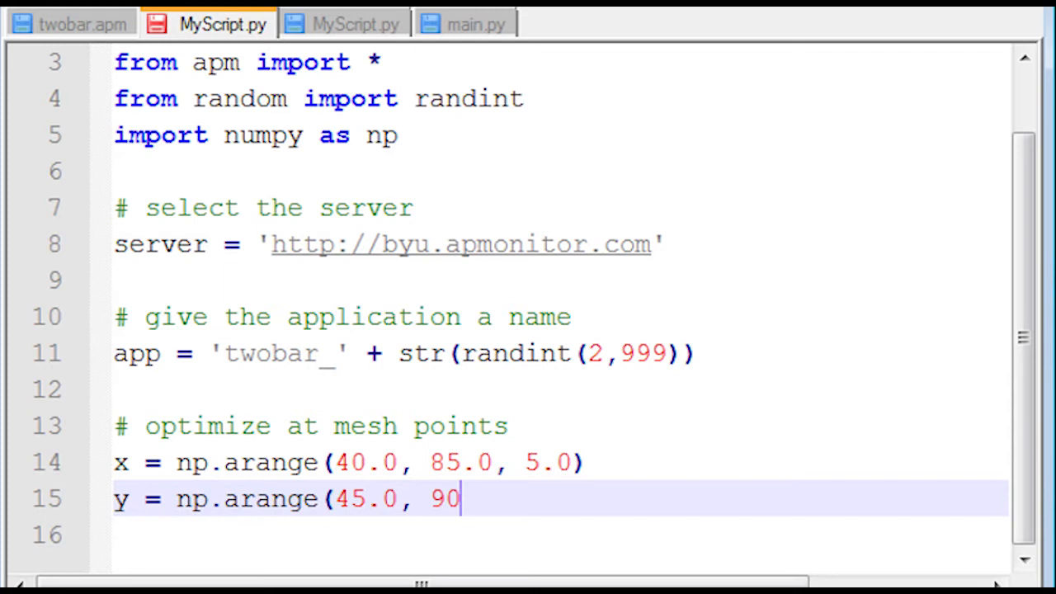
pyautogui.write('.0, 5.0)')
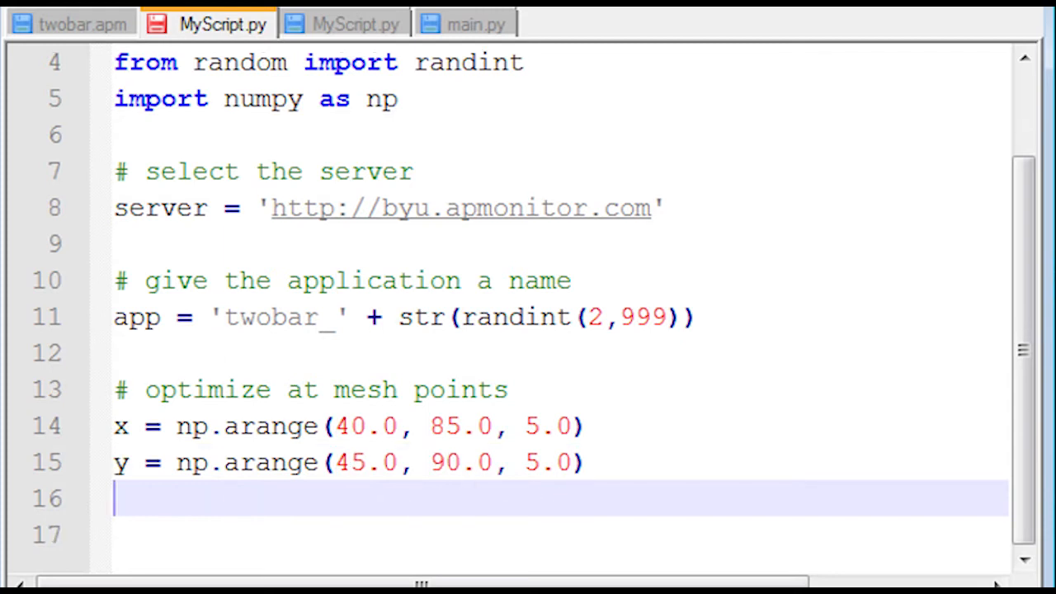
pyautogui.write('width, load')
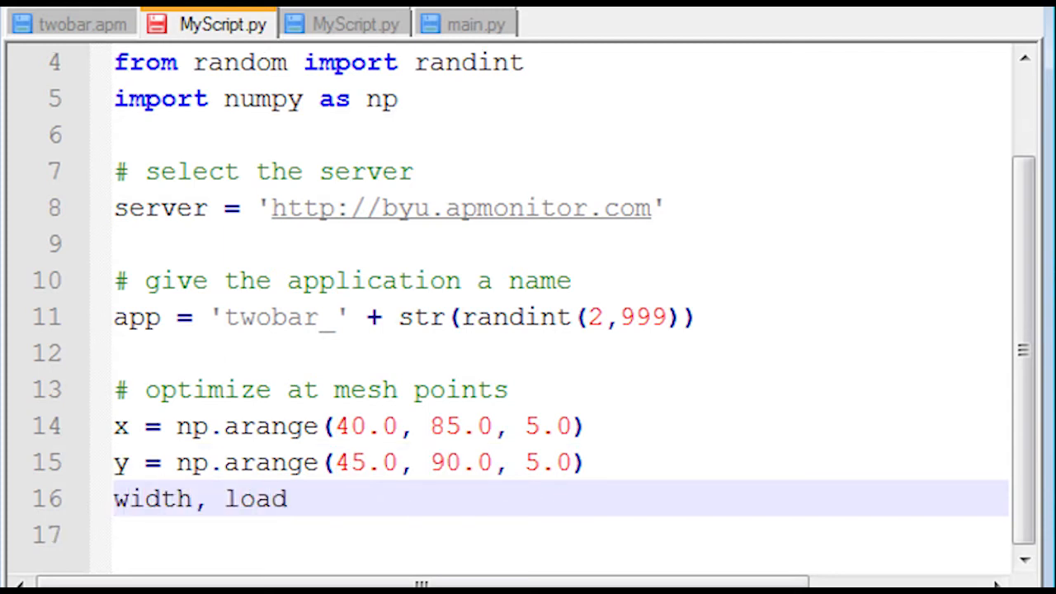
pyautogui.write('= np.meshgri')
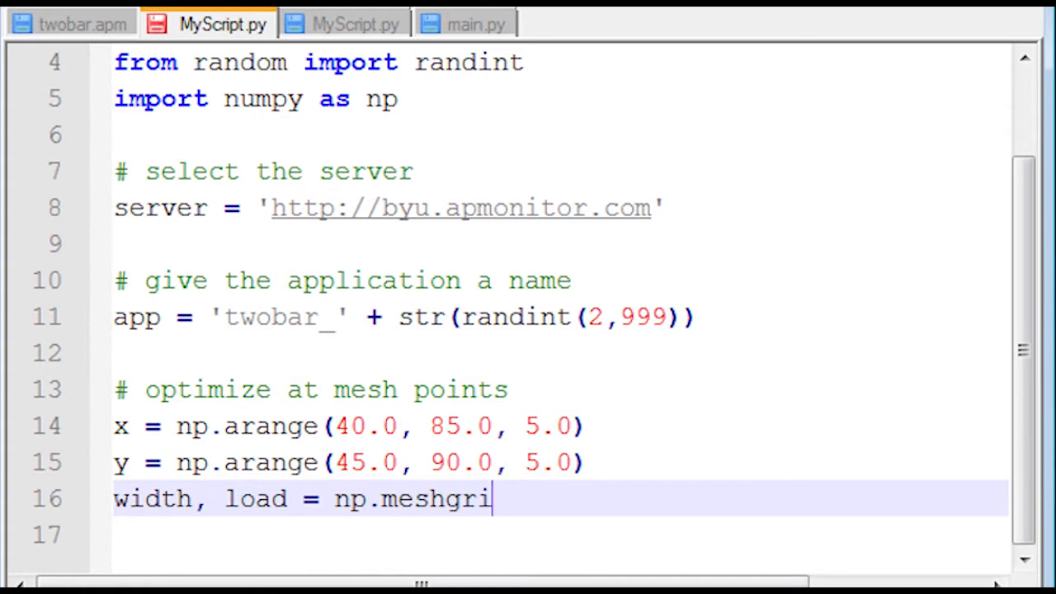
pyautogui.write('d(x, y)')
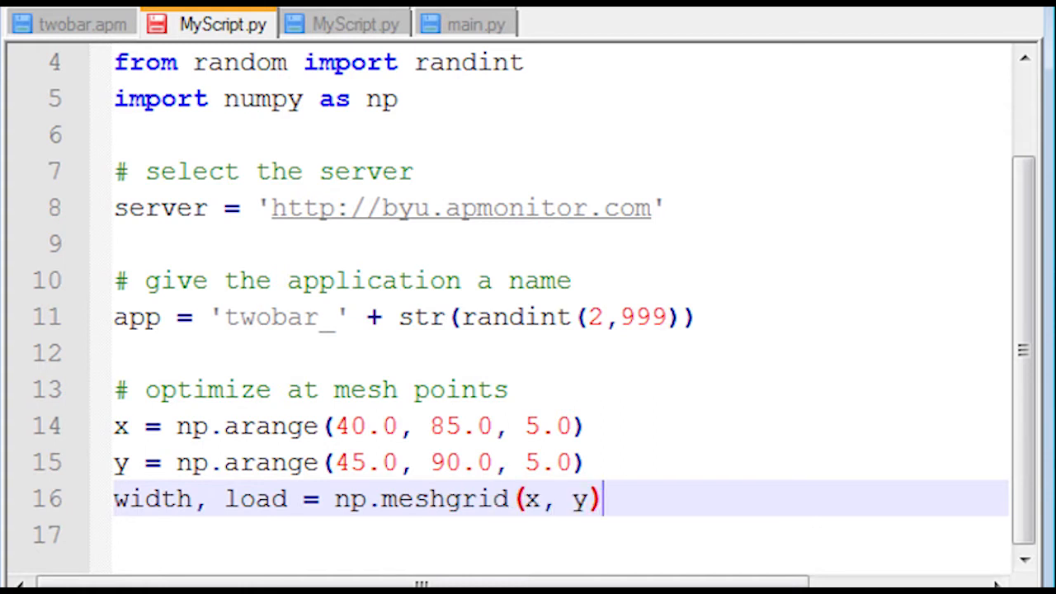
# Add a comment and apm(server,app,'clear all') to clear previous applications.
pyautogui.write('# clear')
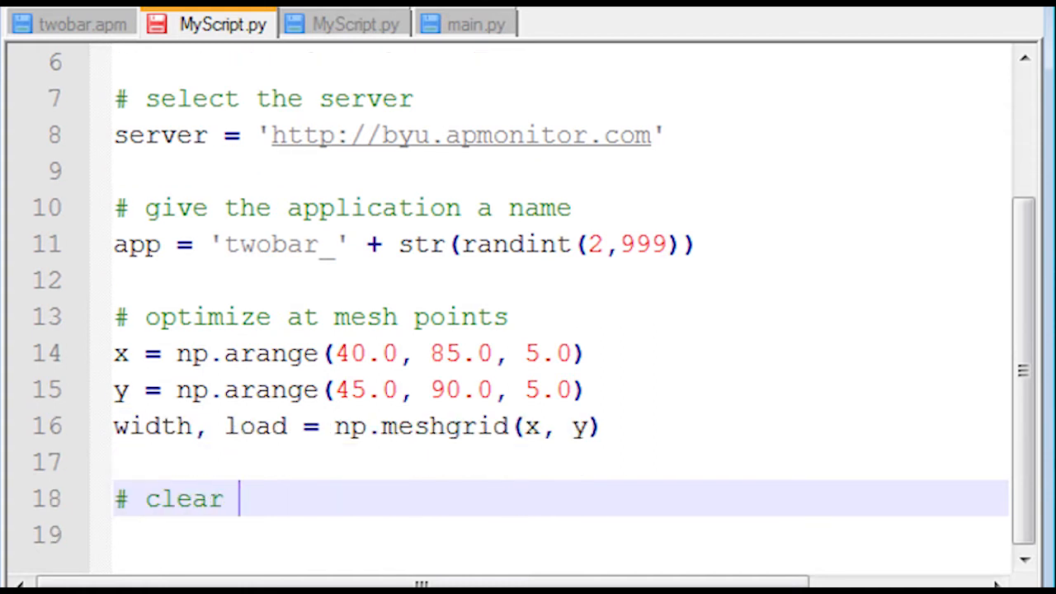
pyautogui.write('any previous applications by that name')
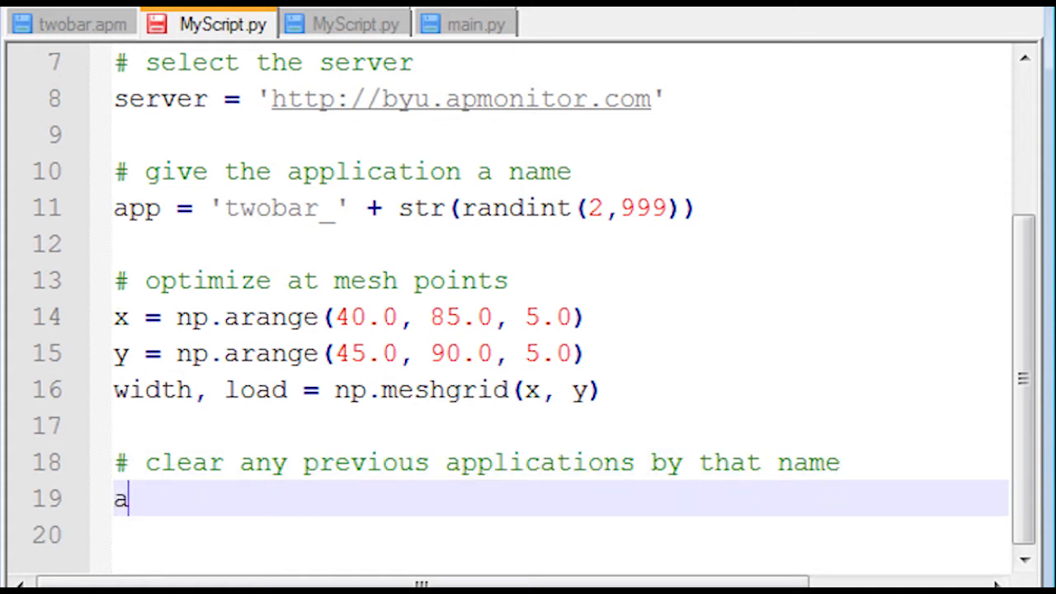
pyautogui.write("pm(server,app,'clear all')")
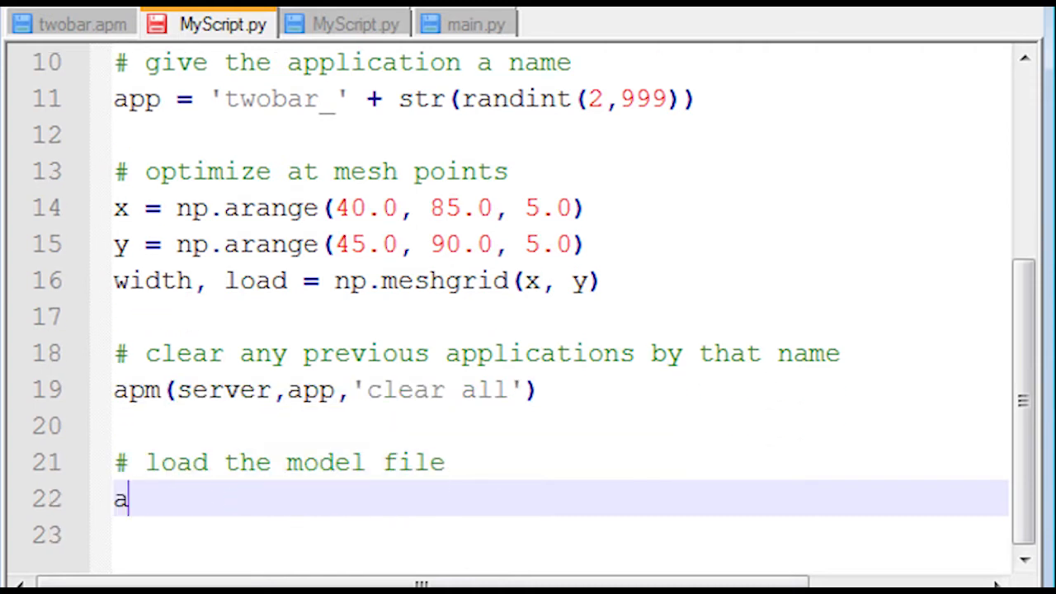
# Load the model with apm_load(server,app,'twobar.apm') and start the input parameters section.
pyautogui.write('pm_load(server,app')
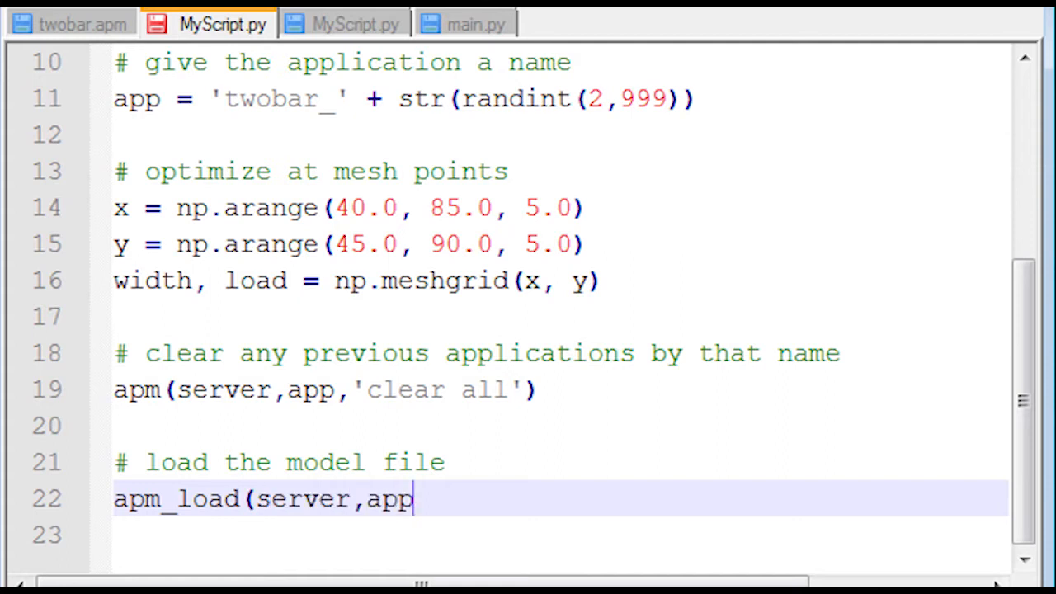
pyautogui.write(",'twobar.apm')")
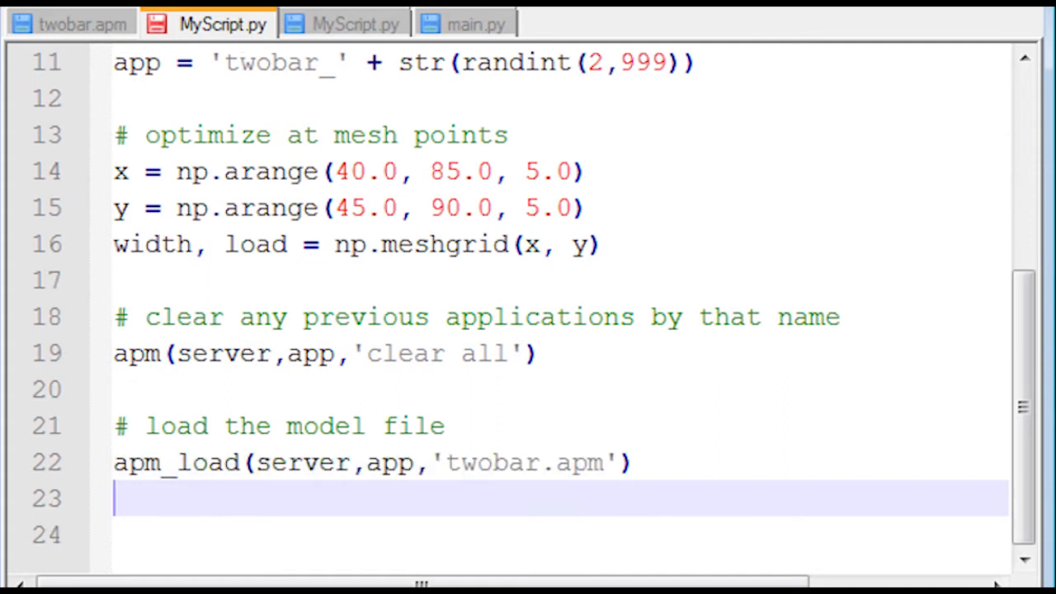
pyautogui.write('# input parameters that change each cycl')
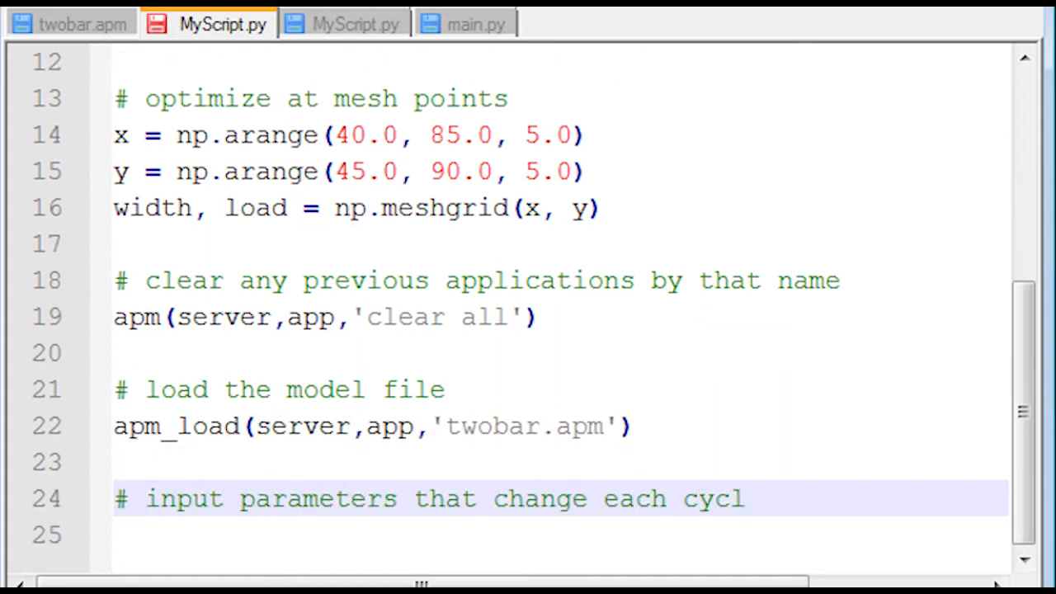
pyautogui.write('apm')
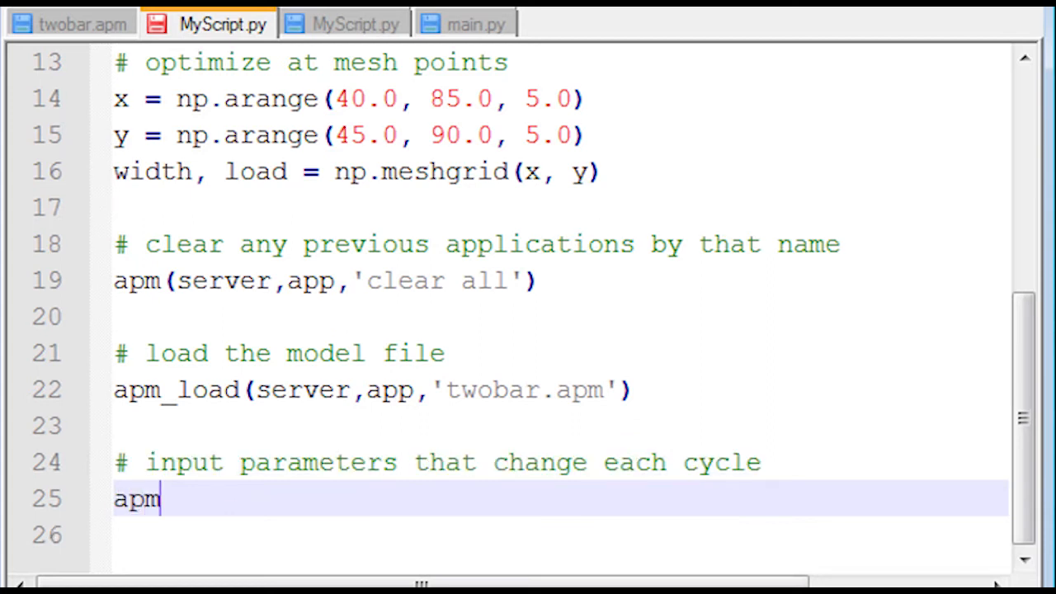
# Declare width and load as FV parameters with apm_info(server,app,'FV',...).
pyautogui.write("_info(server,app,'F")
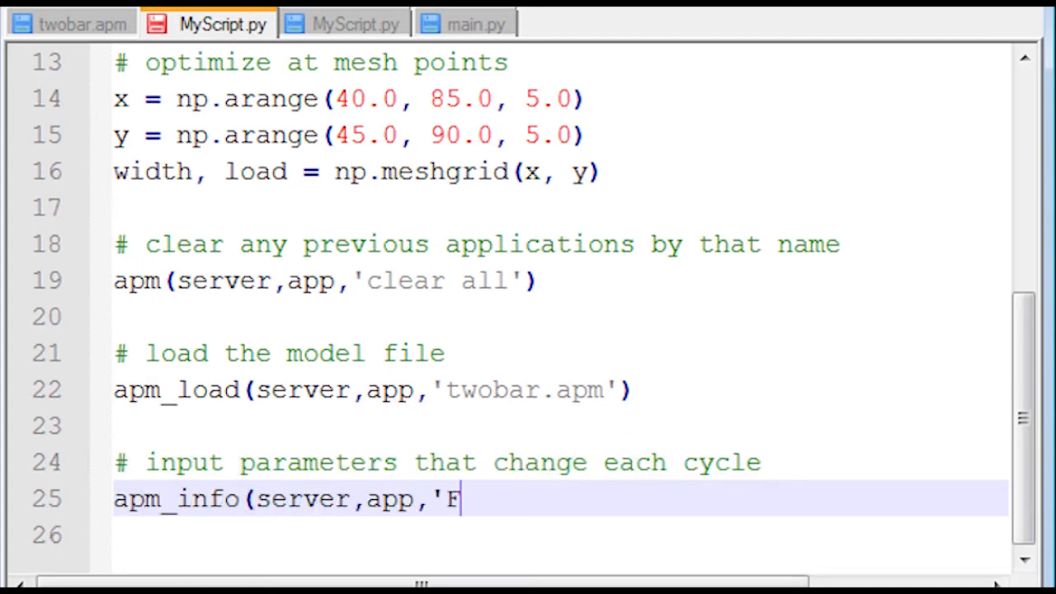
pyautogui.write("V','width')")
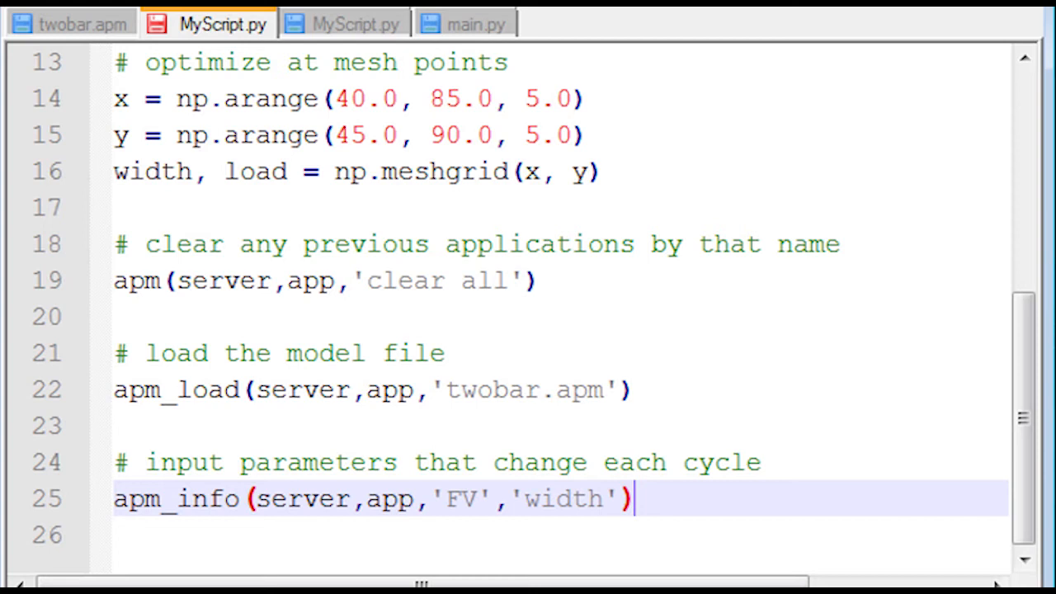
pyautogui.write('apm_info')
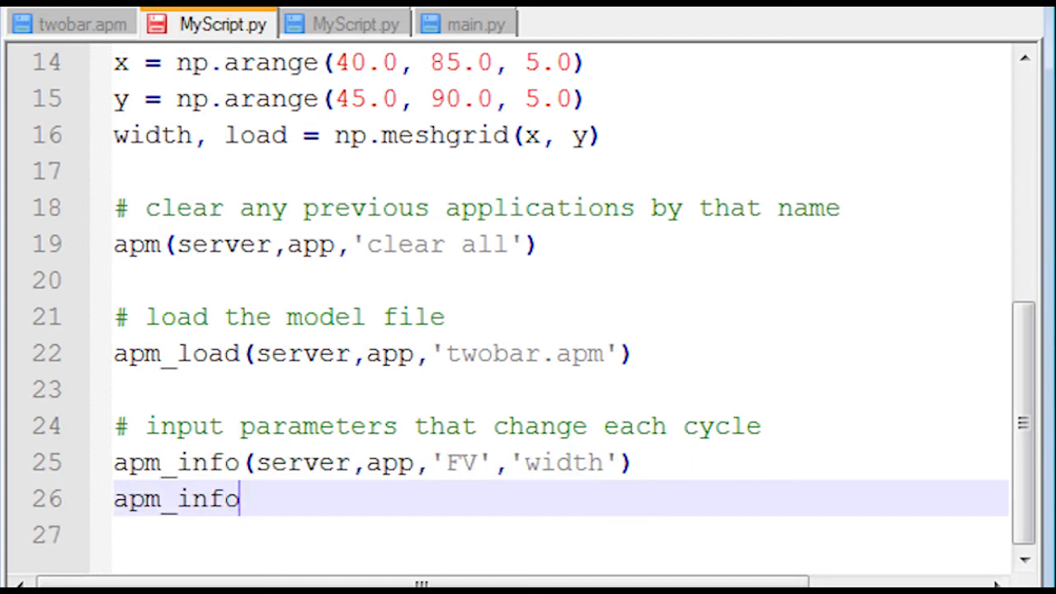
pyautogui.write("(server,app,'FV',")
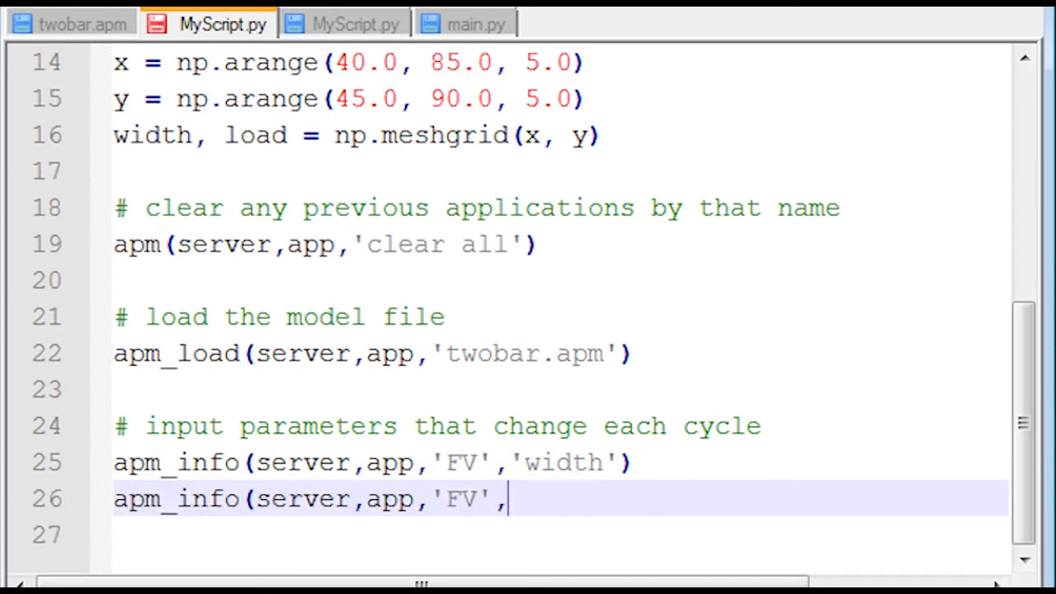
pyautogui.write("'load')")
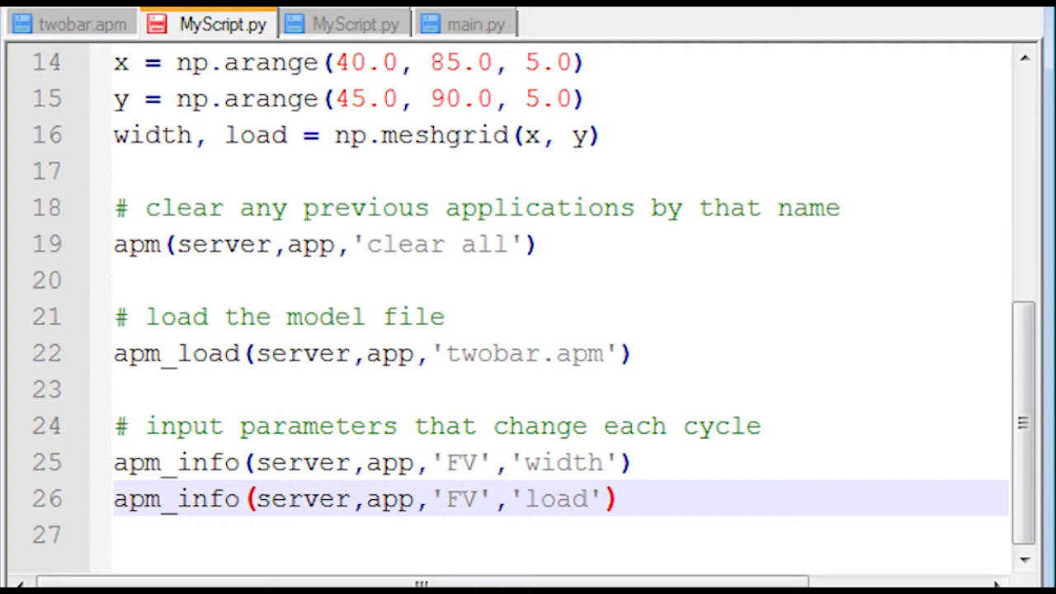
pyautogui.scroll(-3)
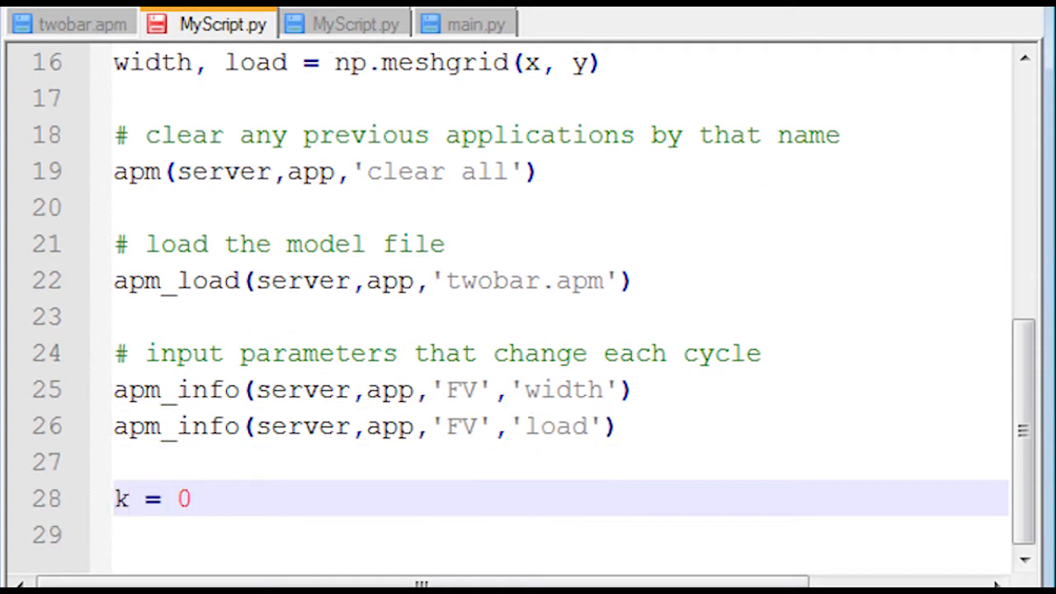
# Write nested loops for i in range(0,width.shape[0]) and j in range(0,load.shape[1]).
pyautogui.write('for')
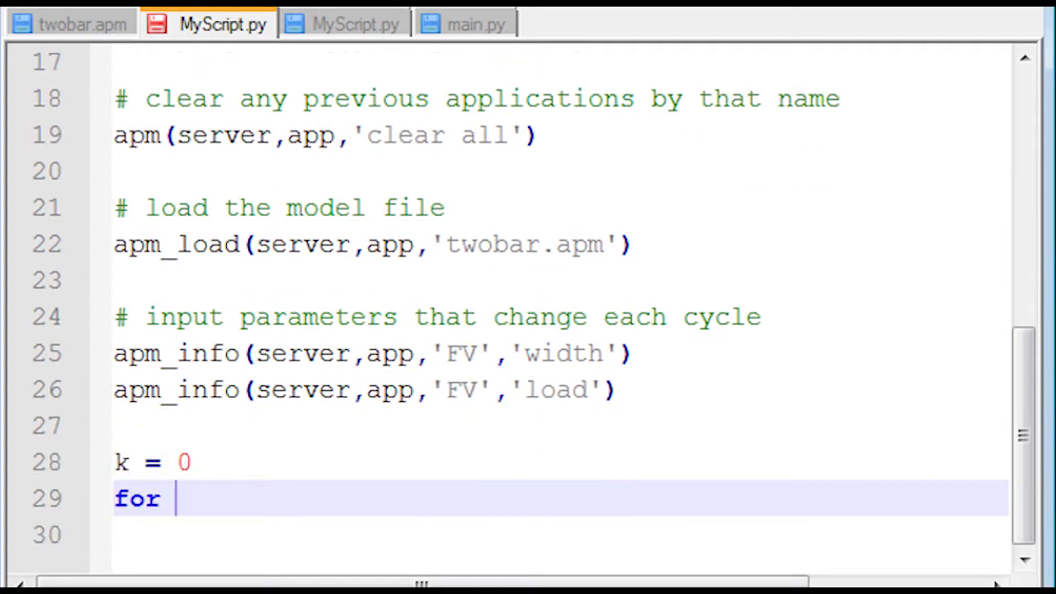
pyautogui.write('i in range(0,')
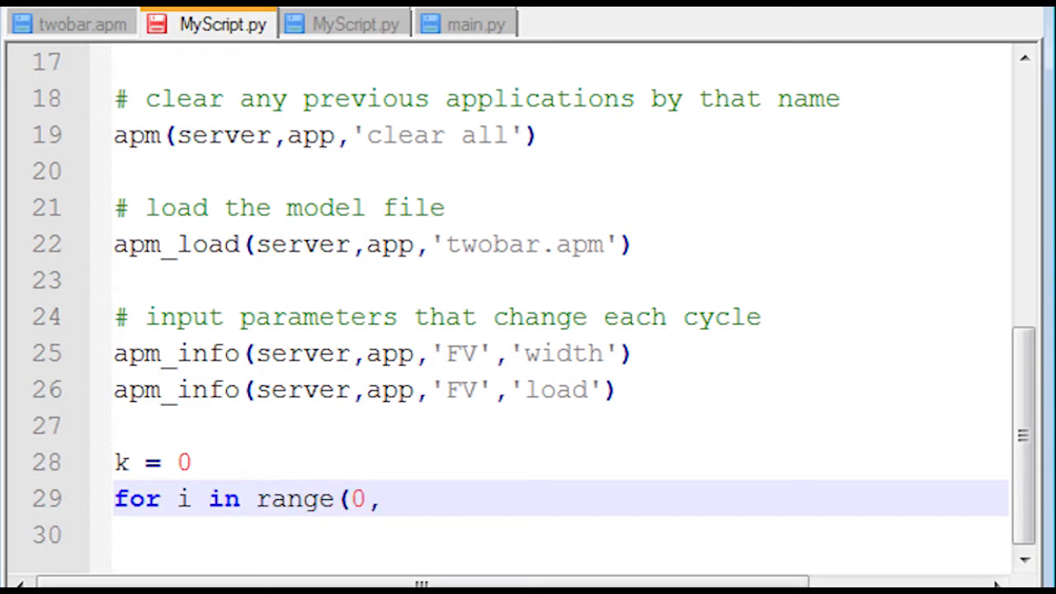
pyautogui.write('width.shape[0]) :')
pyautogui.click(561, 534)
pyautogui.write('for j in')
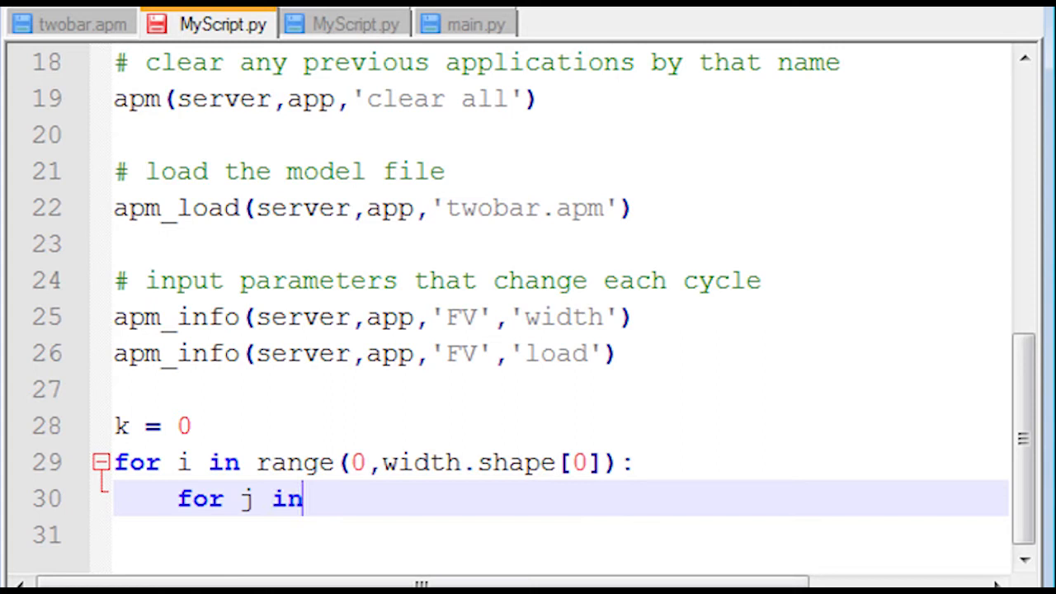
pyautogui.write('range(')
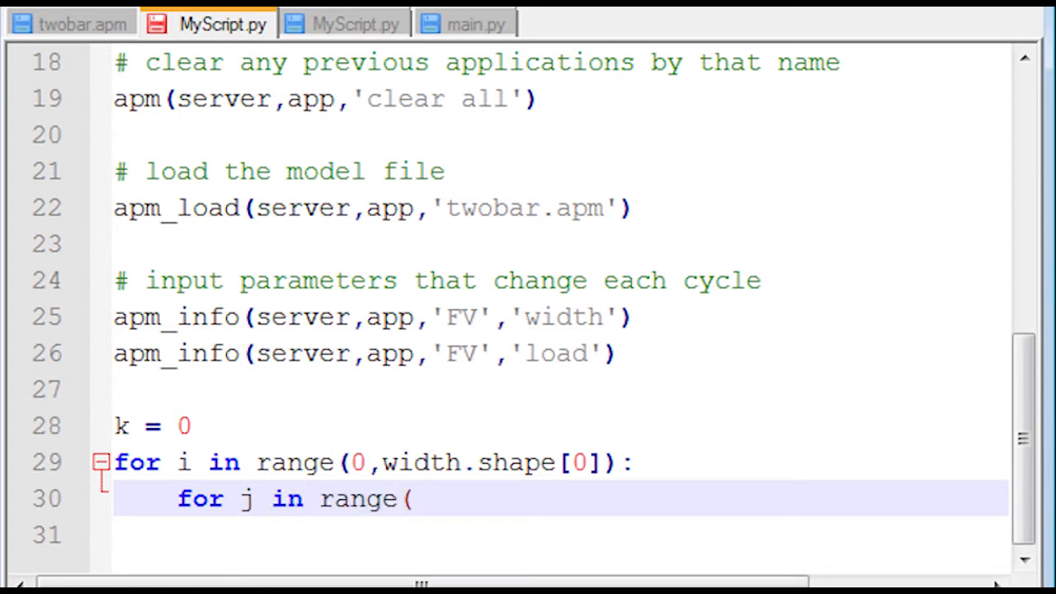
pyautogui.write('0,load.shape[1]):')
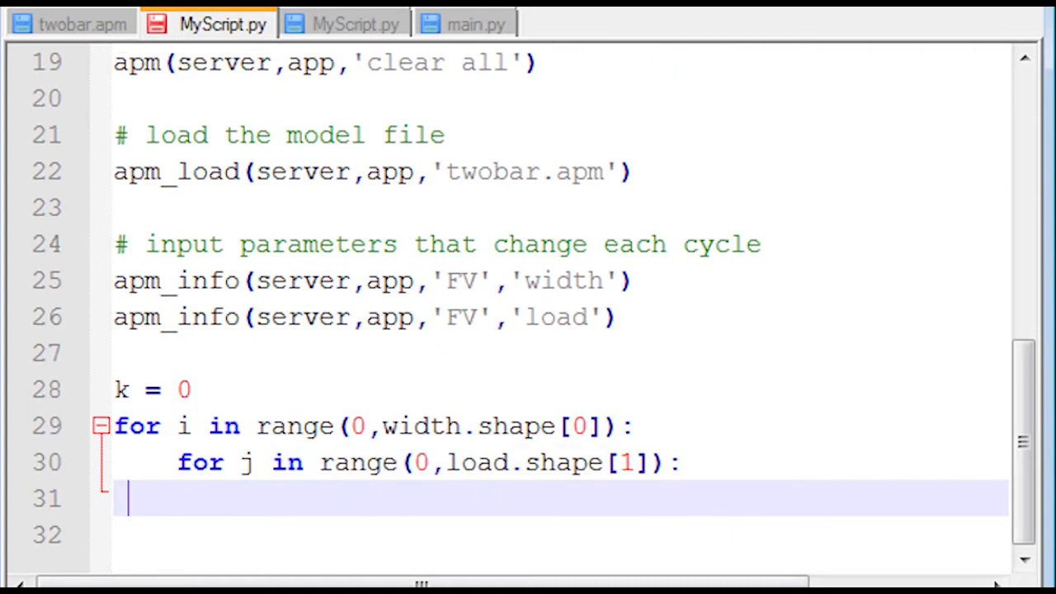
# Increment k and print the cycle number with width[i,j] and load[i,j] each cycle.
pyautogui.write('# print a message each cycle (optional')
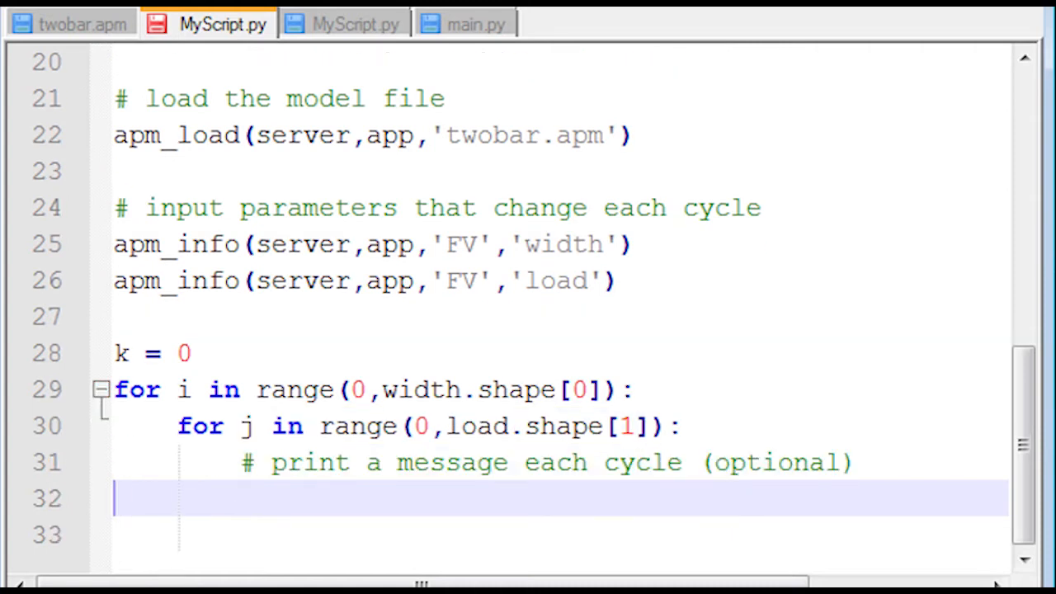
pyautogui.write('k =')
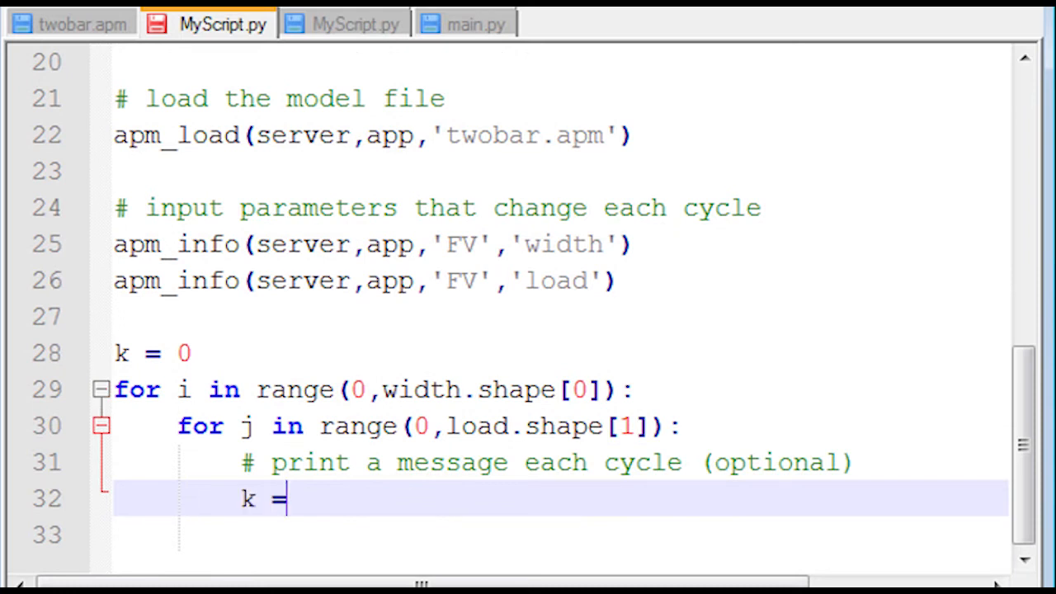
pyautogui.write('k + 1')
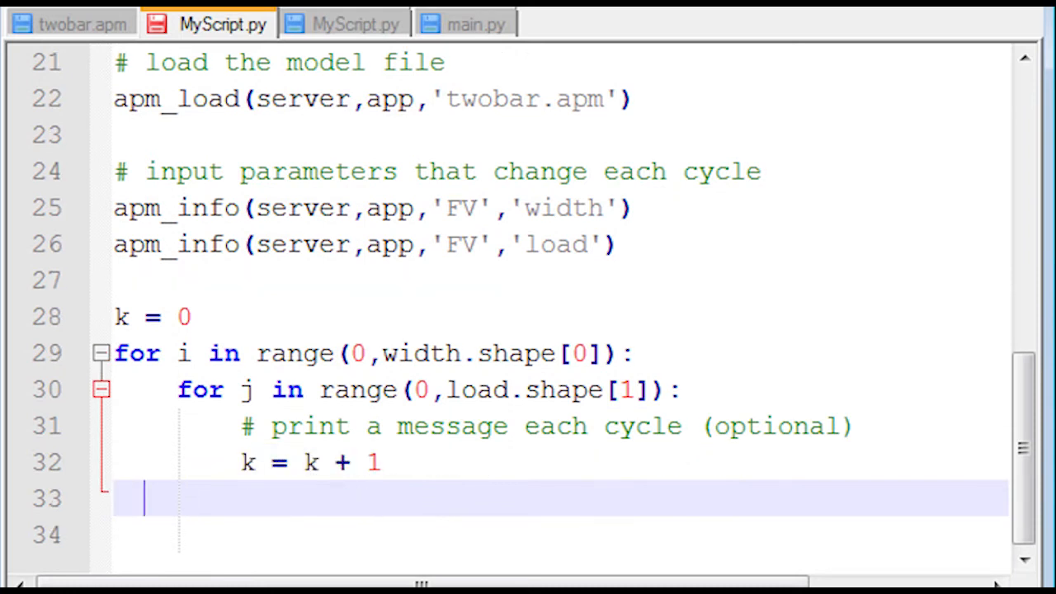
pyautogui.write("print ' -- Cycle ' + str(k) +")
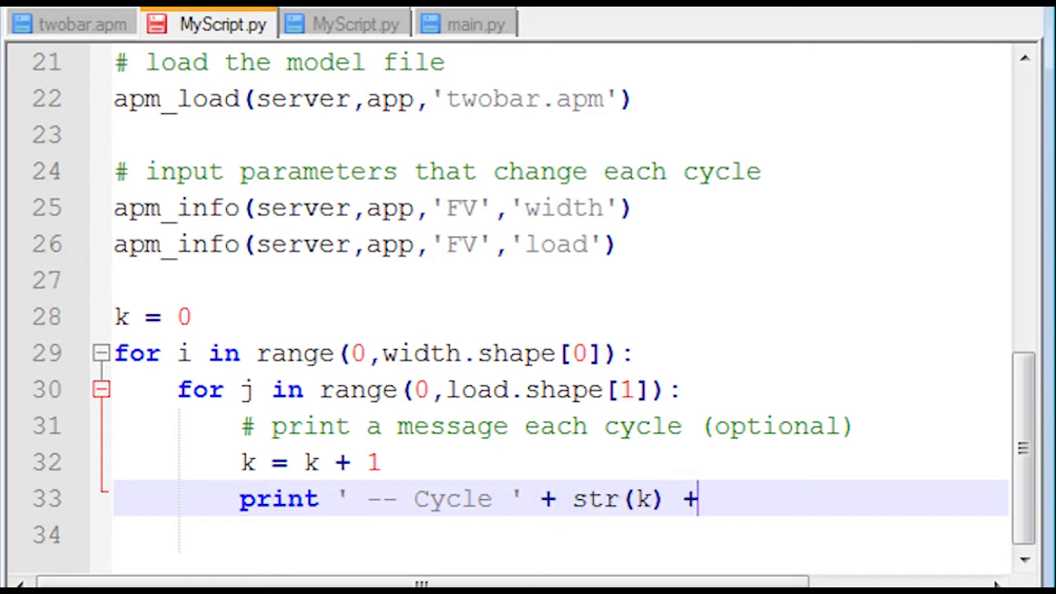
pyautogui.write("' -- ' + \\")
pyautogui.click(559, 535)
pyautogui.write("' Width ' +")
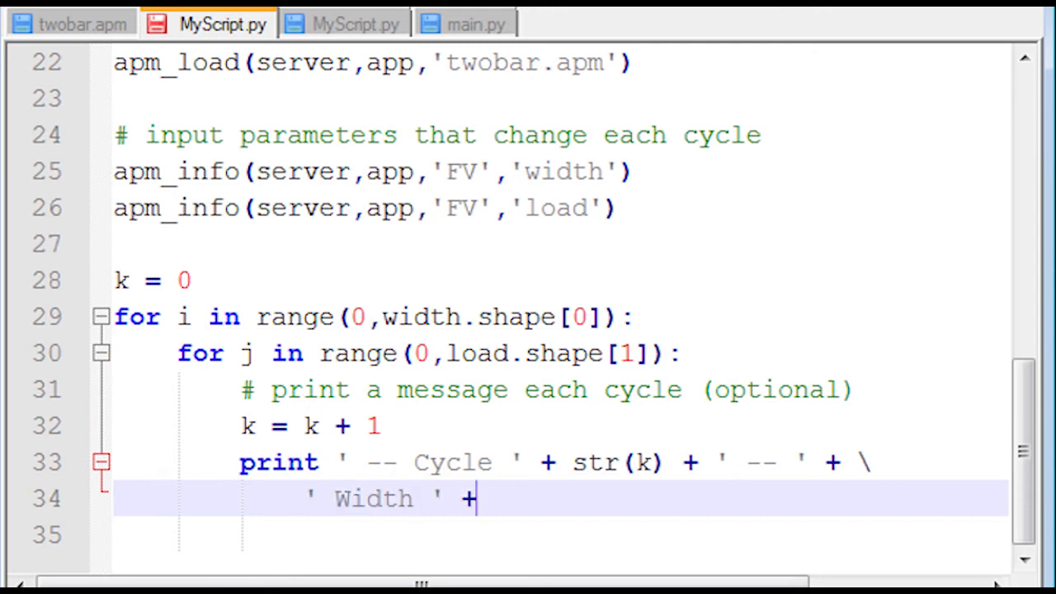
pyautogui.write('str(width[i,j]) + \\')
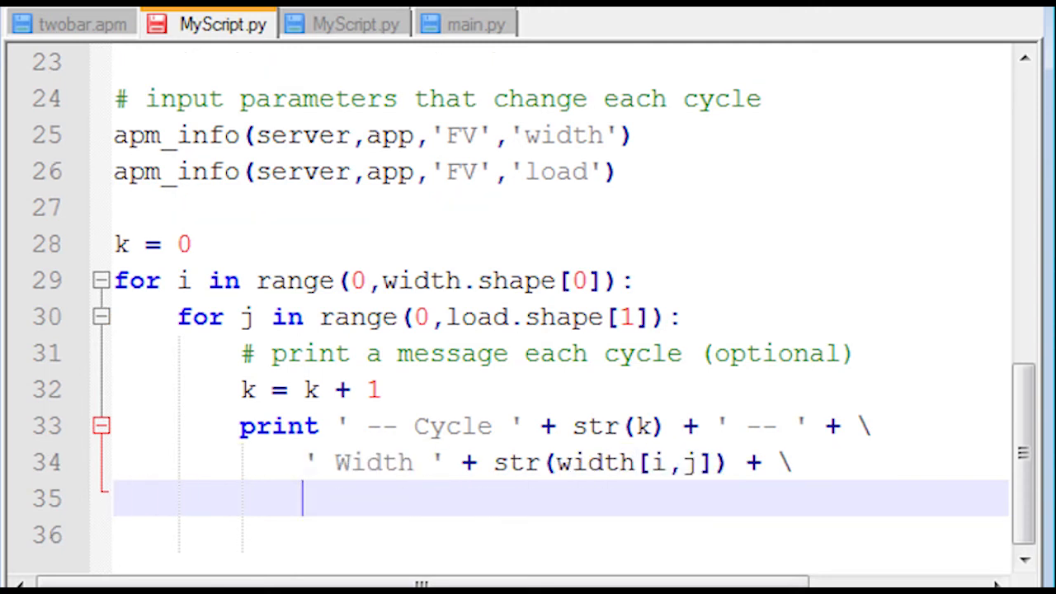
pyautogui.write("' Load ' + str(load[i,j]")
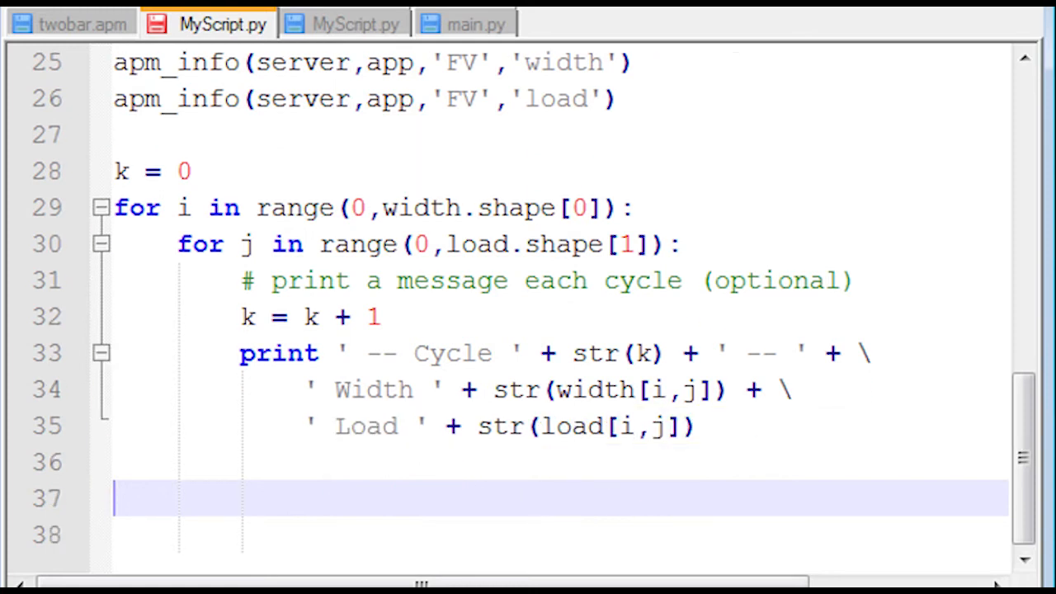
pyautogui.write('# Change width and load values')
pyautogui.click(560, 535)
pyautogui.write('apm_meas(server,a')
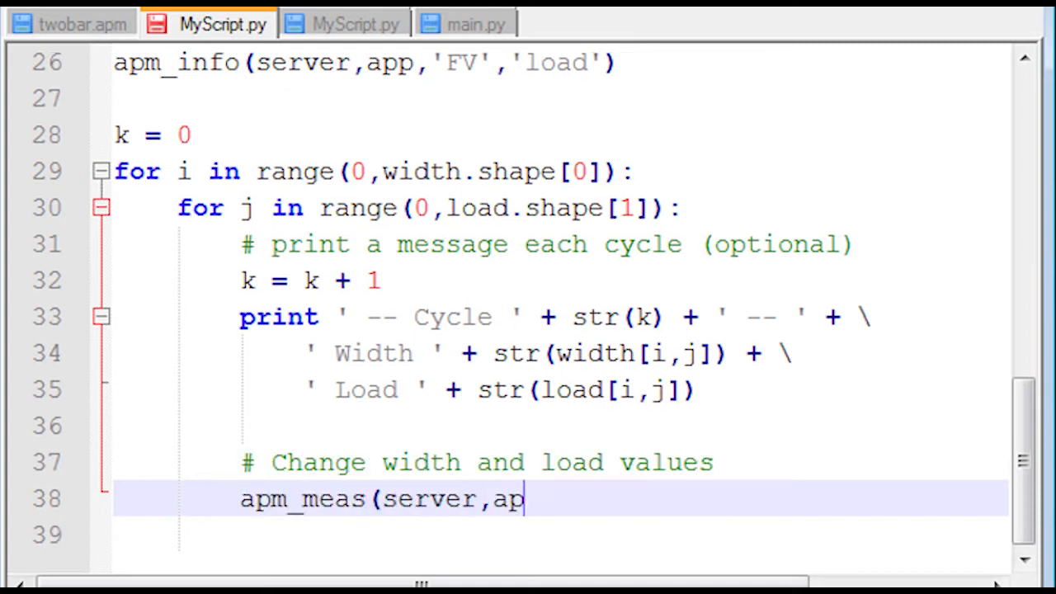
# Send width[i,j] and load[i,j] to the model with apm_meas calls.
pyautogui.write("p,'width',")
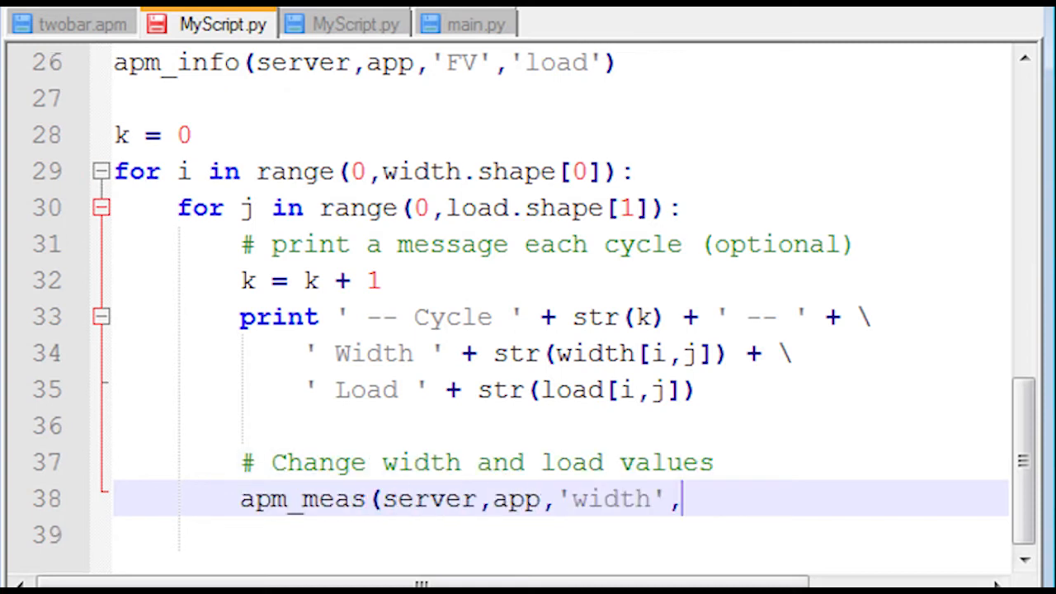
pyautogui.write('width[i,j])')
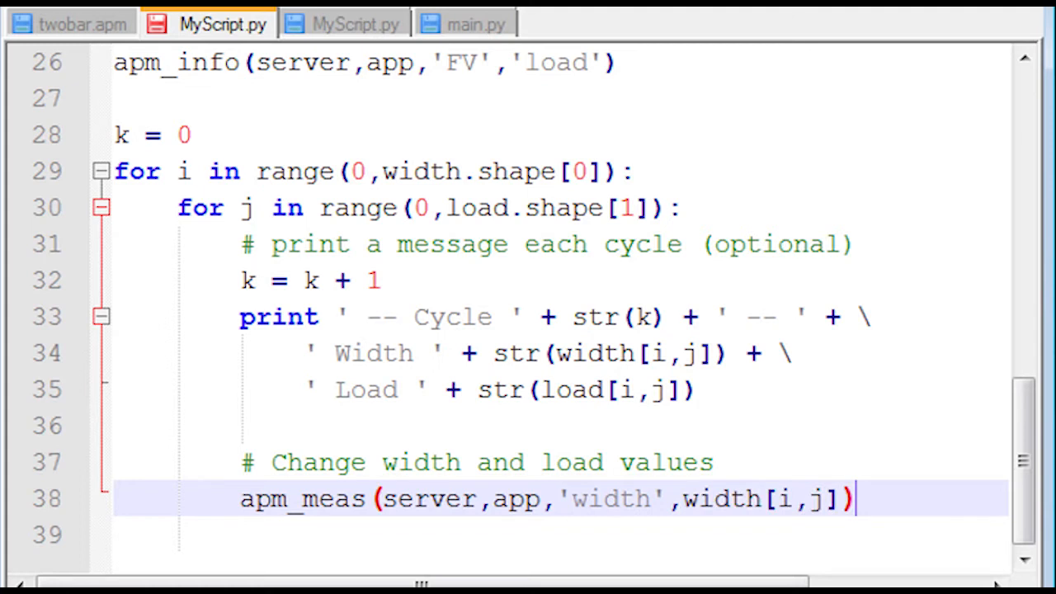
pyautogui.write('apm_meas(')
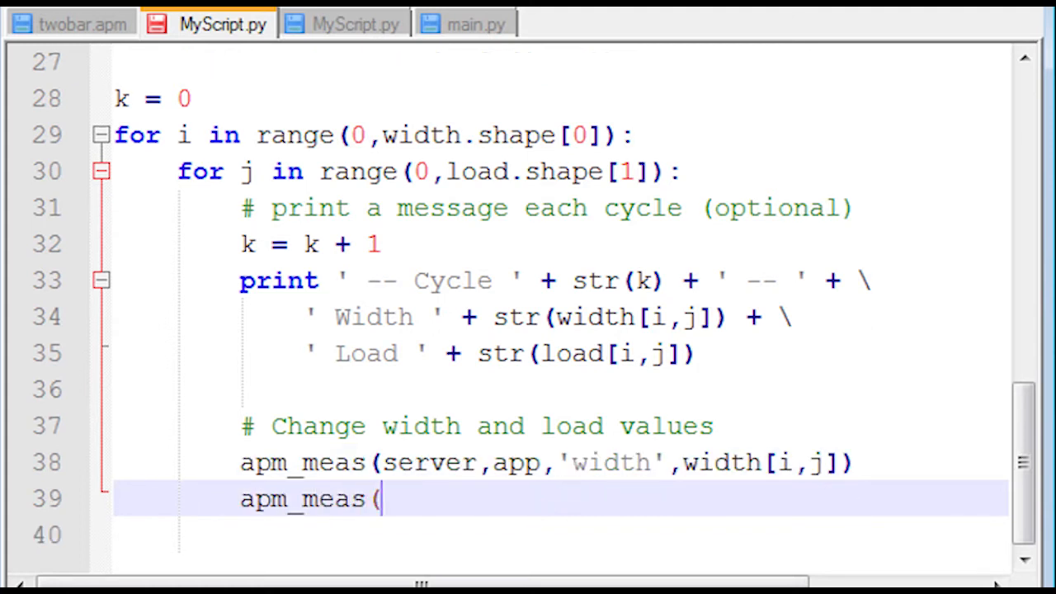
pyautogui.write("server,app,'l")
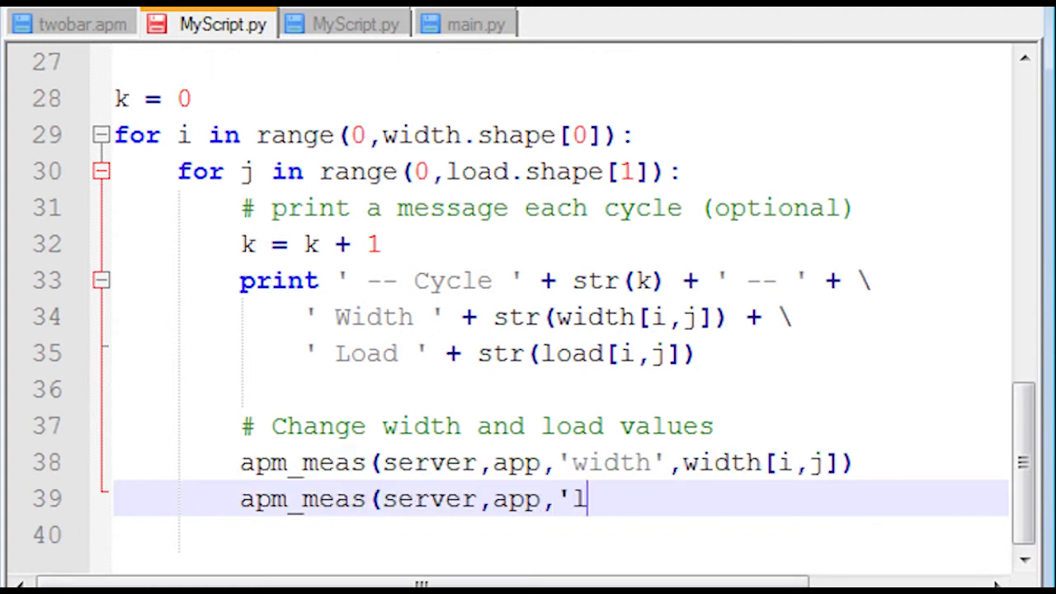
pyautogui.write("oad',load[i,j")
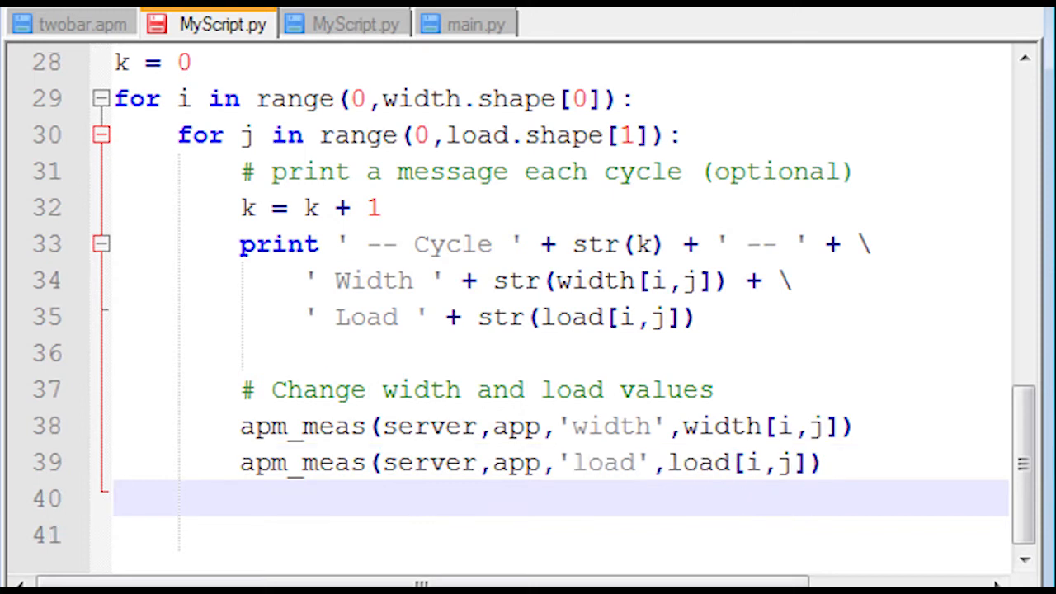
# Add the solve comment and apm(server,app,'solve').
pyautogui.scroll(-3)
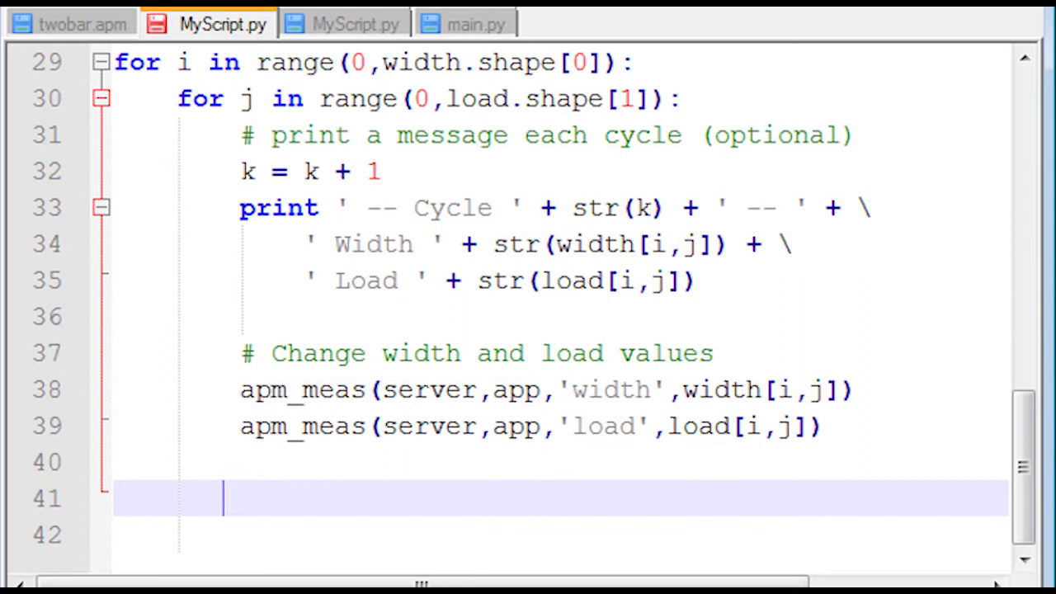
pyautogui.write('# solve the')
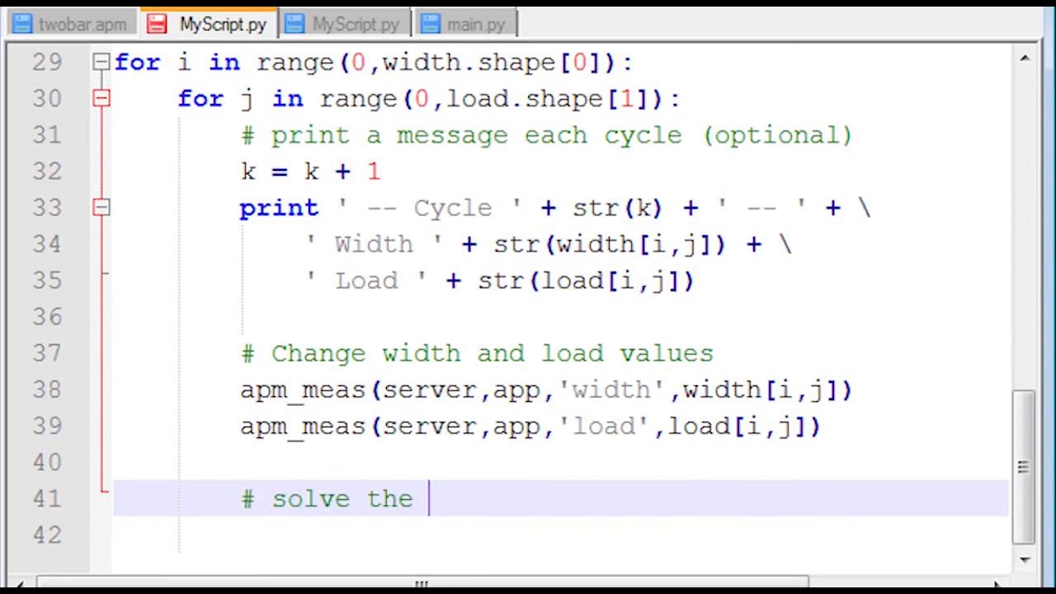
pyautogui.write('optimization problem')
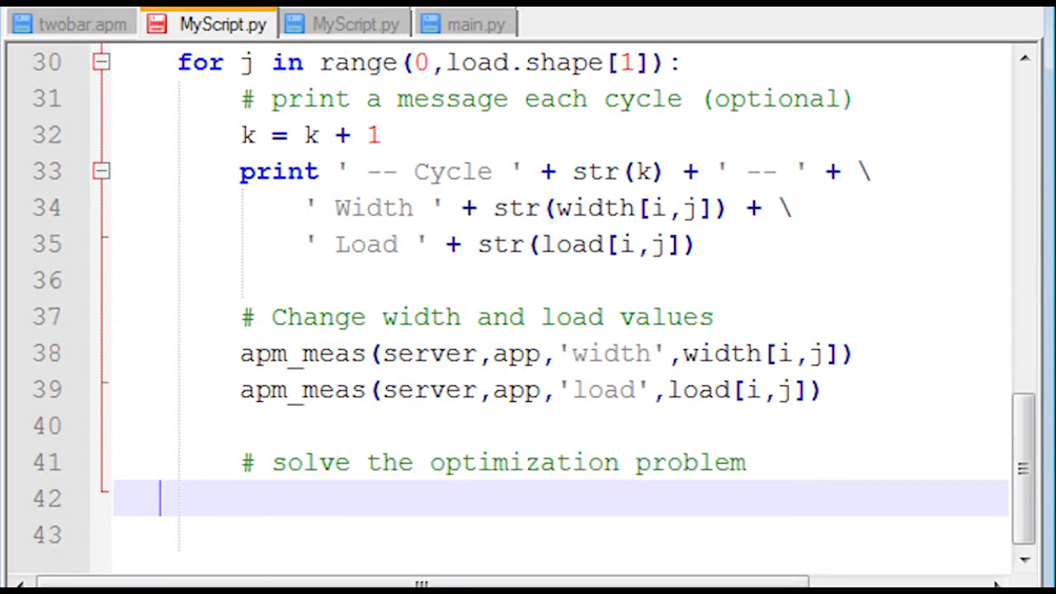
pyautogui.write('apm(server')
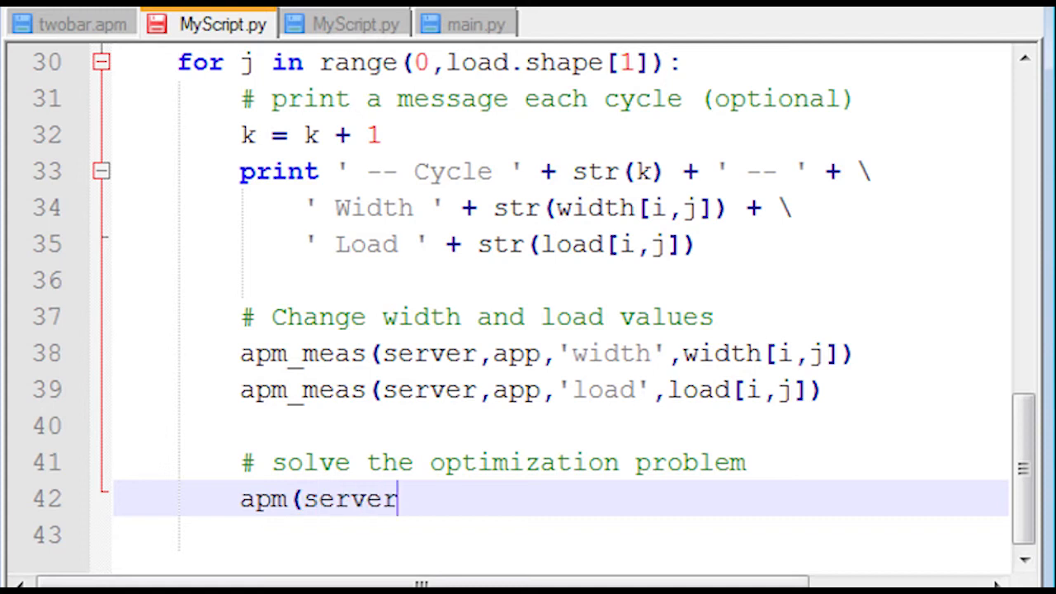
pyautogui.write(",app,'solve'")
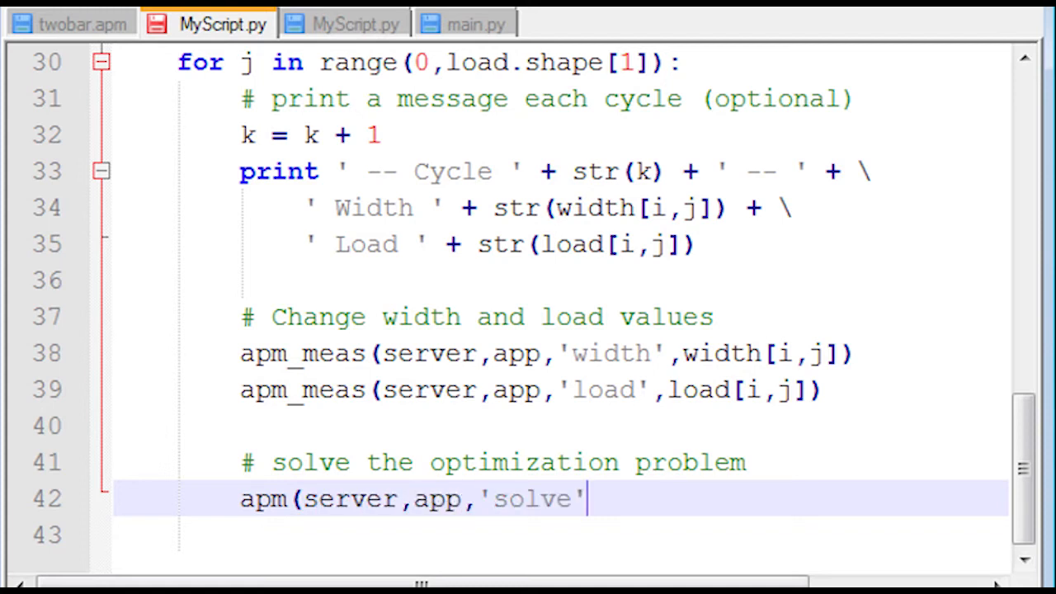
pyautogui.press('Return')
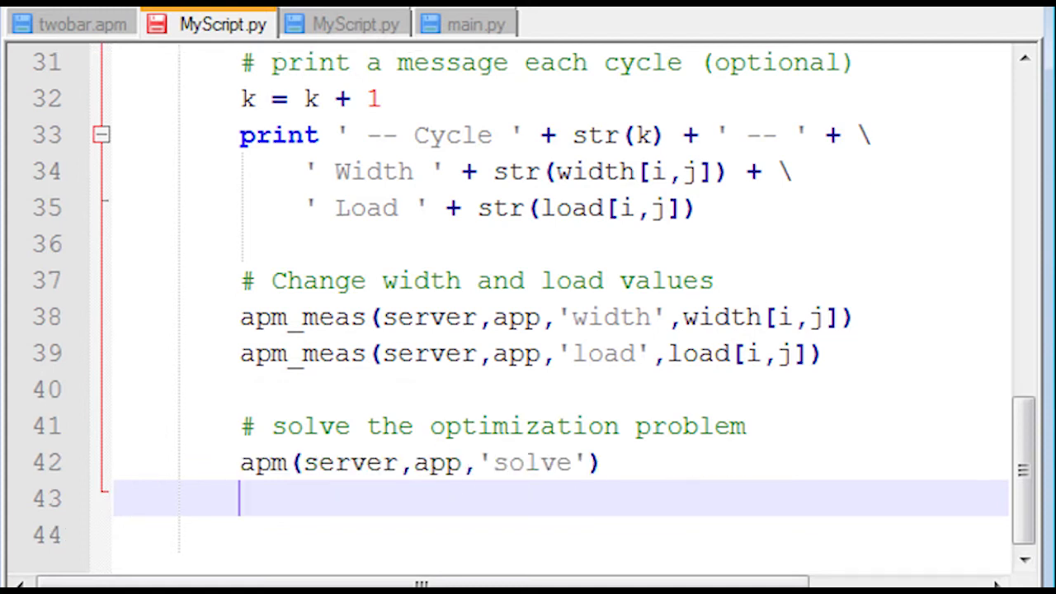
# Store status = apm_tag(server,app,'nlc.appstatus') under a check comment.
pyautogui.write('# check i')
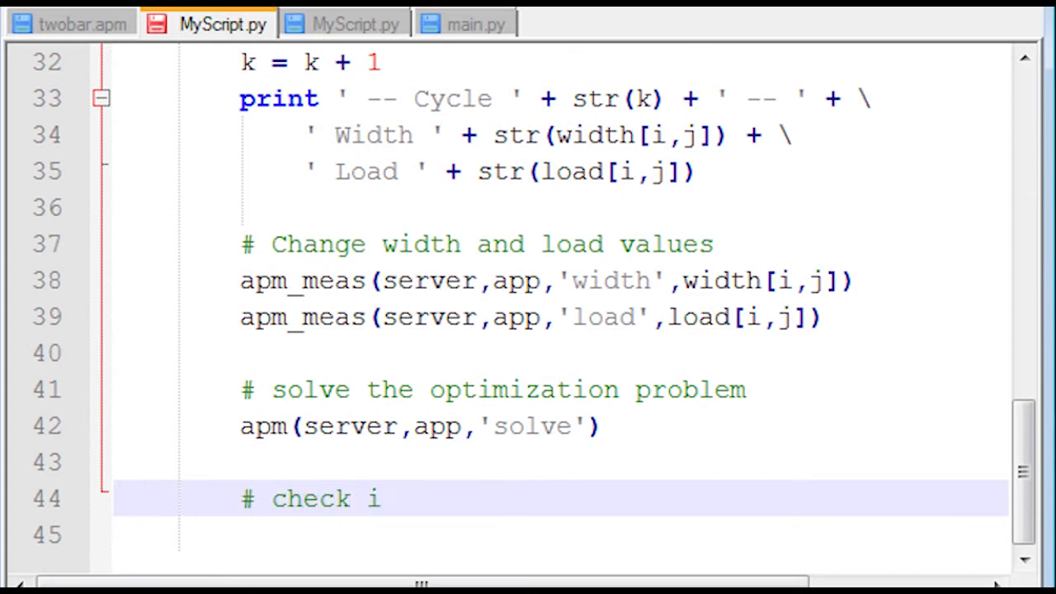
pyautogui.write('f the solution is good')
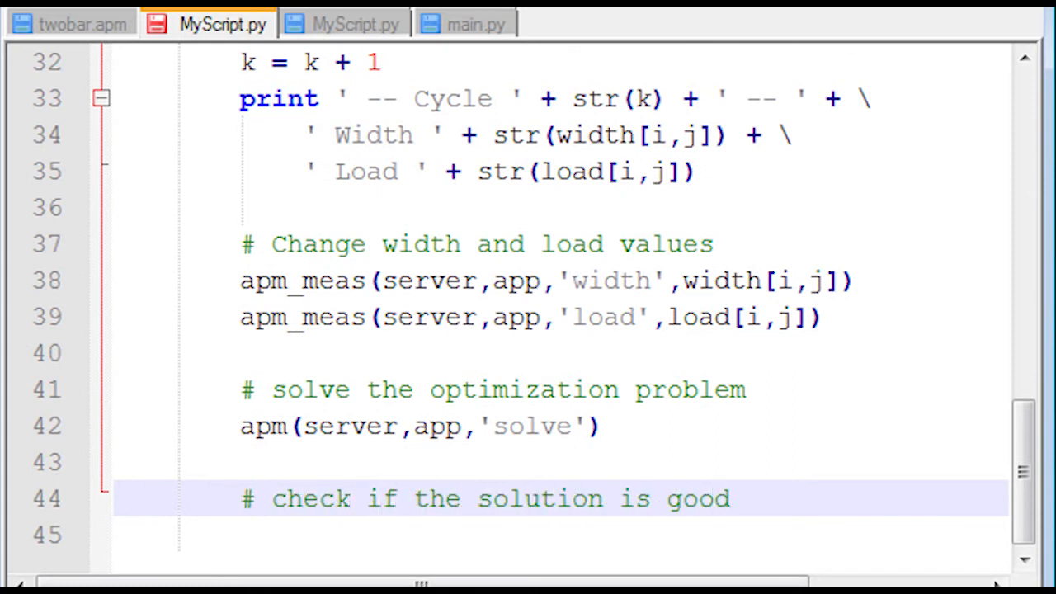
pyautogui.write('status =')
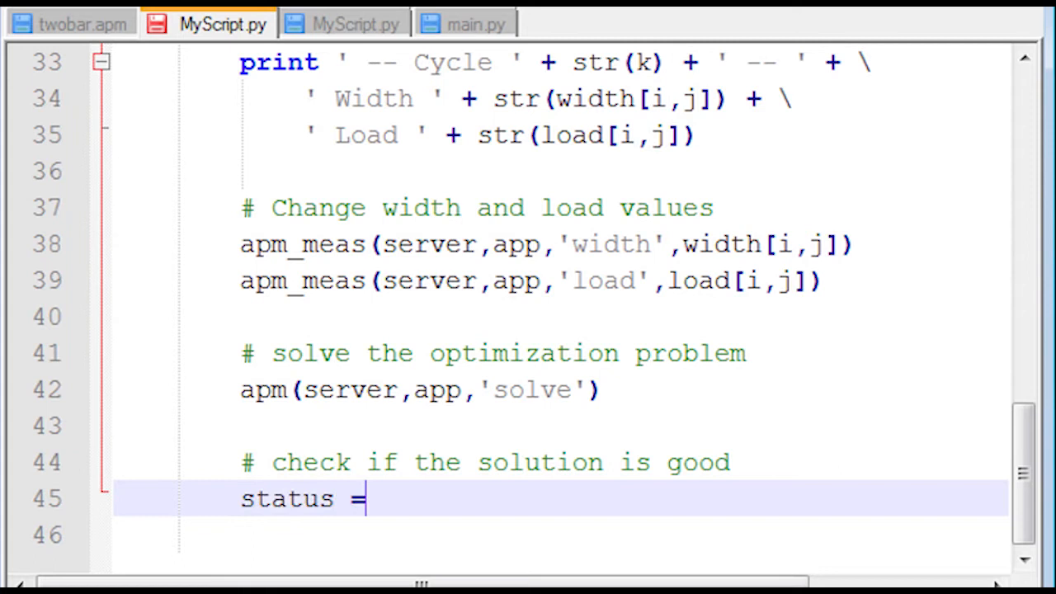
pyautogui.write('apm_tag(server,')
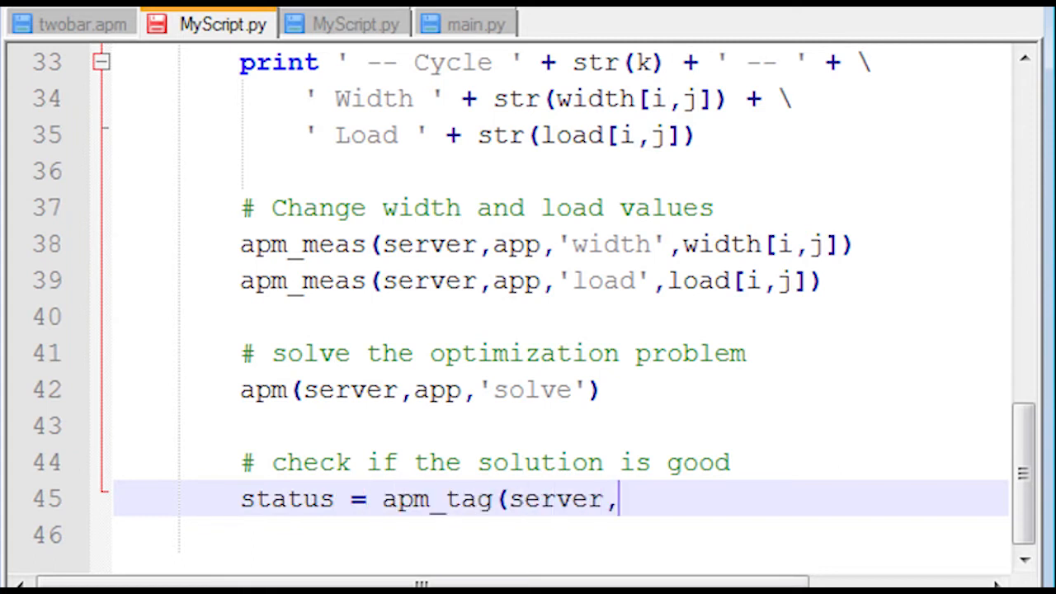
pyautogui.write("app,'nlc.appstatus'")
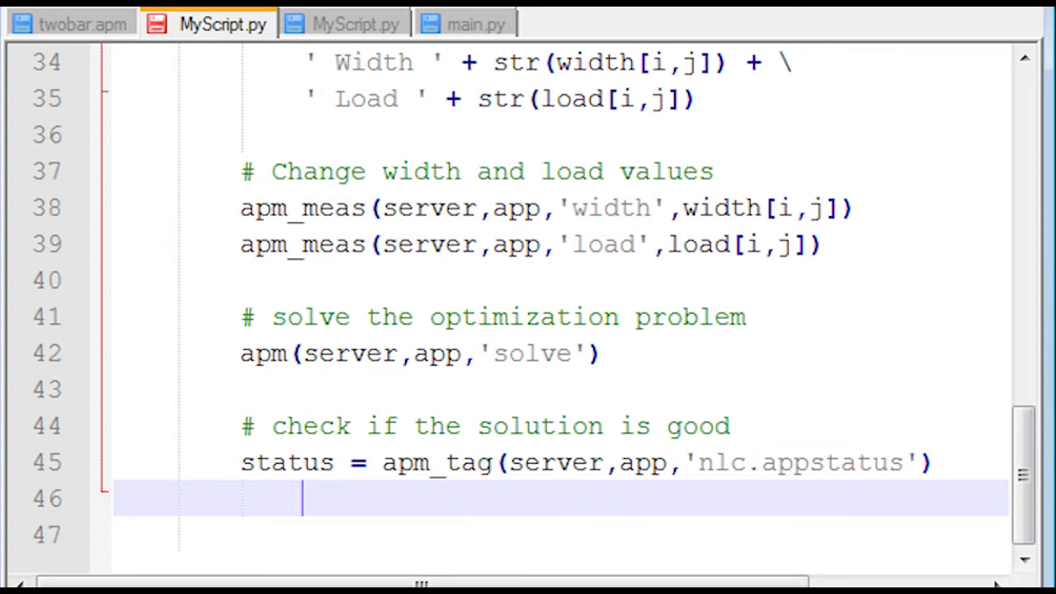
# Add the '# record values if successful solution' comment and begin the if-block.
pyautogui.write('#')
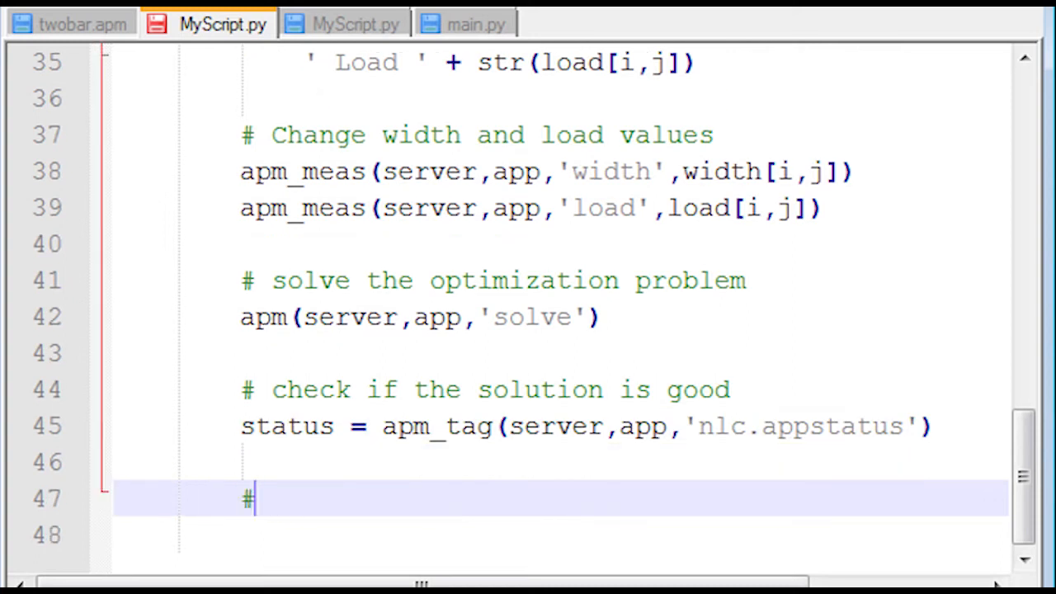
pyautogui.write('record values if successful solution')
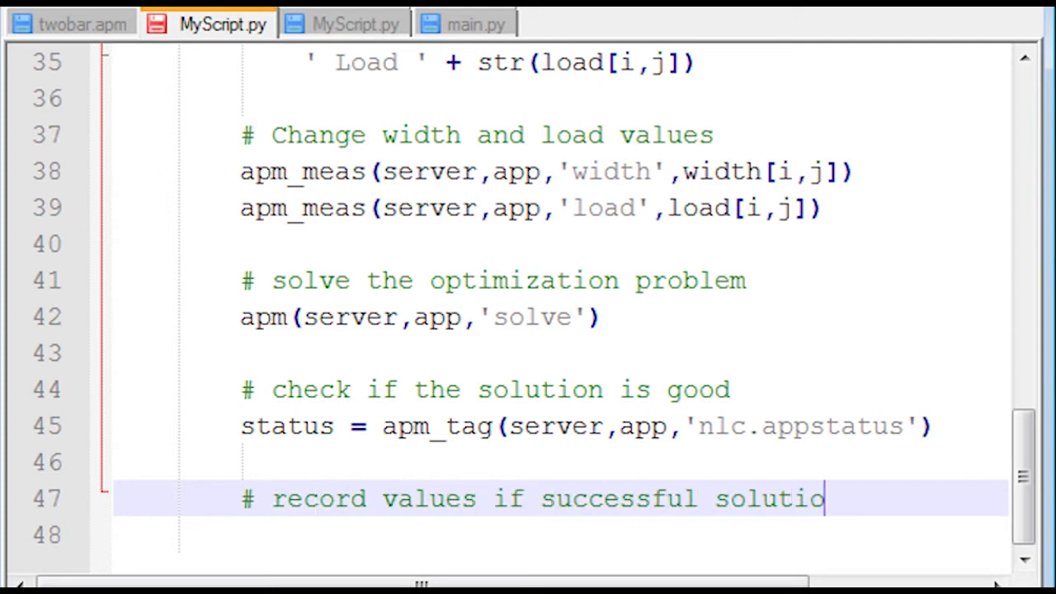
pyautogui.write('n')
pyautogui.click(559, 534)
pyautogui.write('if (status==1):')
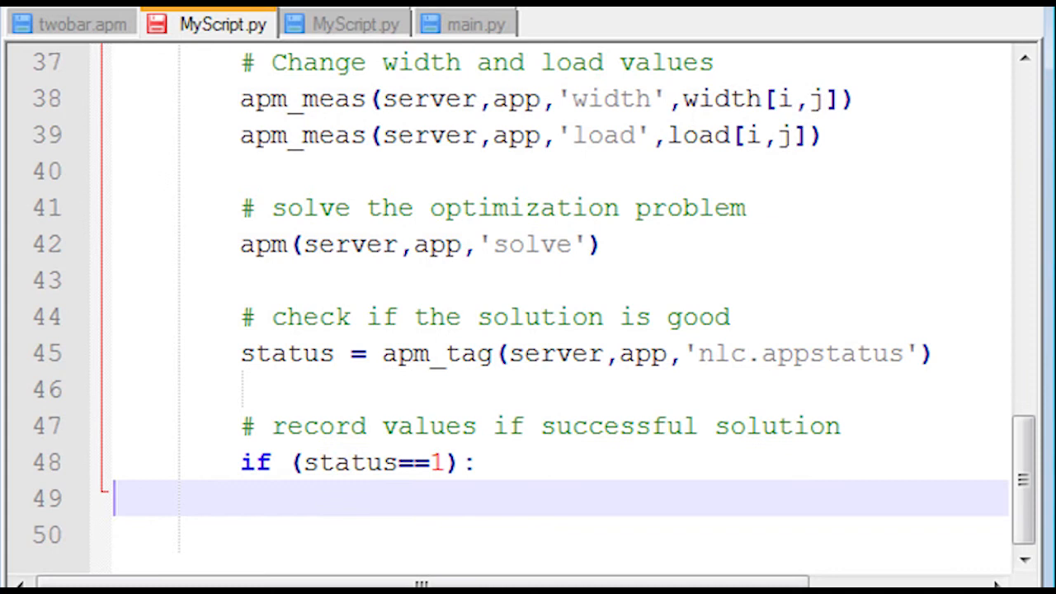
# Retrieve the solution with apm_sol and print the results header and Weight value.
pyautogui.write('# retrieve the solution')
pyautogui.click(560, 535)
pyautogui.write('# Retrieve results')
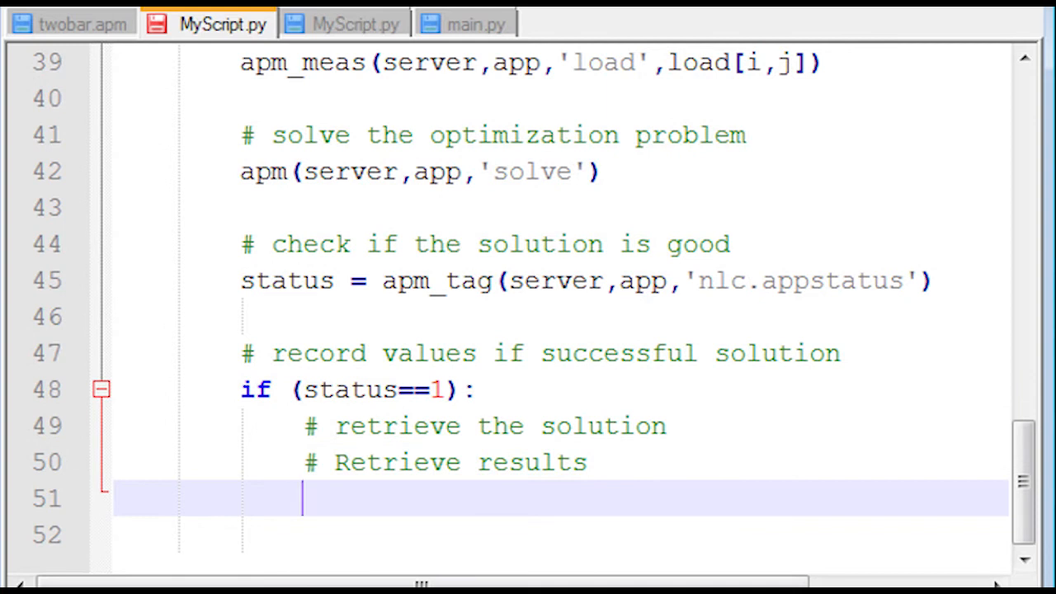
pyautogui.write('(results, array) = ap')
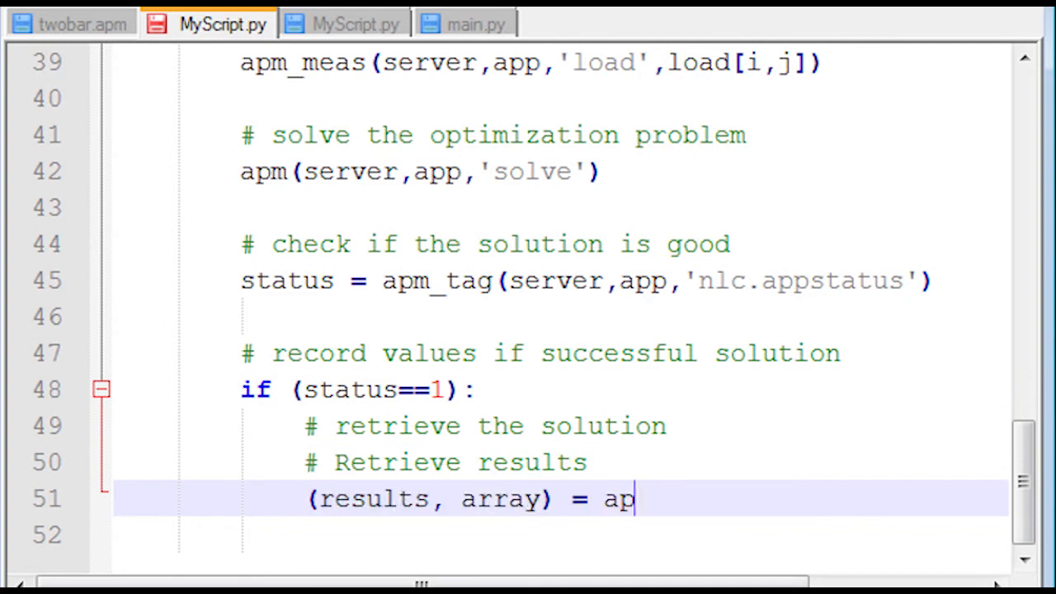
pyautogui.write('m_sol(server,app')
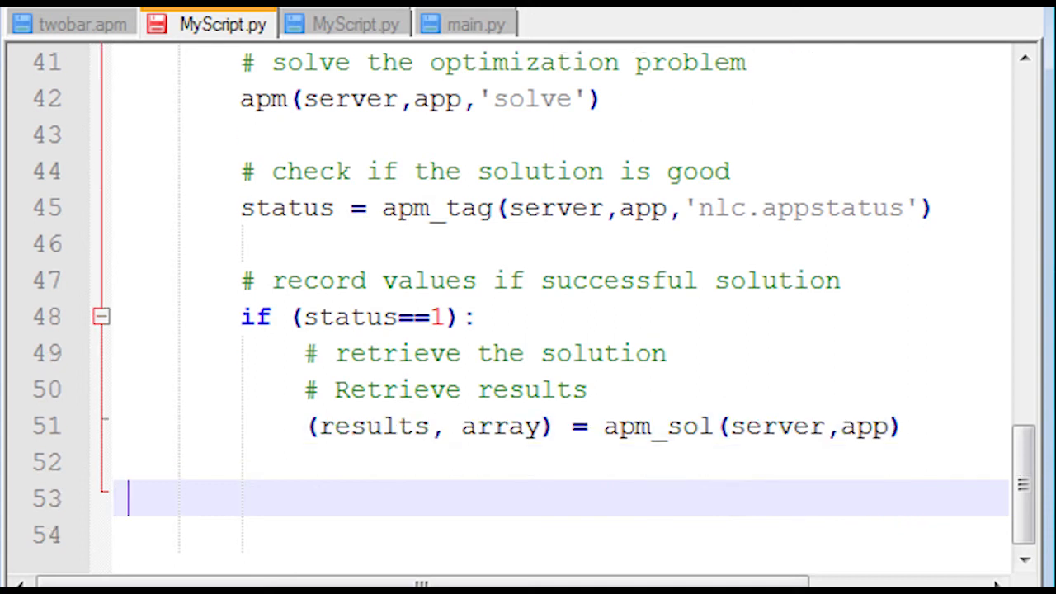
pyautogui.write('prin')
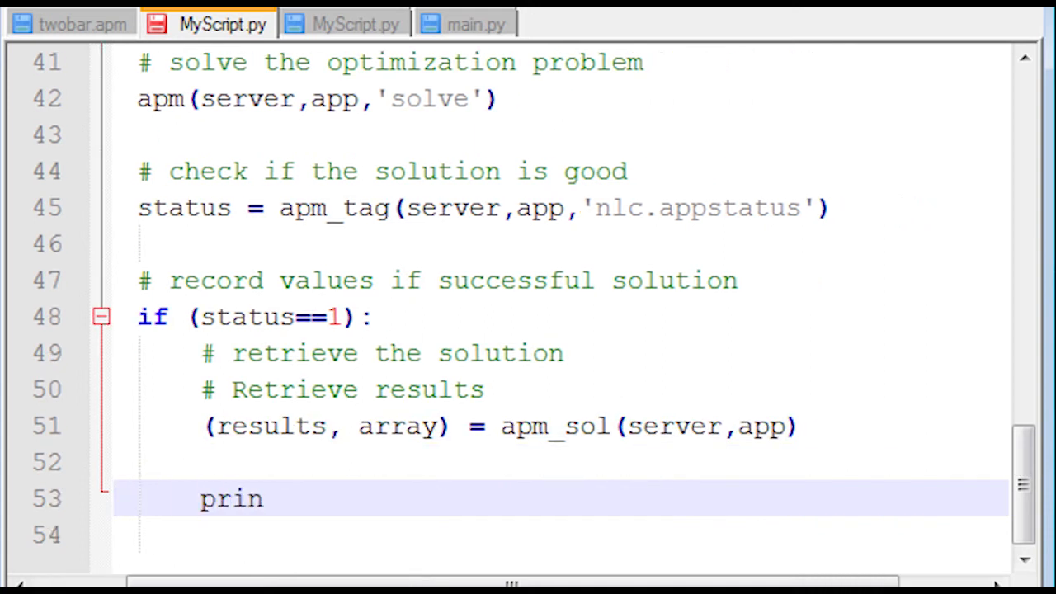
pyautogui.write("t '--- Resul")
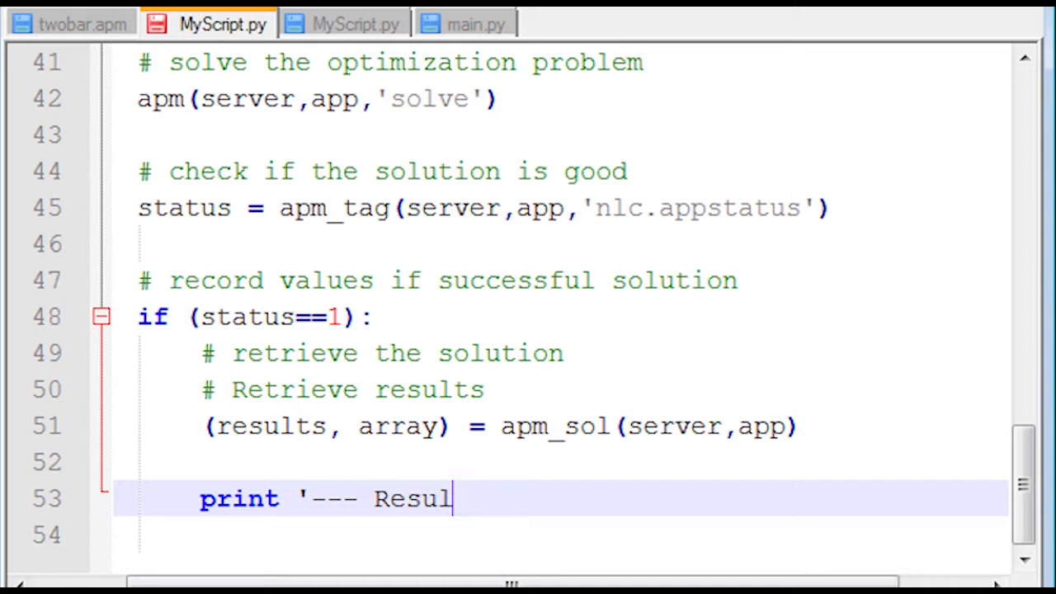
pyautogui.write("ts of the Optimization Problem ---'")
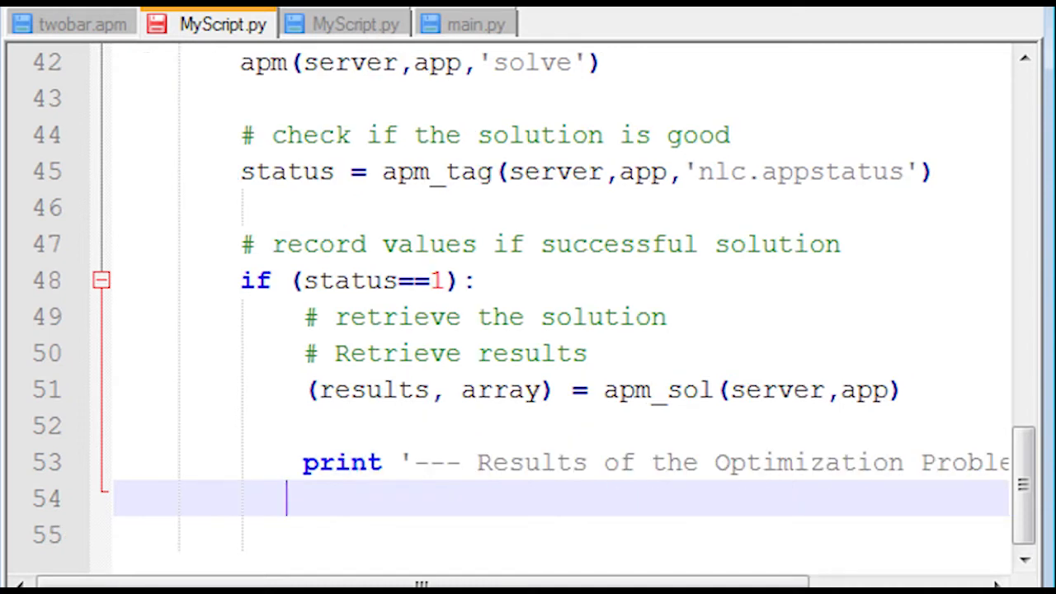
pyautogui.write("print 'Weight: ', array['weight']")
pyautogui.click(559, 535)
pyautogui.write('else:')
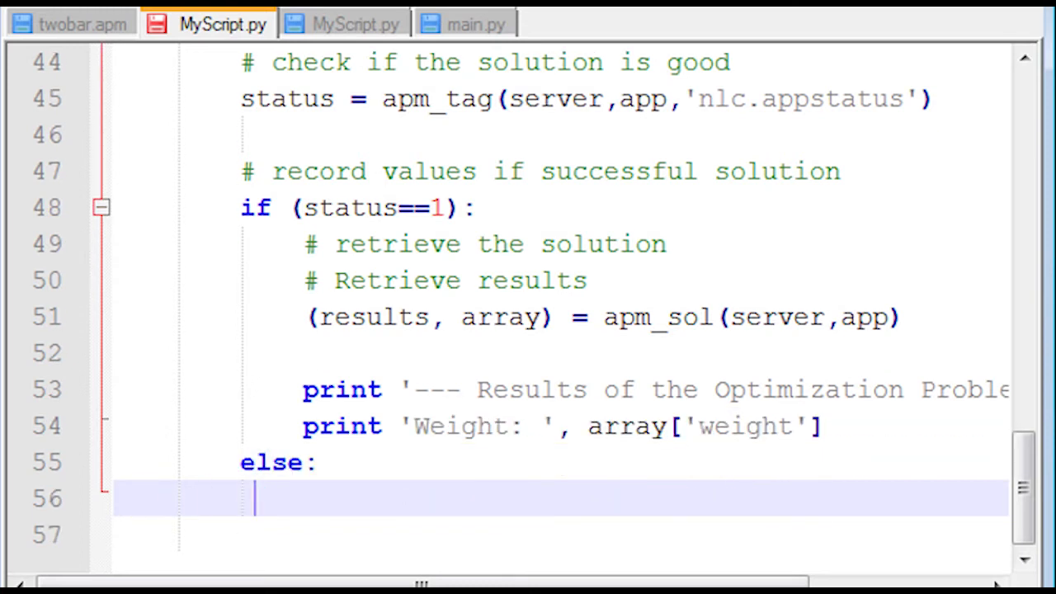
# In the else branch print 'Infeasible solution' with comments including '# weight[i,j] = nan', then switch to MATLAB.
pyautogui.write("print 'Infeasible solution'")
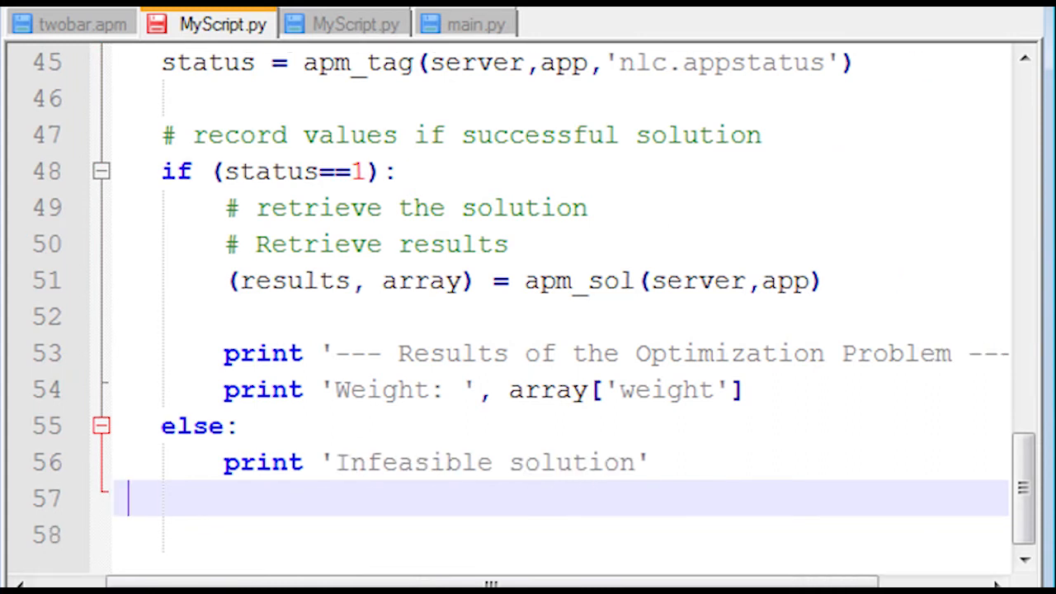
pyautogui.write('# some combinations may fail or be')
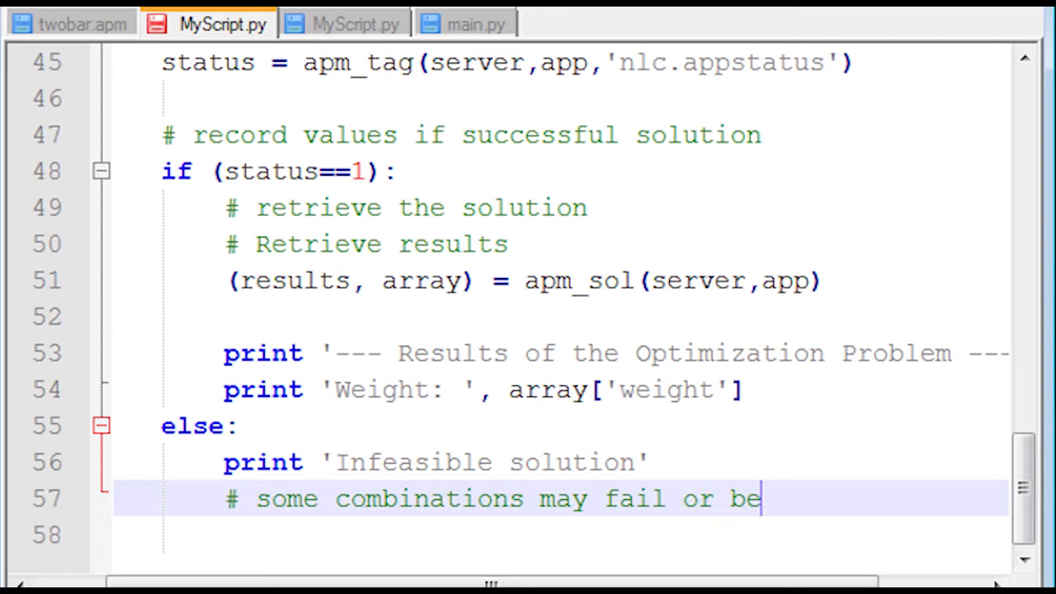
pyautogui.write('infeasible')
pyautogui.click(560, 535)
pyautogui.write('# record "NaN" for failed runs')
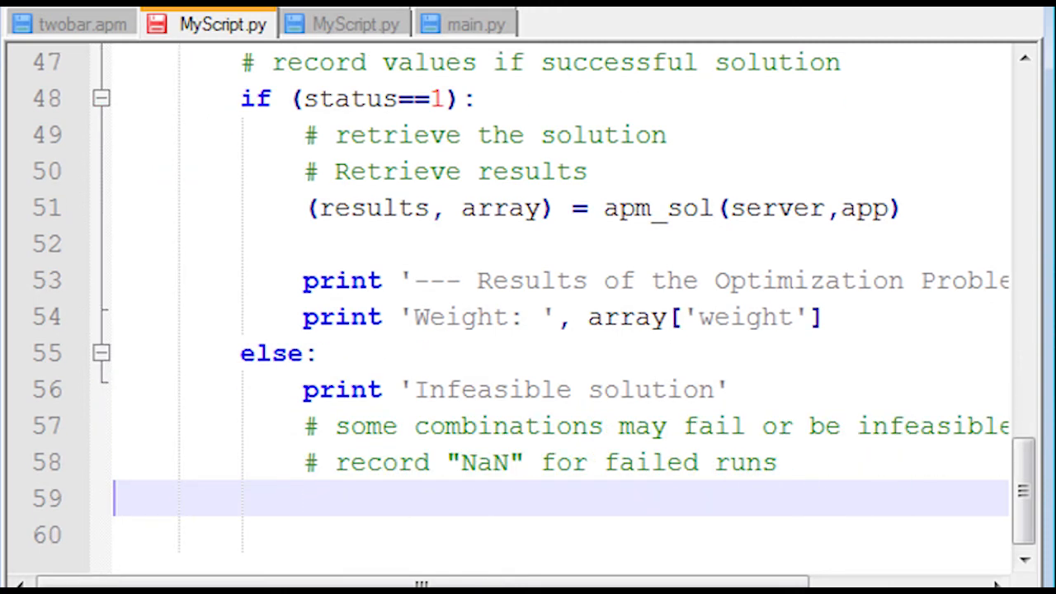
pyautogui.write('# w')
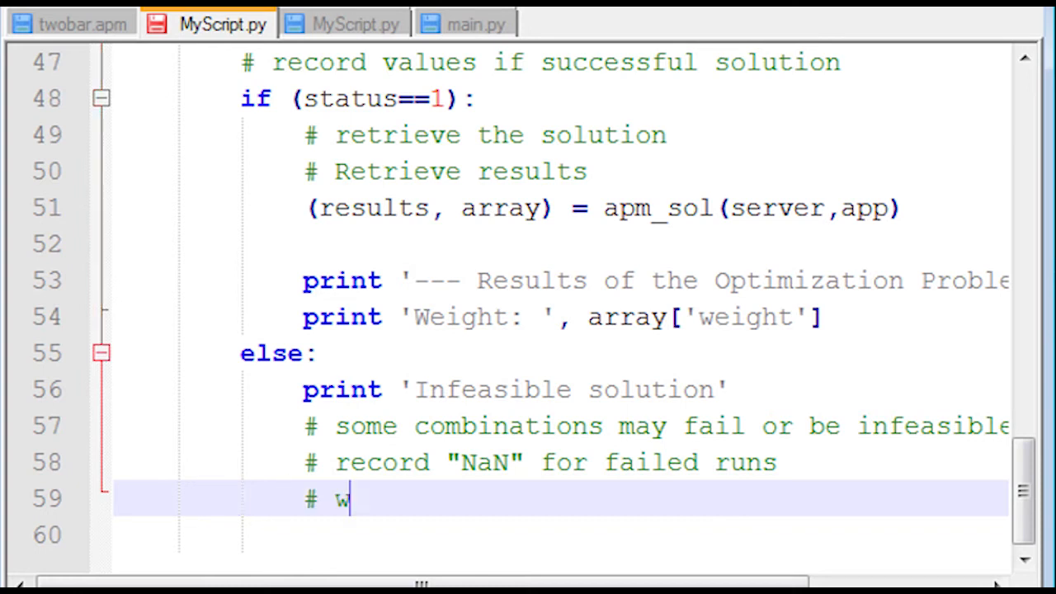
pyautogui.write('eight[i,j] = nan')
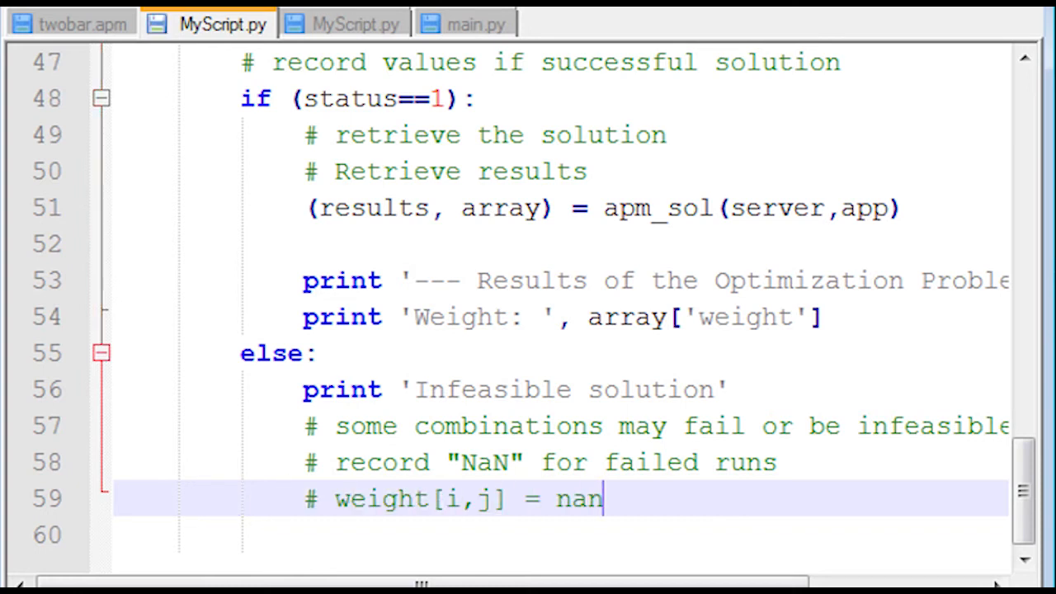
pyautogui.click(465, 24)
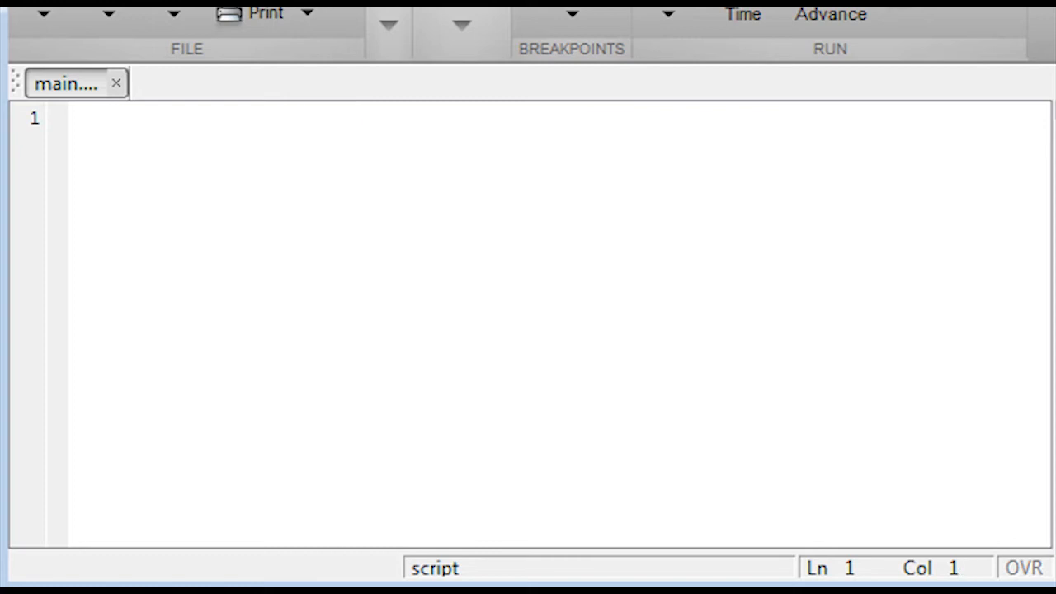
# Clear everything, start a '%% solve with APM MATLAB' cell, addpath('apm') and select the server.
pyautogui.write('% clear everything')
pyautogui.write('clear all; close all; clc')
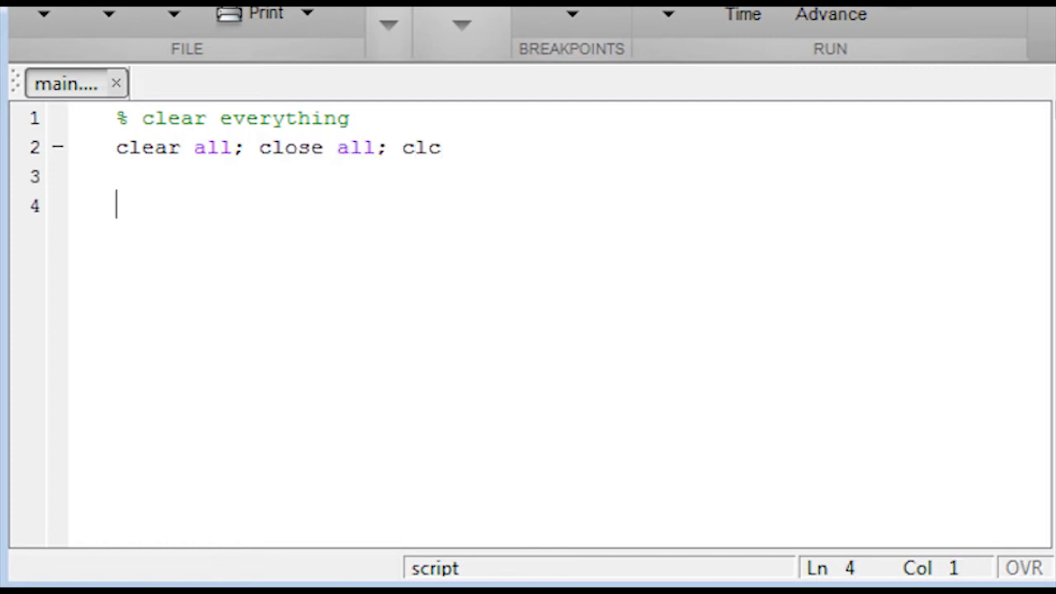
pyautogui.write('%% solve with APM MATLAB')
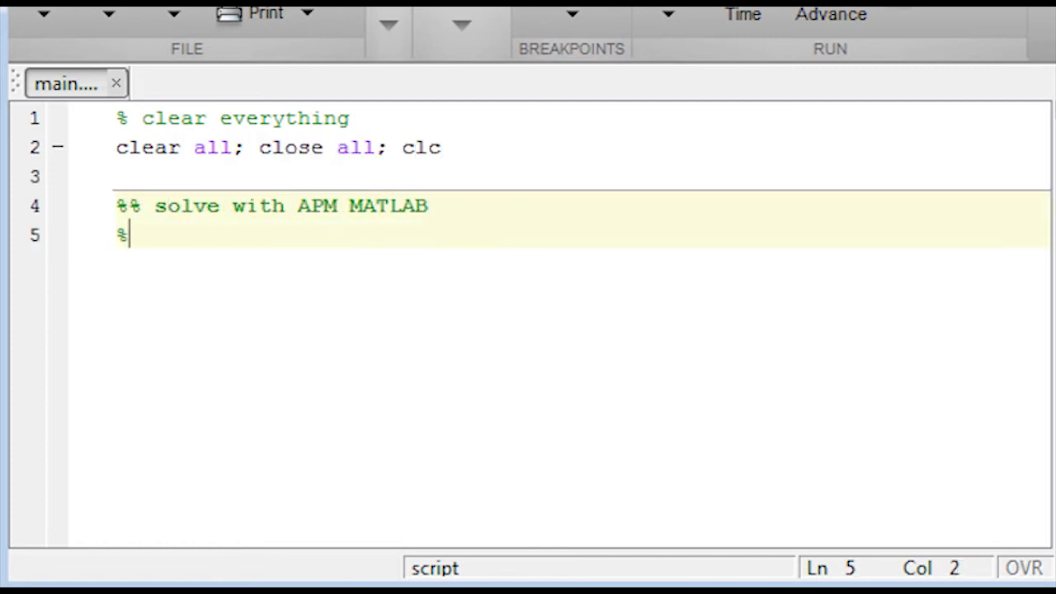
pyautogui.write('load the libraries')
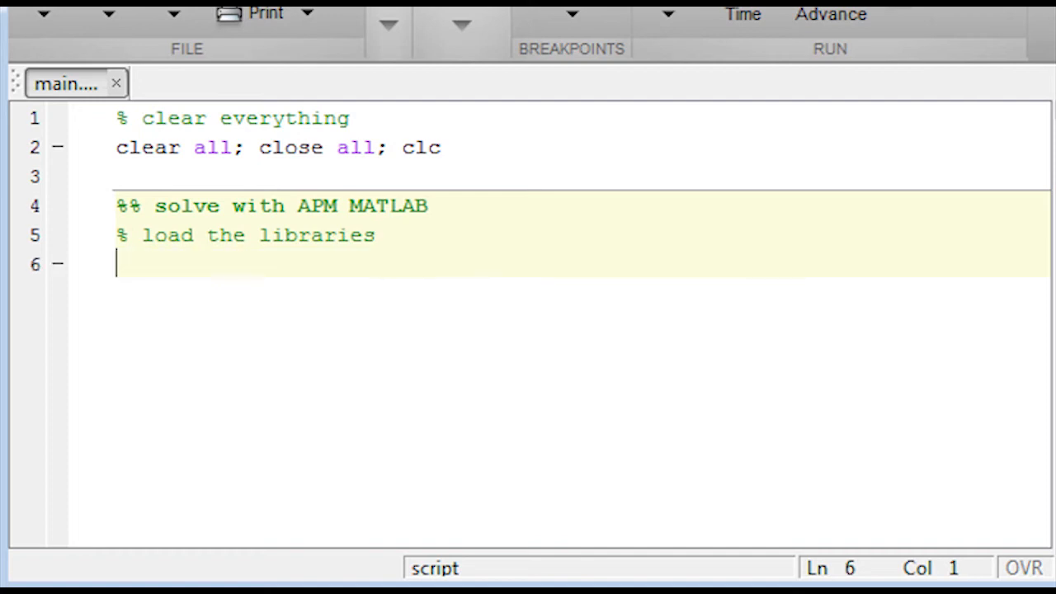
pyautogui.write("addpath('apm')")
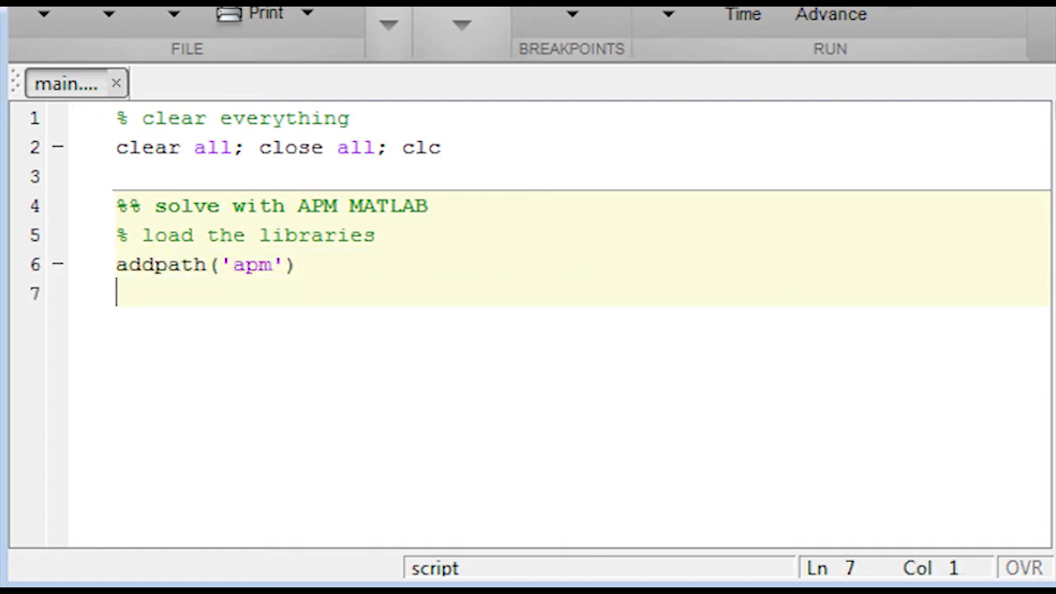
pyautogui.write('% select the server')
pyautogui.write("server = 'http://byu.apmonitor.com';")
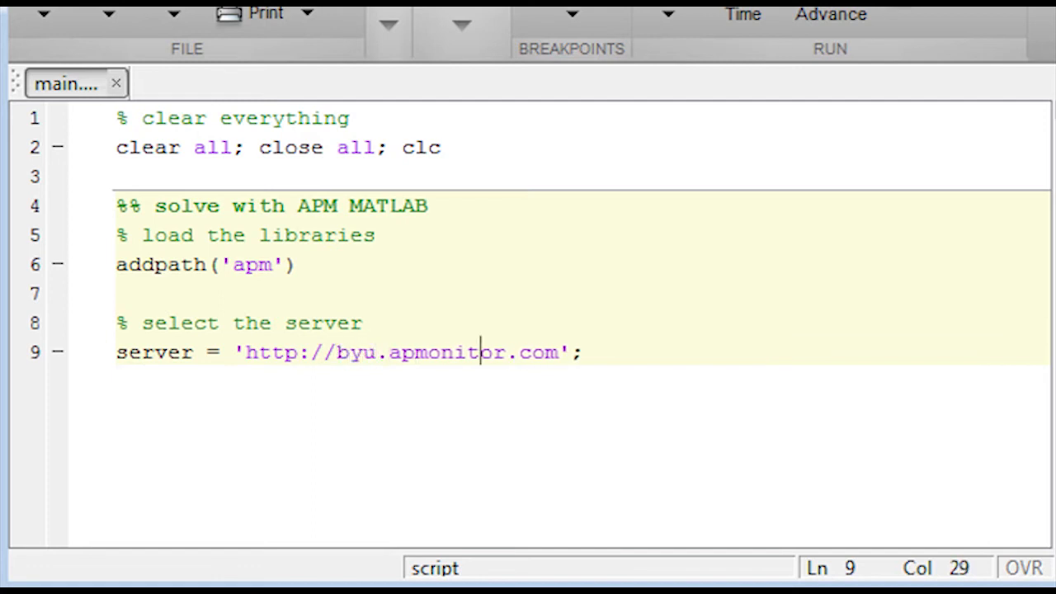
pyautogui.press('Return')
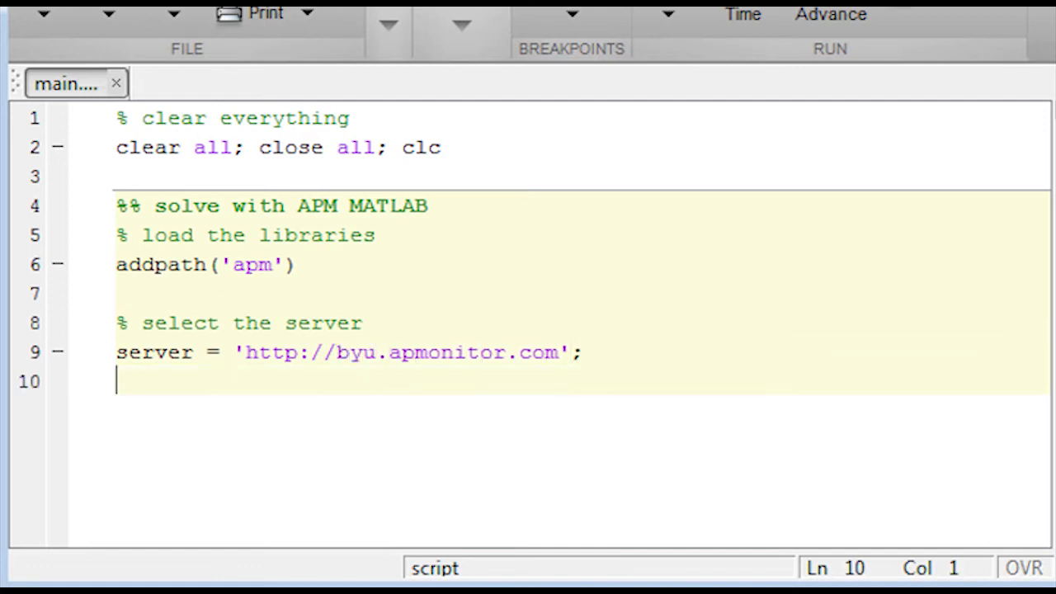
# Name the application app = ['twobar_' int2str(rand()*1000)] and begin the mesh-point line.
pyautogui.write('% give the application a name')
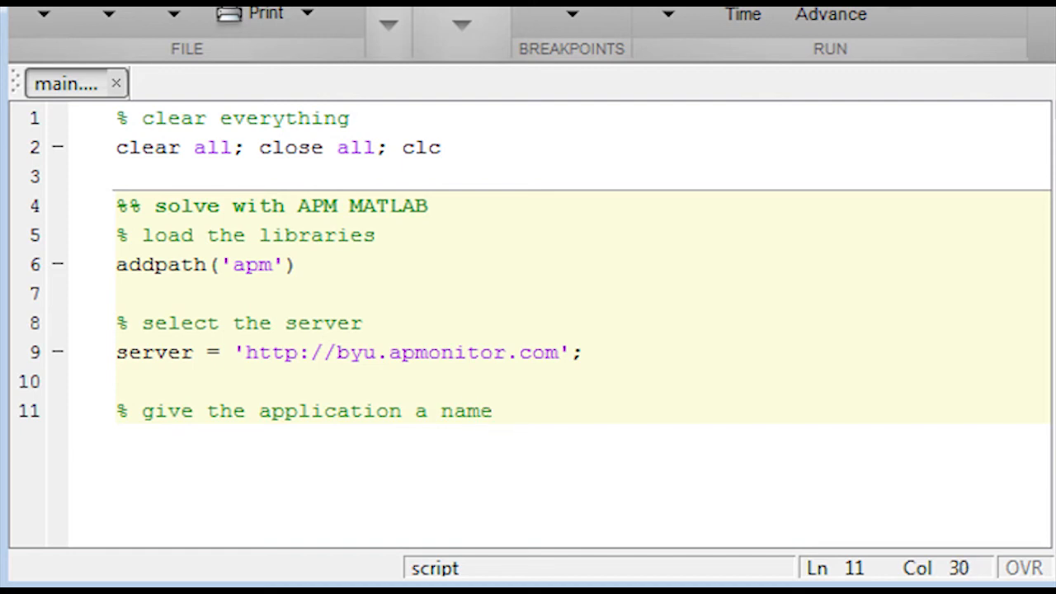
pyautogui.write("app = ['twobar_")
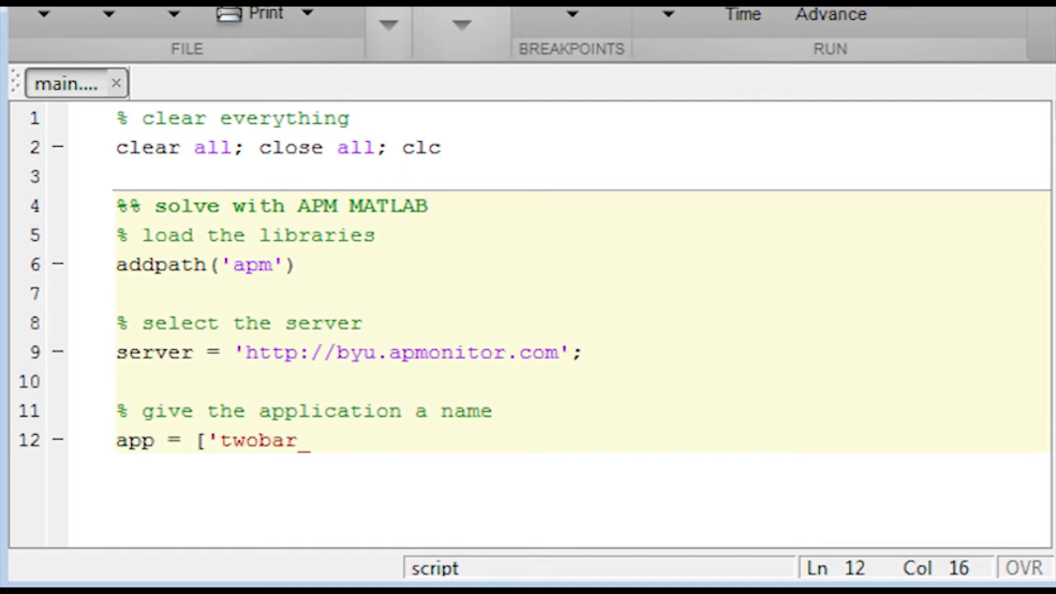
pyautogui.write("' int2str(rand()*1000)];")
pyautogui.write('% optimize at mesh point')
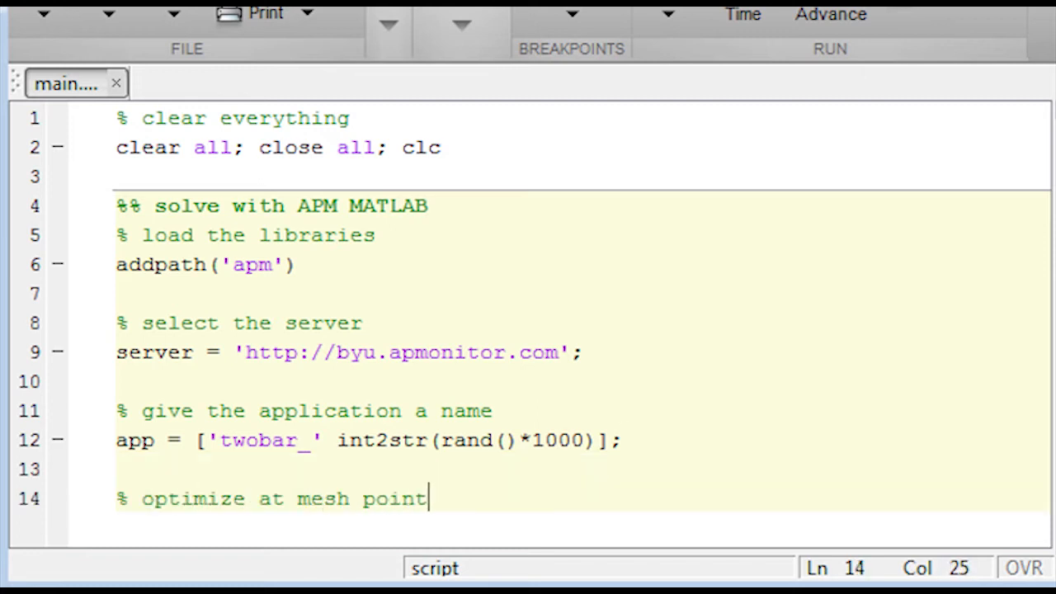
pyautogui.write('s')
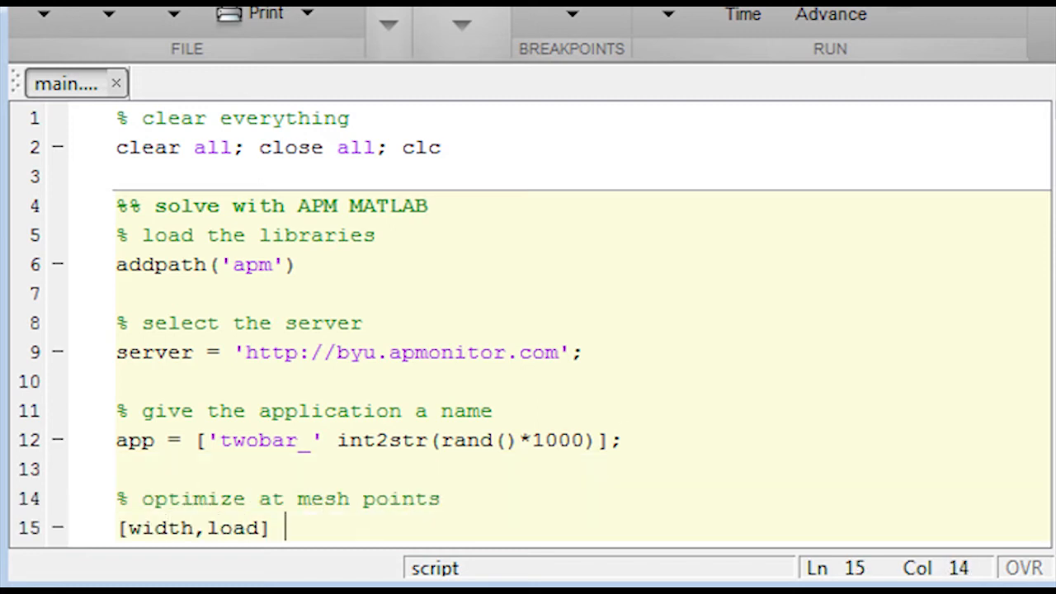
# Define [width,load] = meshgrid(40:5:80,45:5:85), get rows, cols from size and total = rows*cols.
pyautogui.write('= meshgrid(4')
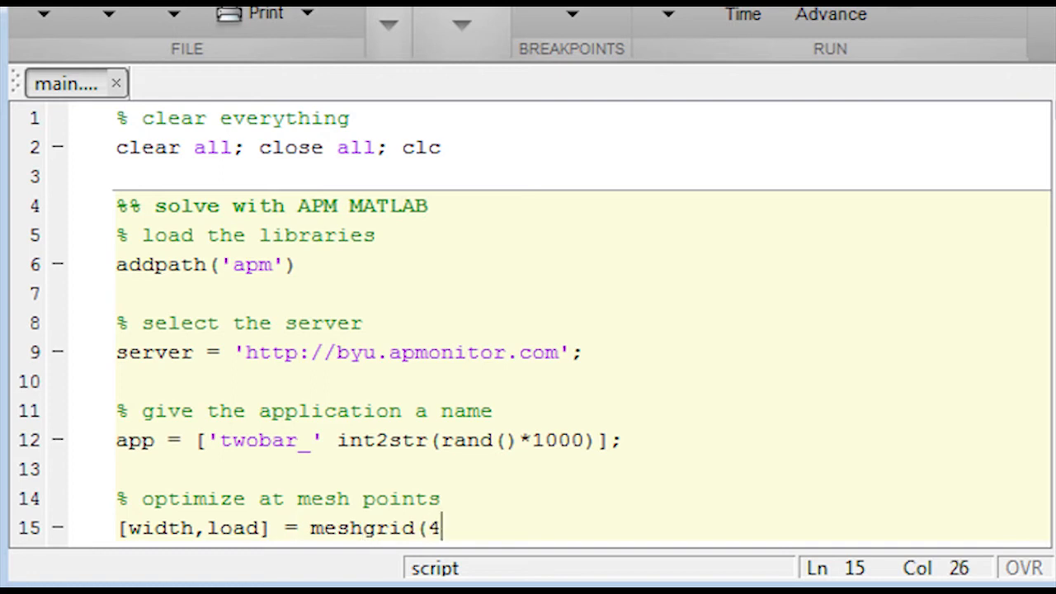
pyautogui.write('0:5:80,45:5:85);')
pyautogui.write('[')
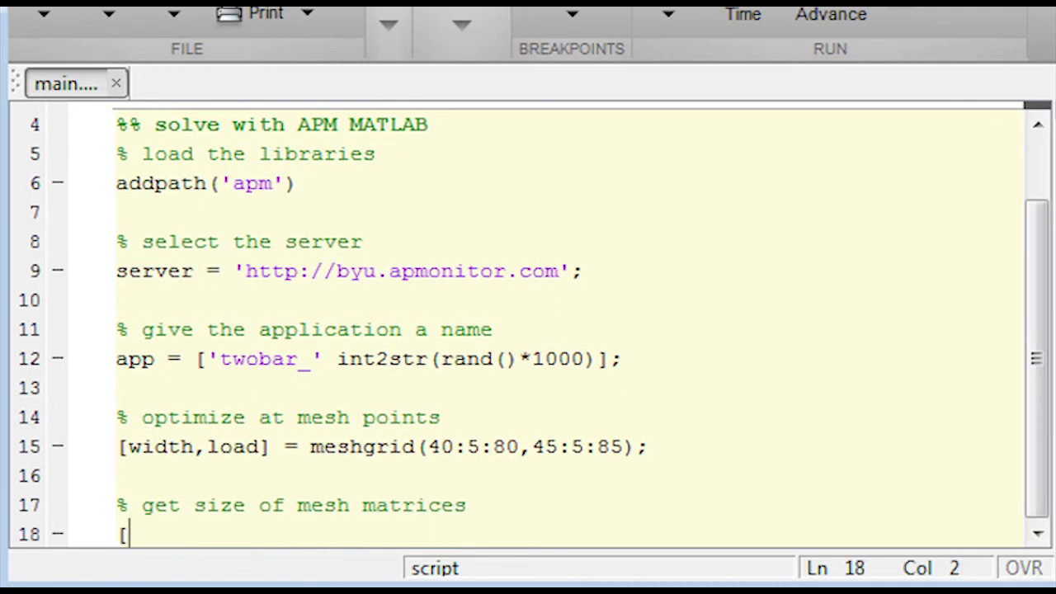
pyautogui.write('rows,cols] = size(width);')
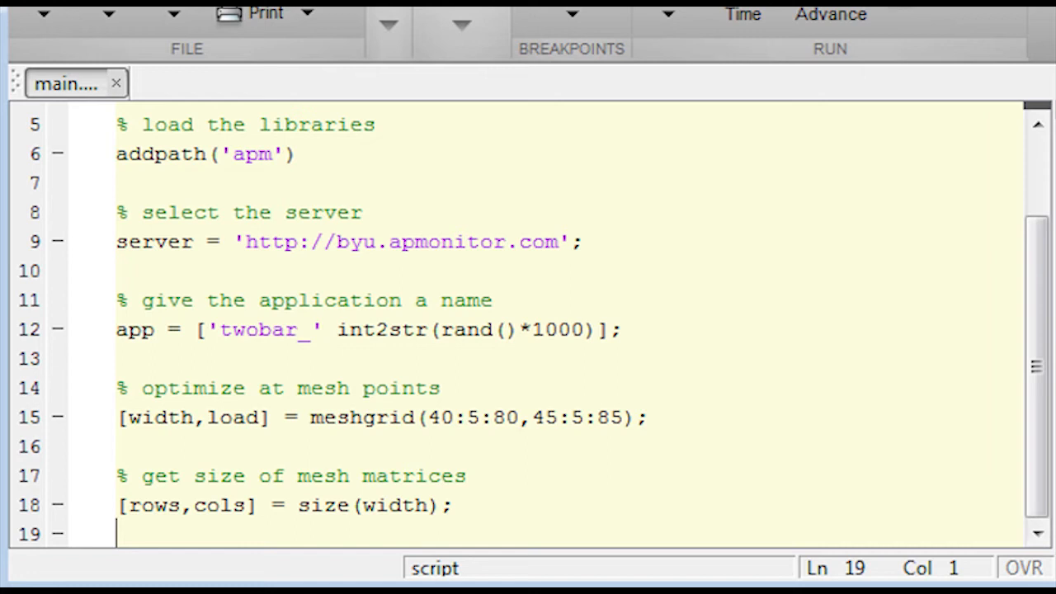
pyautogui.write('total = rows * cols')
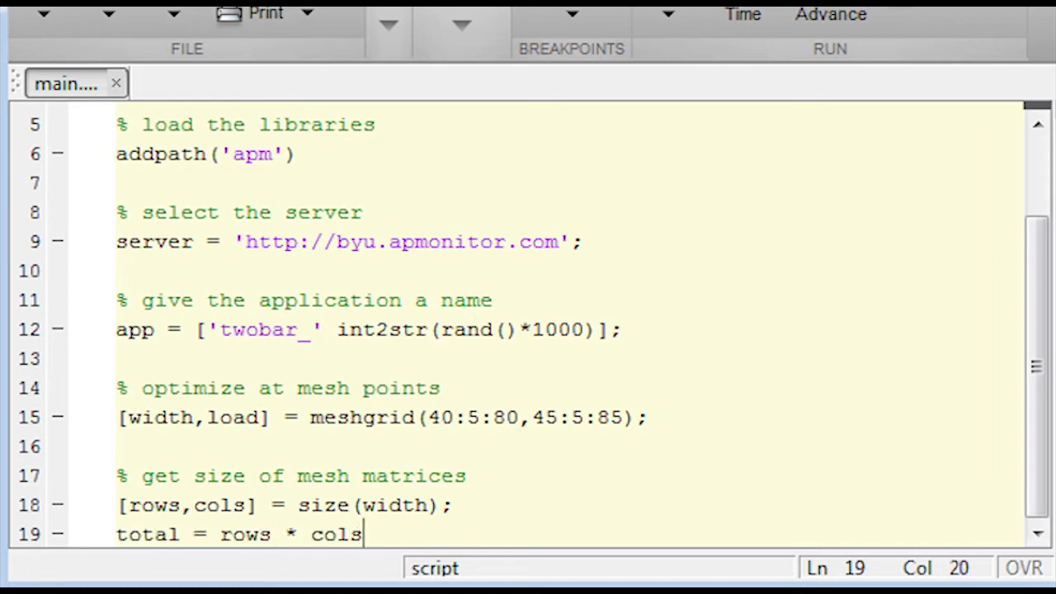
pyautogui.write(';')
pyautogui.write('% clear any previous applications by that nam')
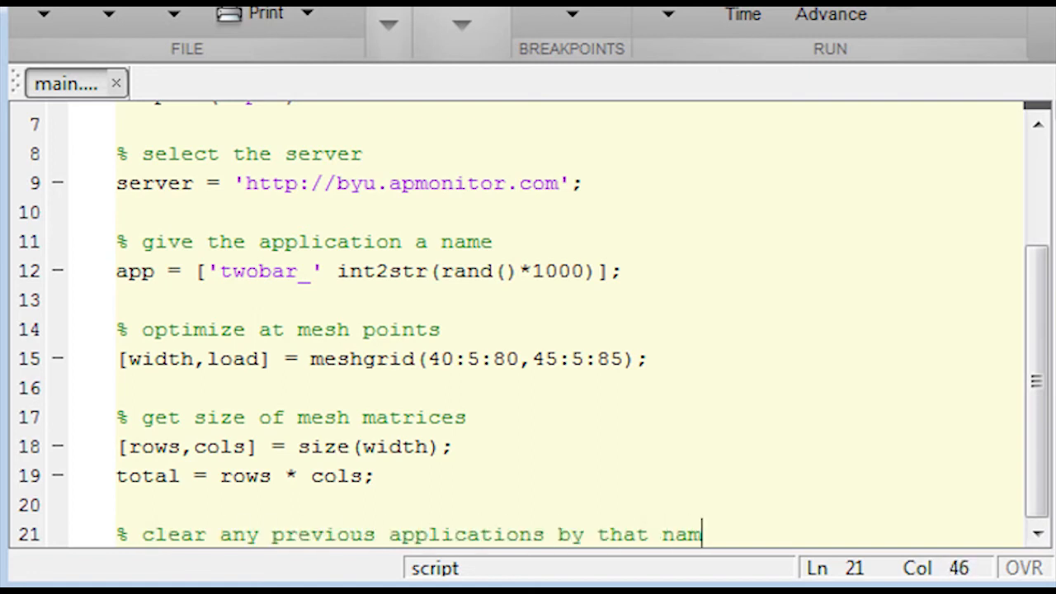
# Clear any earlier application with apm(server,app,'clear all').
pyautogui.write('e')
pyautogui.write('a')
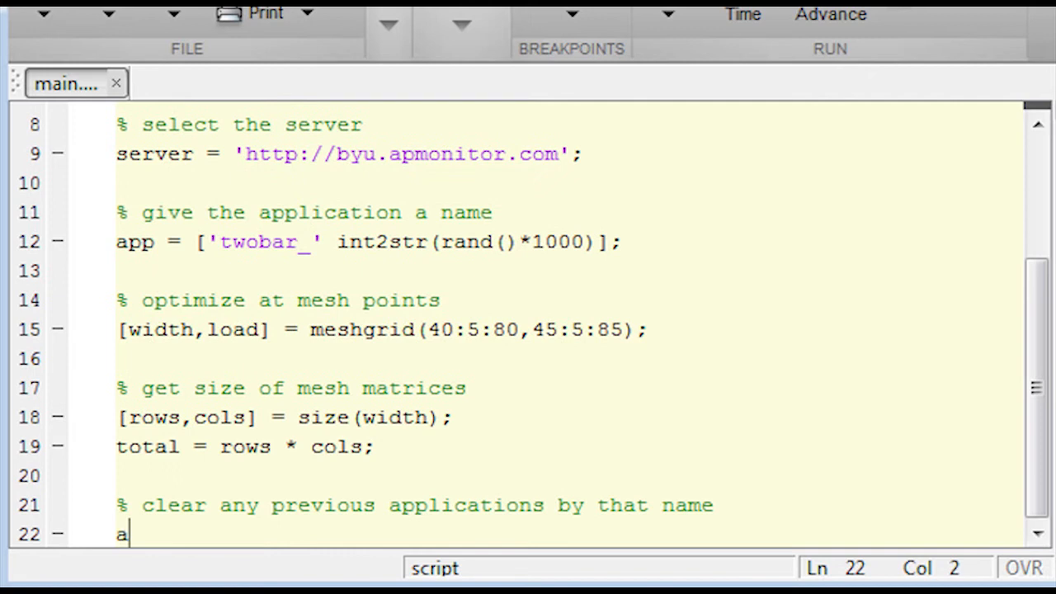
pyautogui.write("pm(server,app,'clear all'")
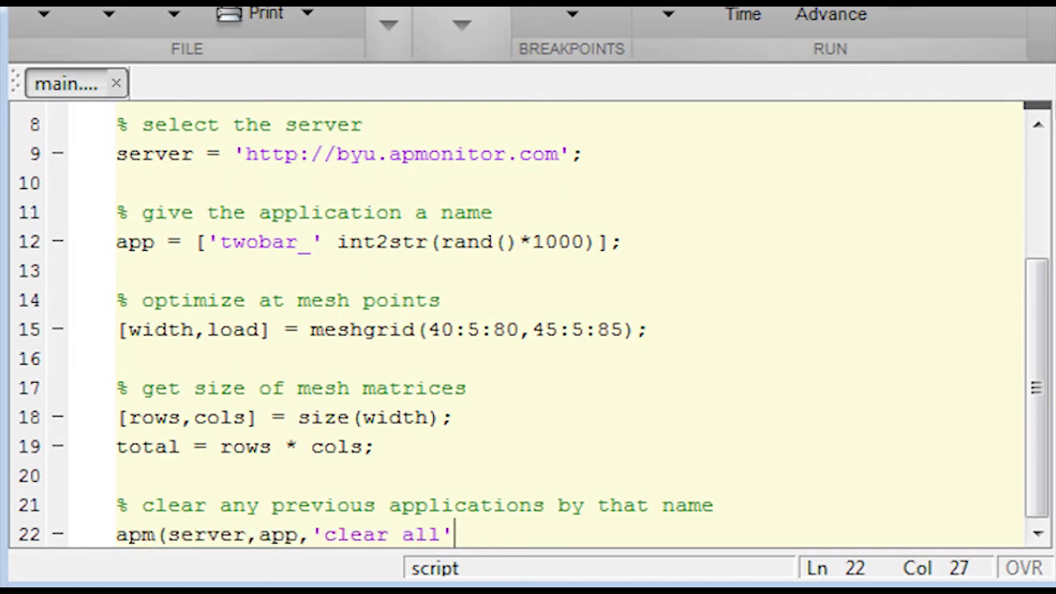
pyautogui.write(');')
pyautogui.write('ap')
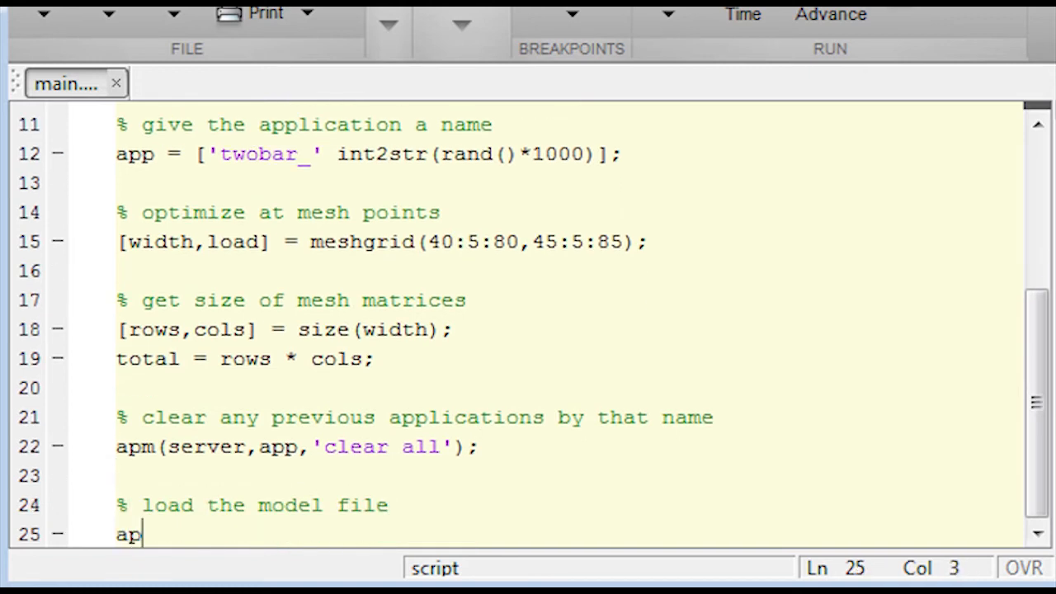
# Load the model file with apm_load(server,app,'twobar.apm').
pyautogui.write("m_load(server,app,'twob")
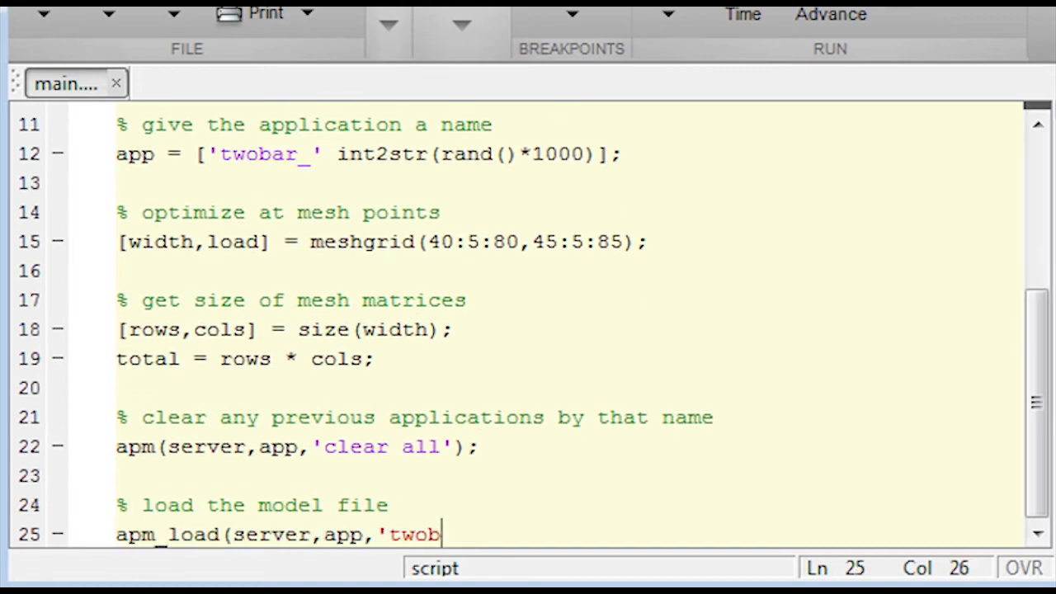
pyautogui.write("ar.apm')")
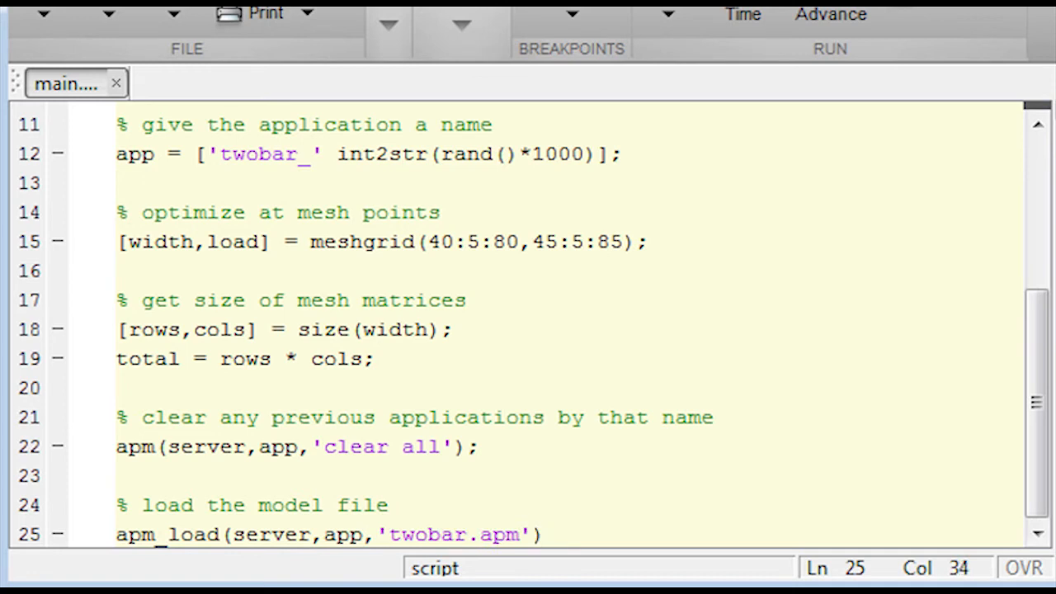
pyautogui.write(';')
pyautogui.write('% inp')
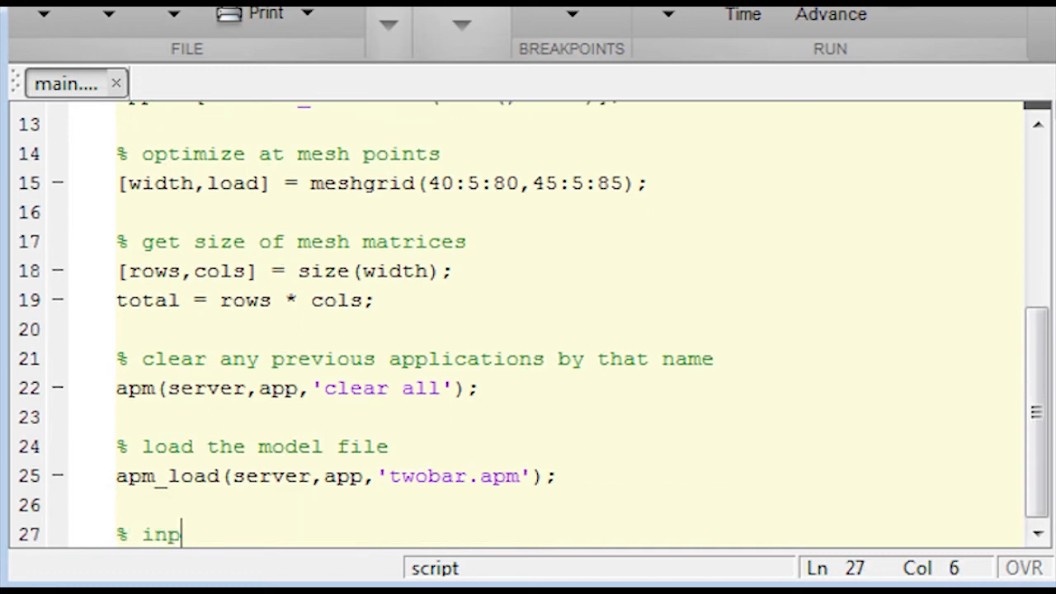
# Declare width and load as FV parameters that change each cycle via apm_info.
pyautogui.write('ut parameters that change each cycle')
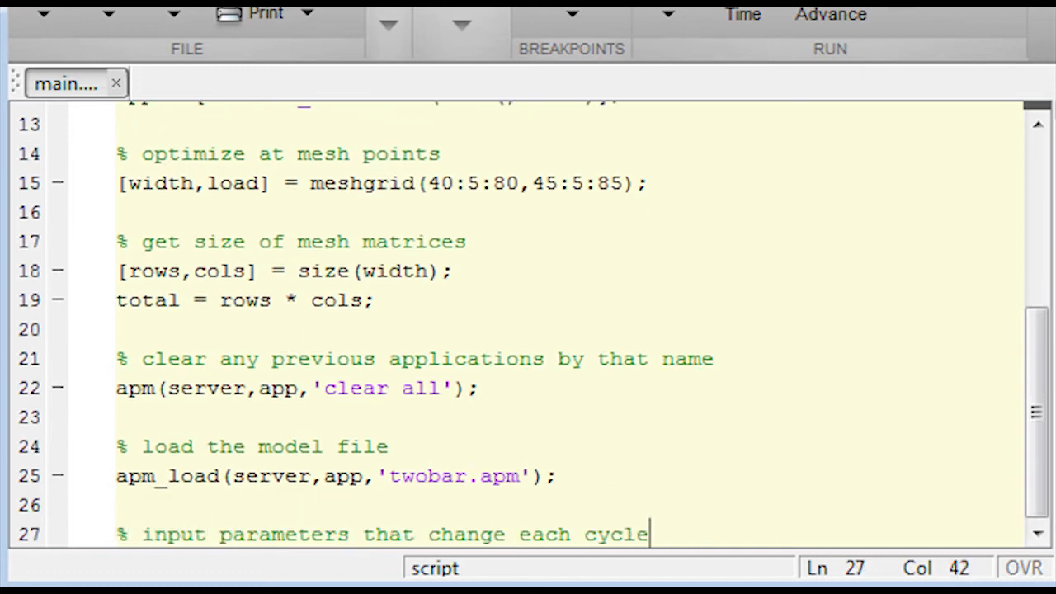
pyautogui.write('apm_info')
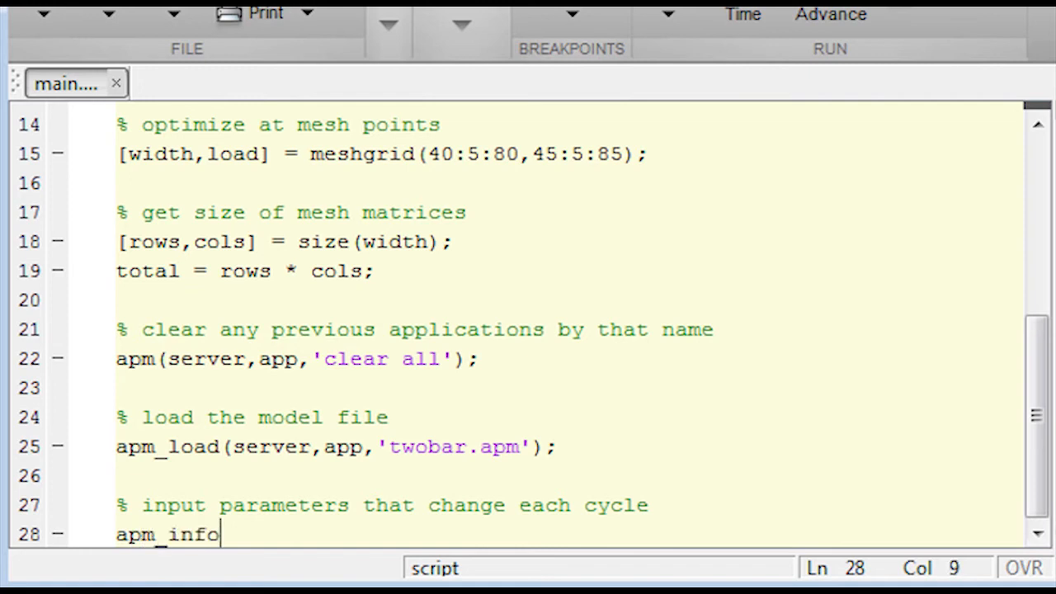
pyautogui.write('(server,app')
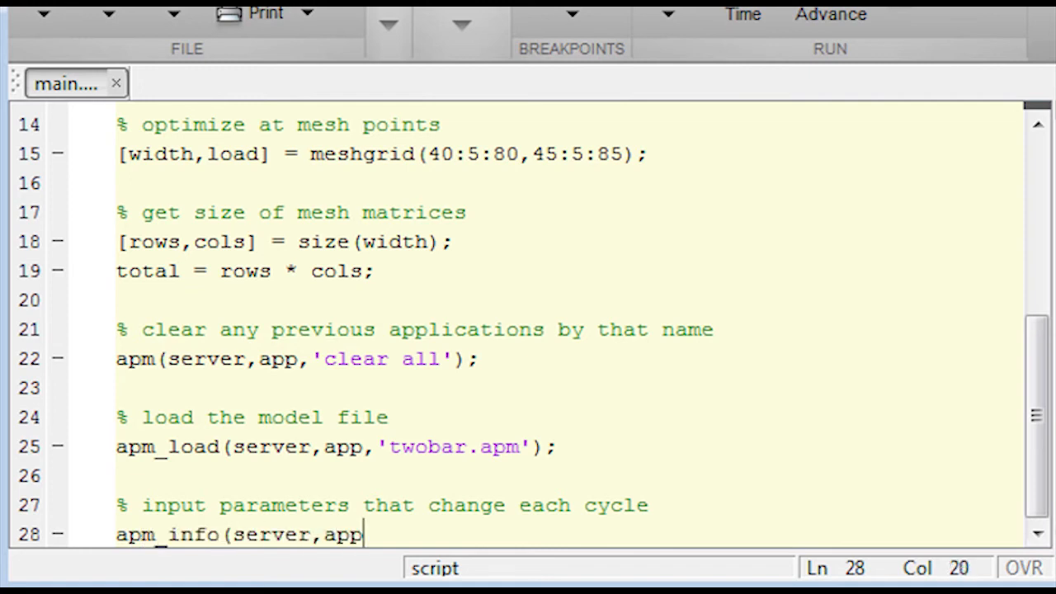
pyautogui.write(",'FV',")
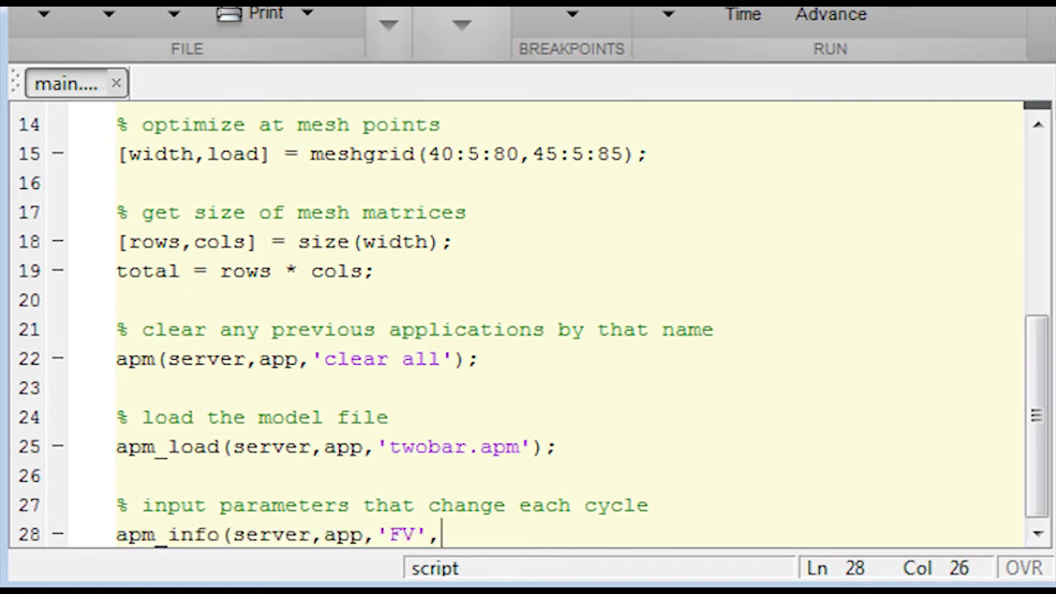
pyautogui.write("'width')")
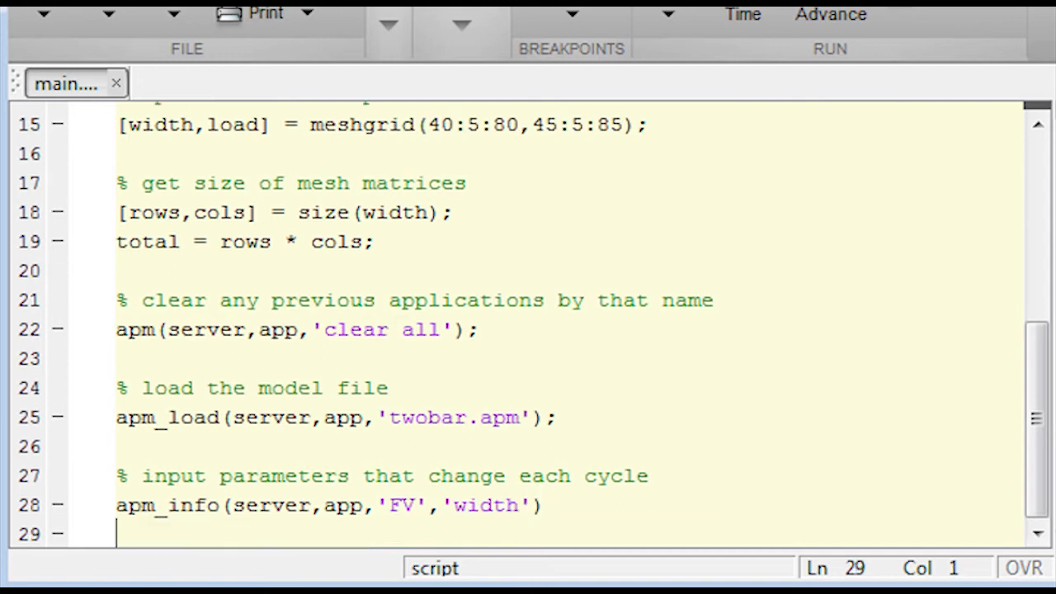
pyautogui.write('apm_info(server,app')
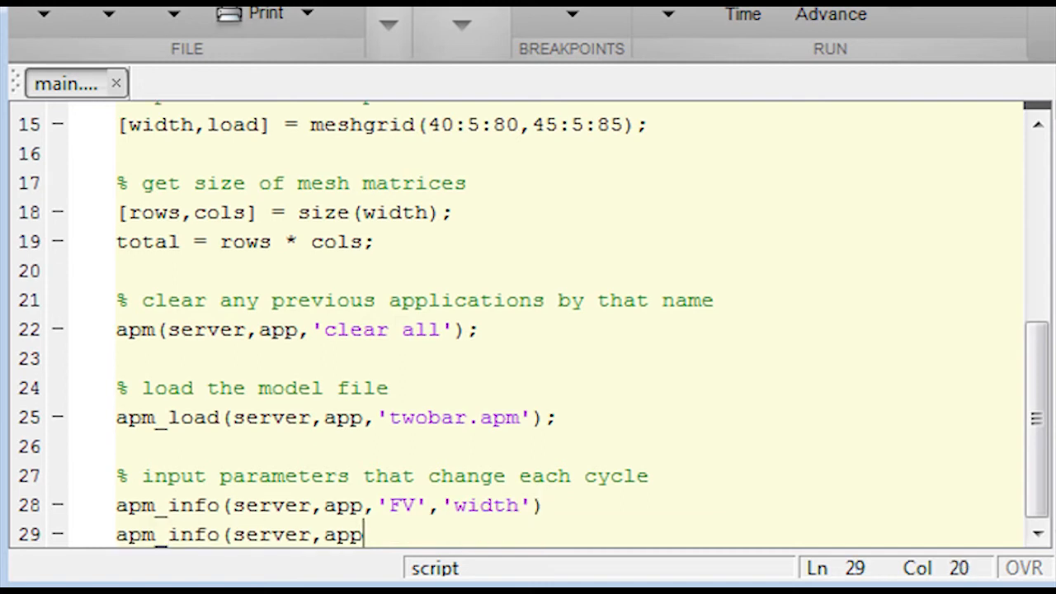
pyautogui.write(",'FV',")
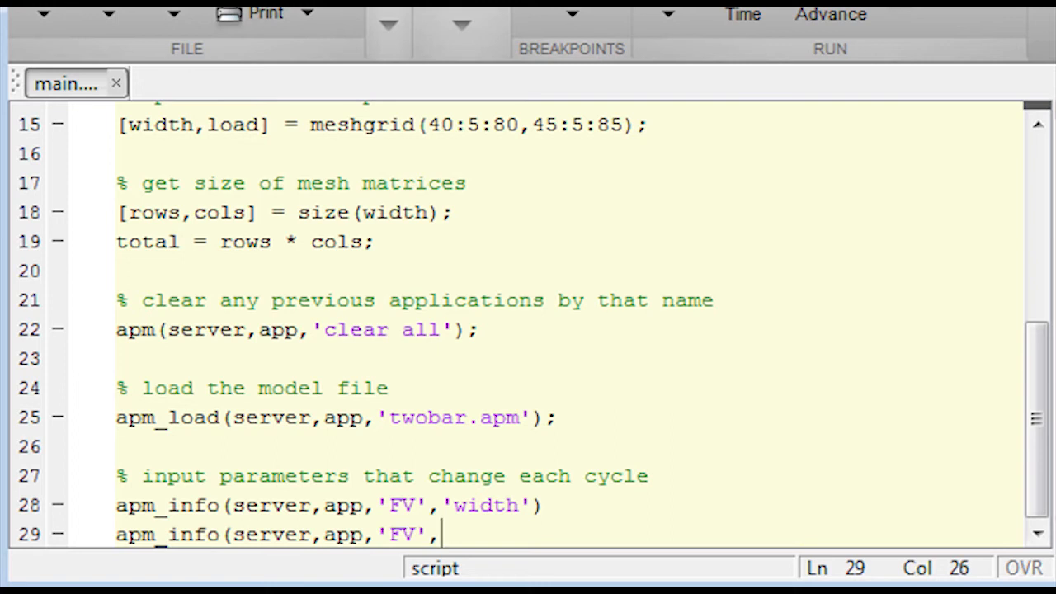
pyautogui.write("'load')")
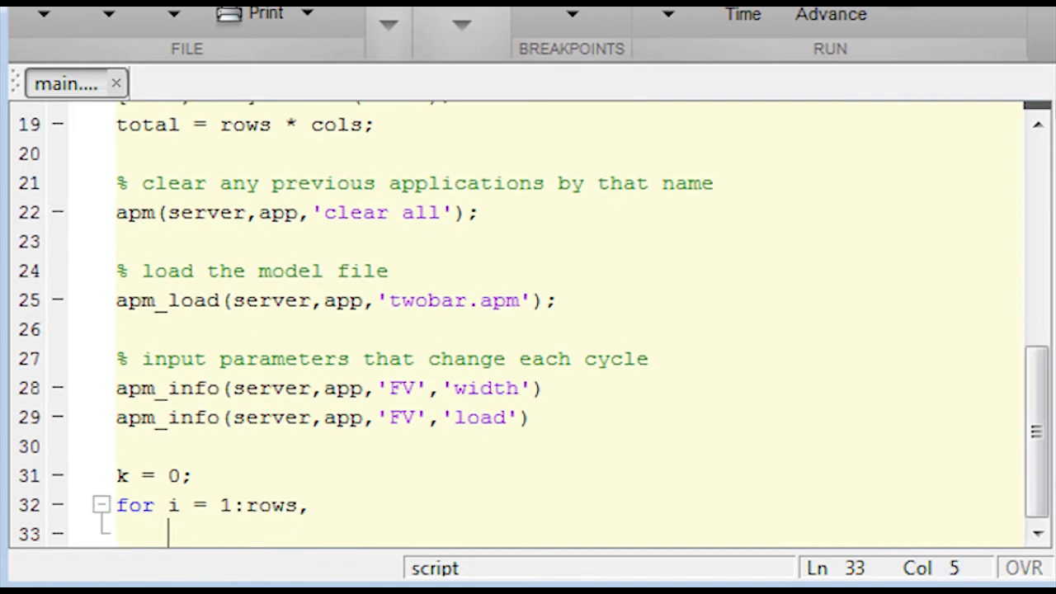
# Open the inner loop for j = 1:cols and increment the counter k = k + 1.
pyautogui.write('for j = 1:cols,')
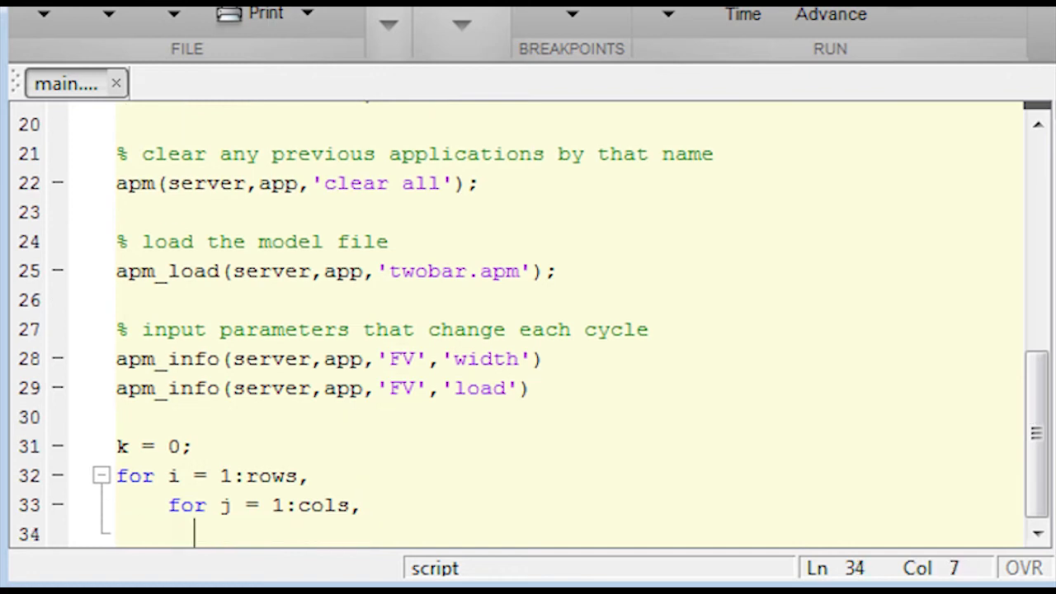
pyautogui.write('% print a message each cycle (optional)')
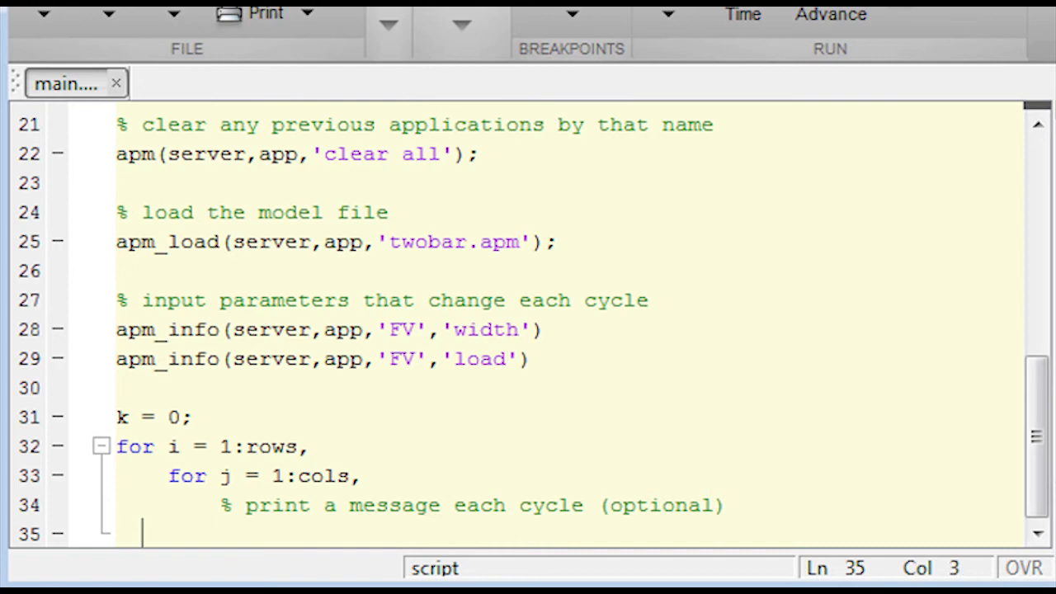
pyautogui.write('k = k + 1;')
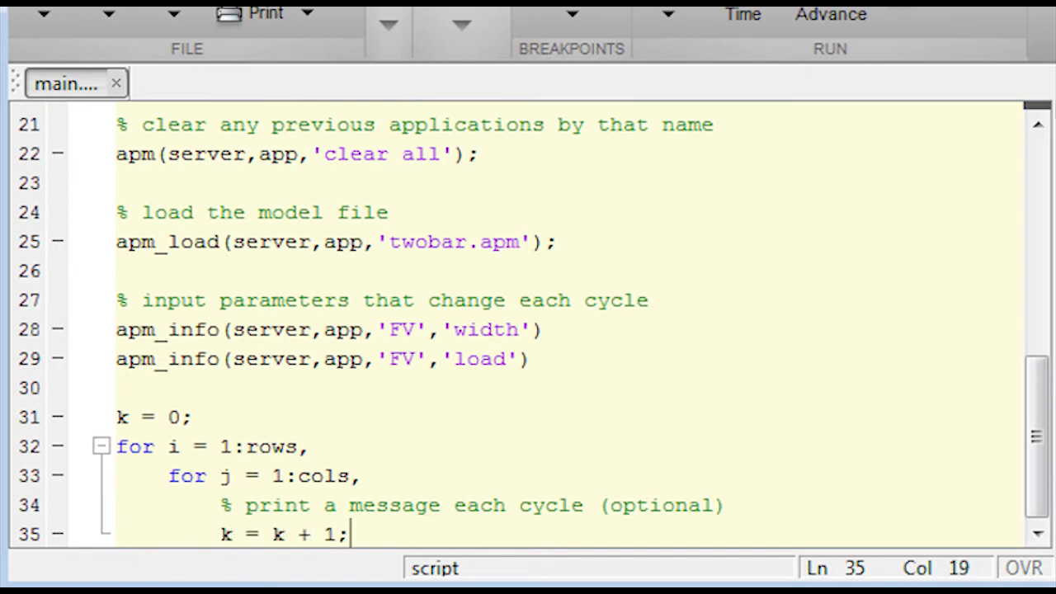
# Display each cycle number with its width(i,j) and load(i,j), then add the '% Change width' comment.
pyautogui.write("disp([' -- Cycle ' int2str(k) ' of ' int2str(tota")
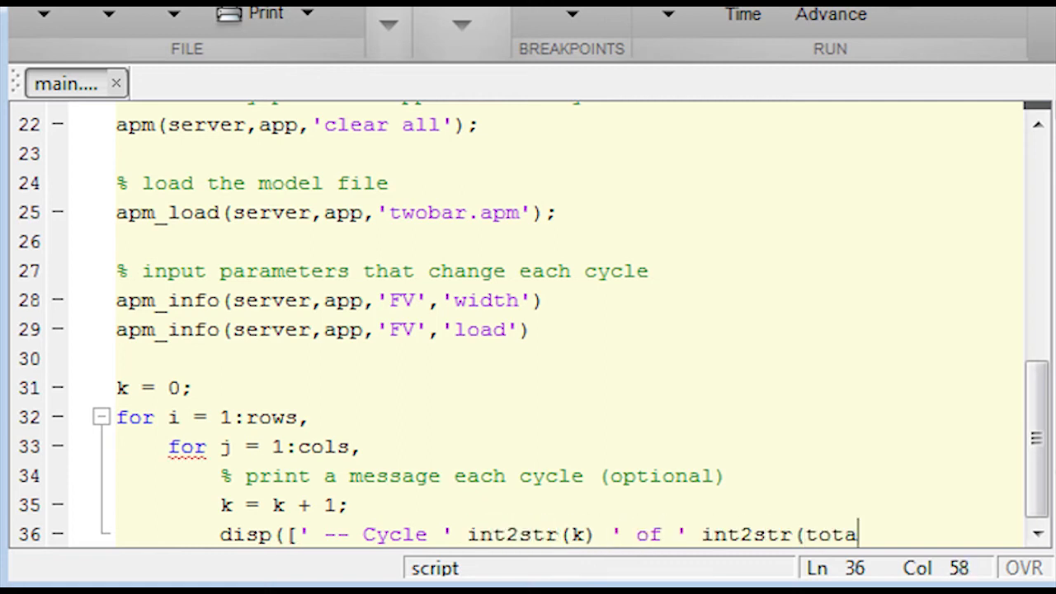
pyautogui.press('Return')
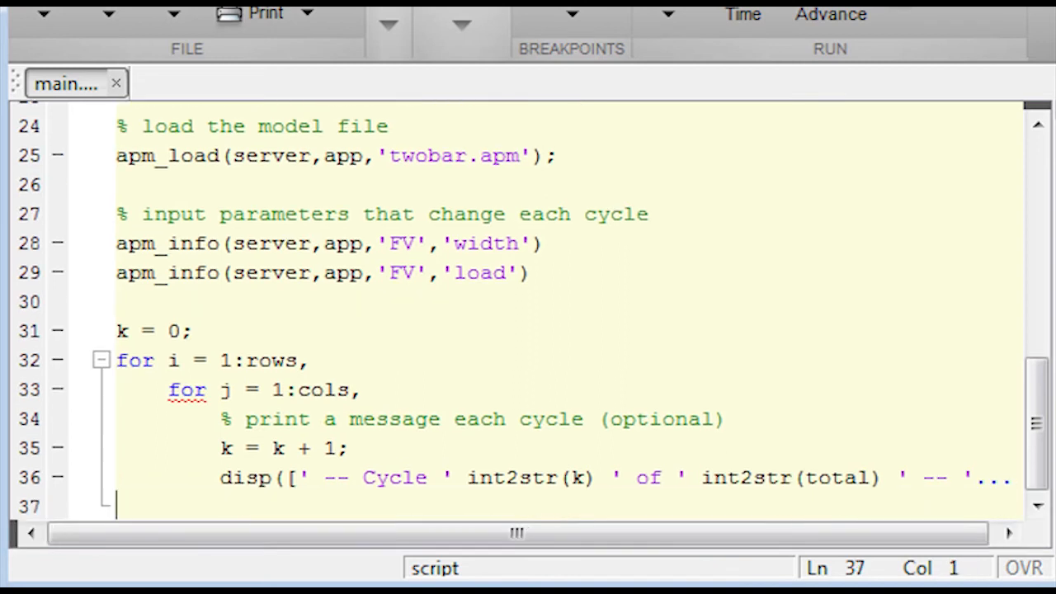
pyautogui.write("' Width ' num2str(width(i,j)) ...")
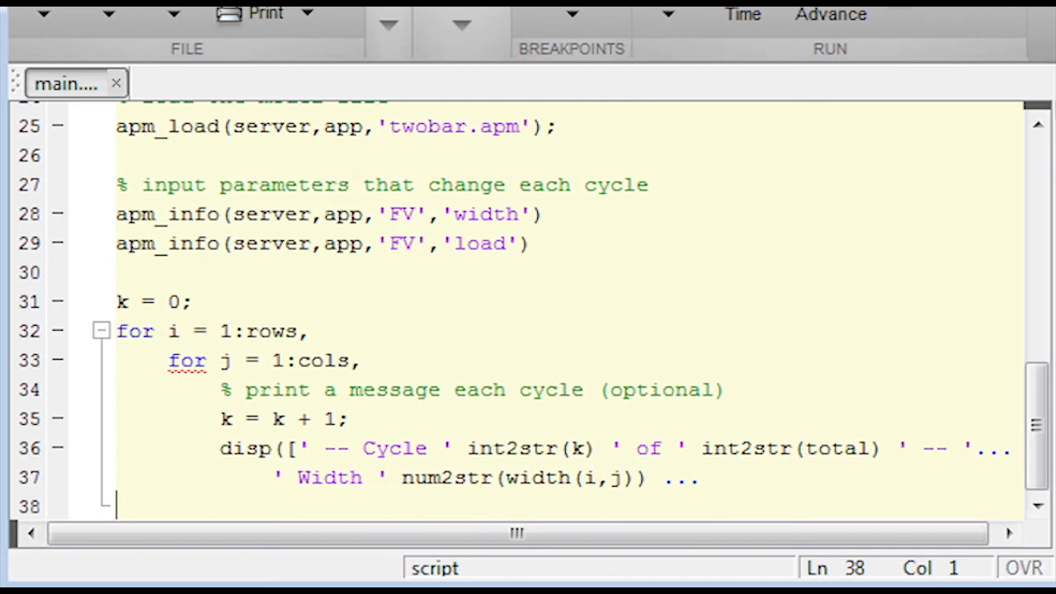
pyautogui.write("' Load ' num2str(load(i,j))]")
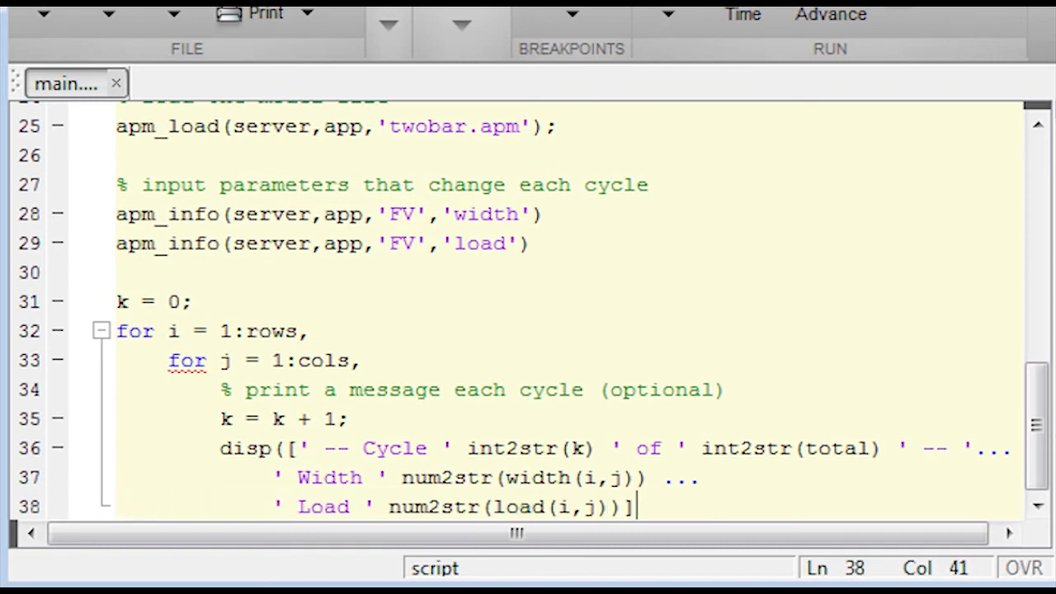
pyautogui.press('Return')
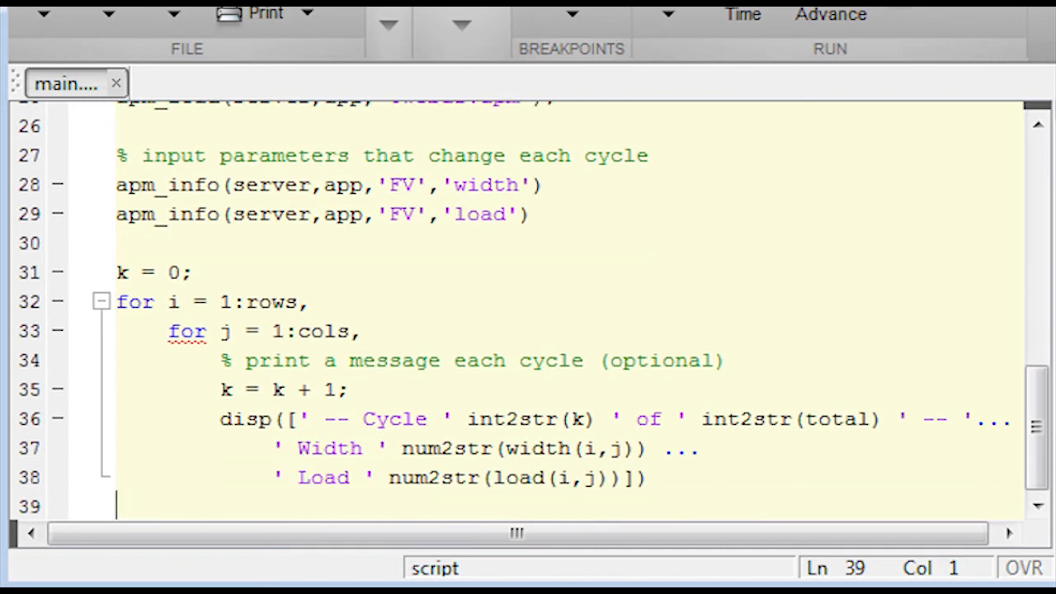
pyautogui.write('% Change width and load values')
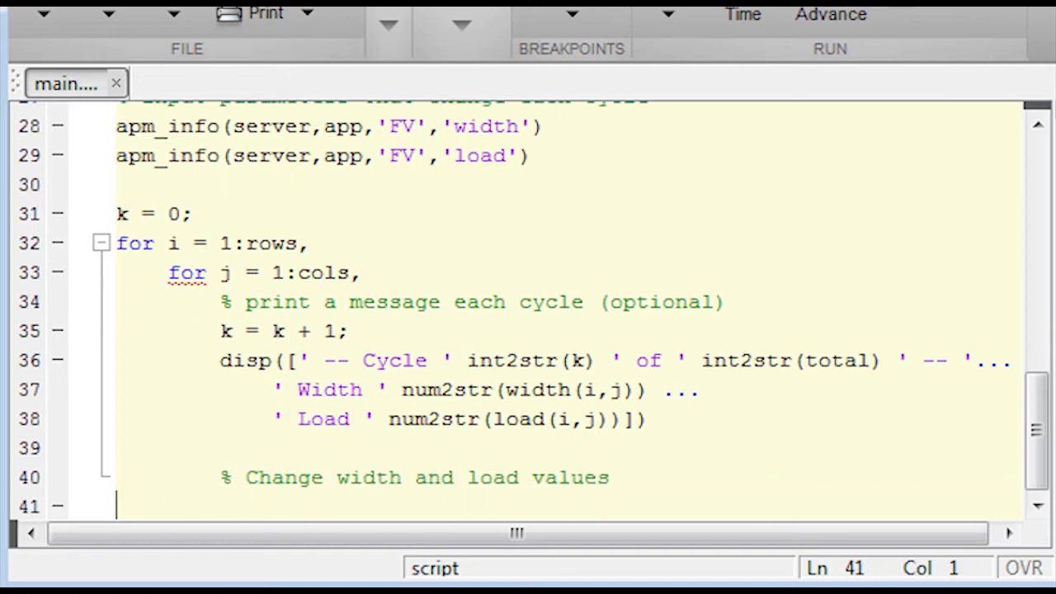
# Send width(i,j) and load(i,j) as measurements via apm_meas, and start the alternative-option comment.
pyautogui.write('apm_meas')
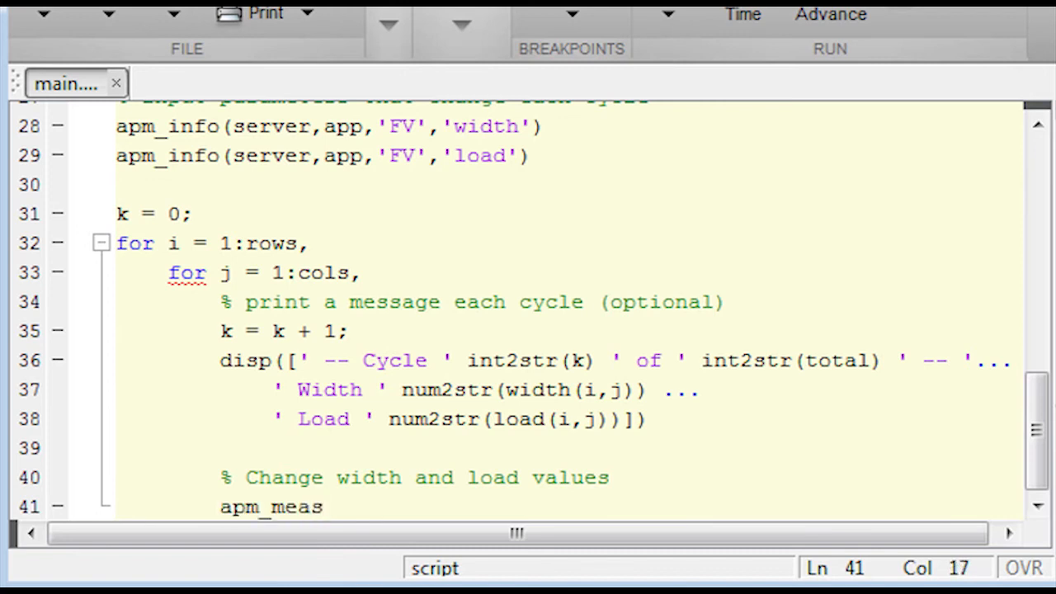
pyautogui.write("(server,app,'width',width(i,j));")
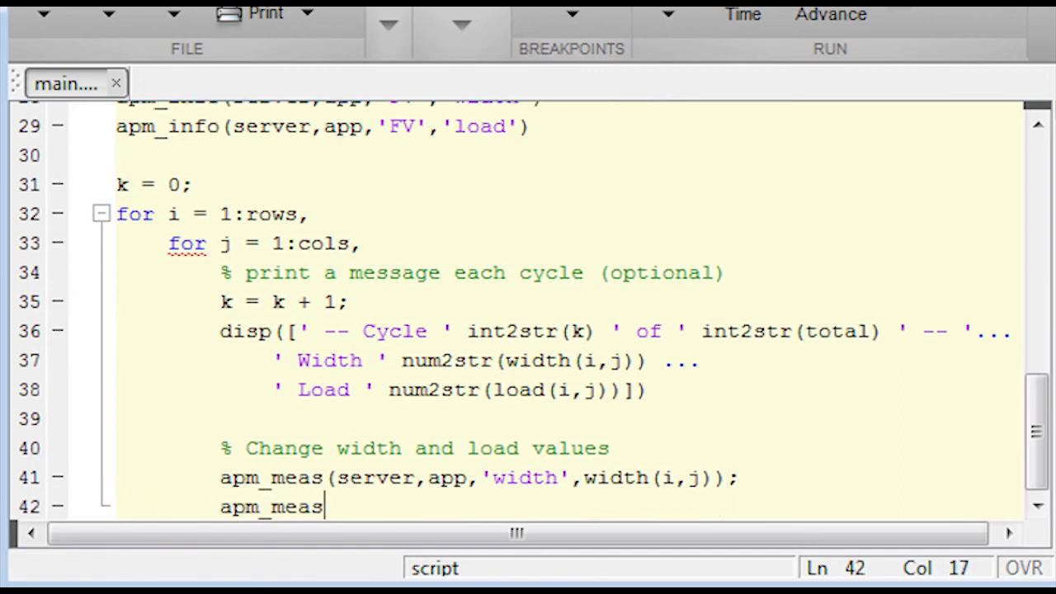
pyautogui.write("(server,app,'load',load(i,j));")
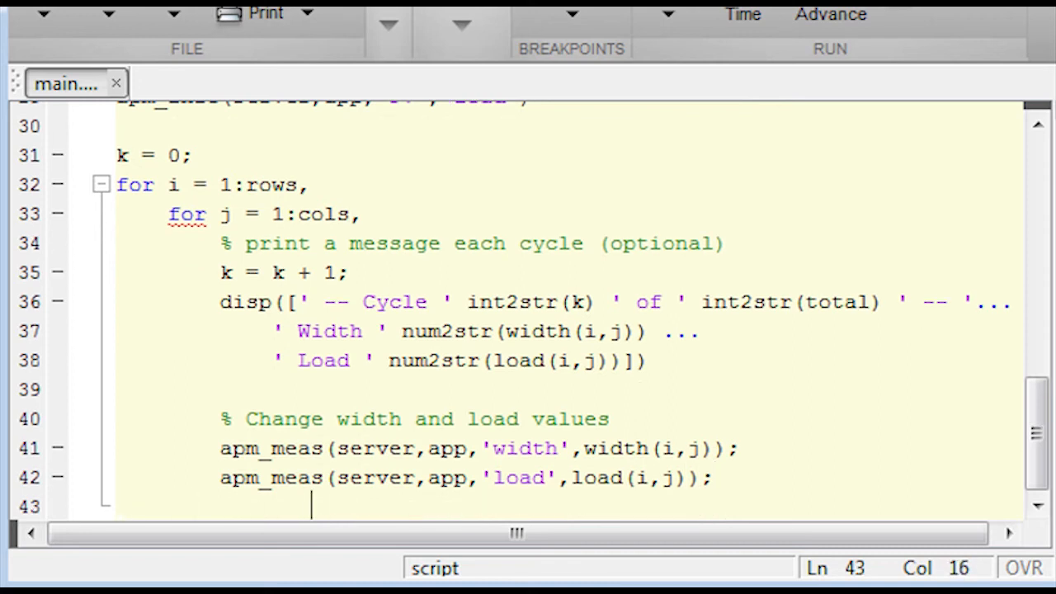
pyautogui.write('% % Another option for changing width and load')
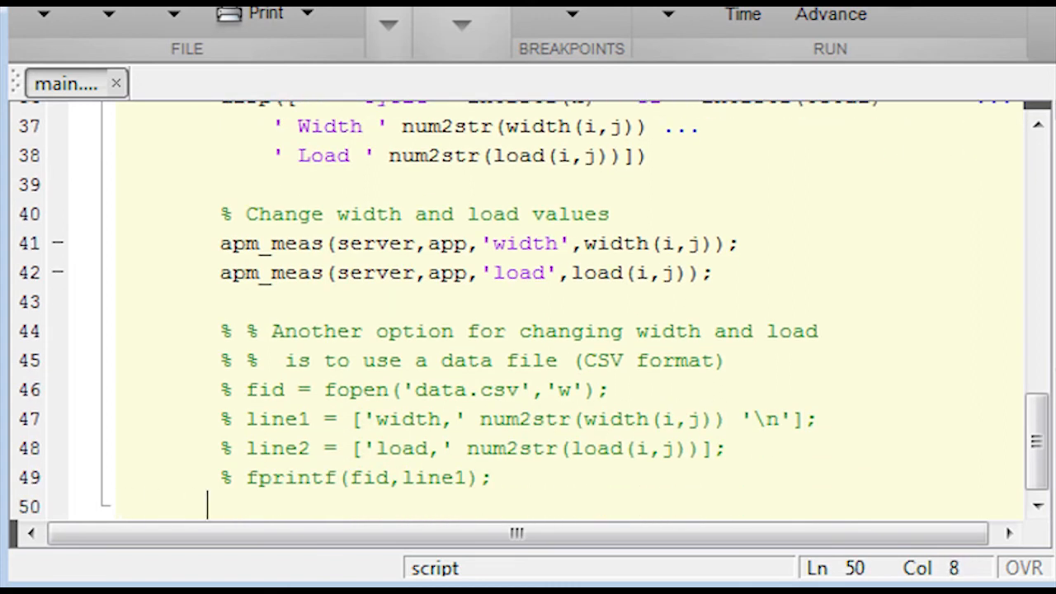
# After the commented CSV block, add the solve comment and apm(server,app,'solve').
pyautogui.scroll(-3)
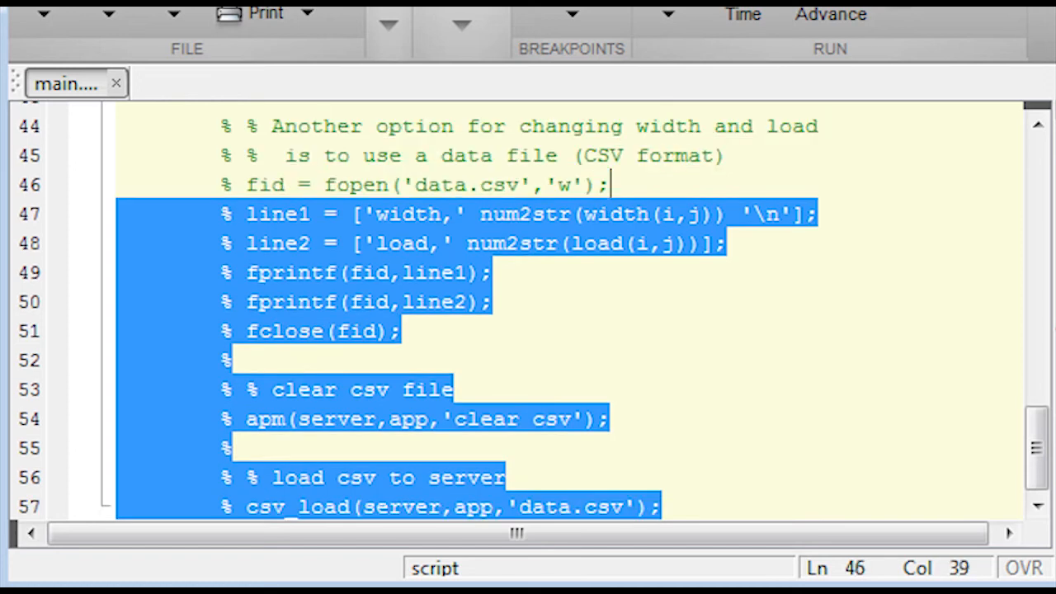
pyautogui.click(657, 507)
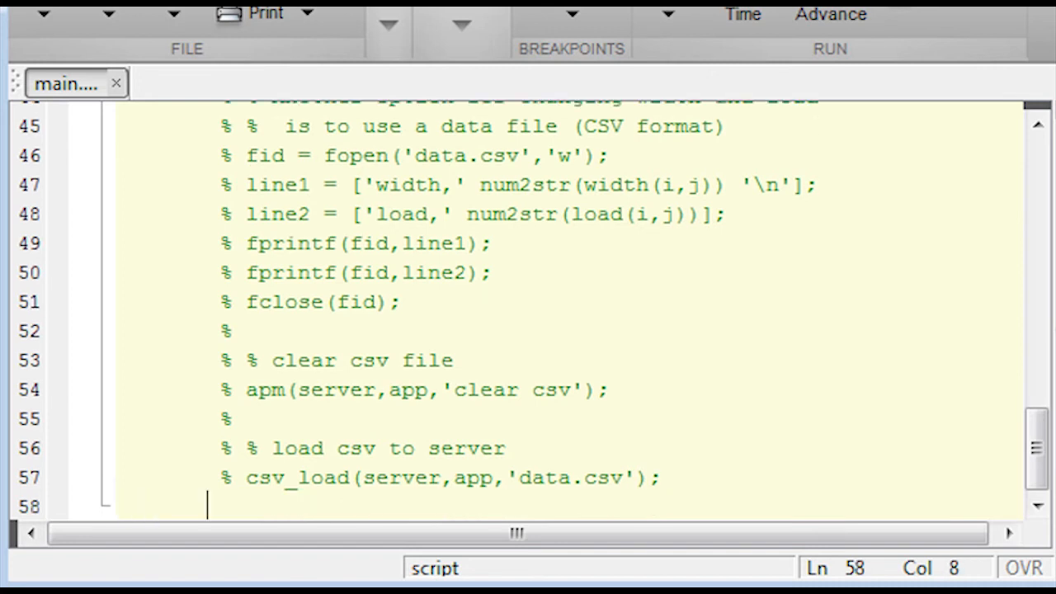
pyautogui.write('% solve the optimization problem')
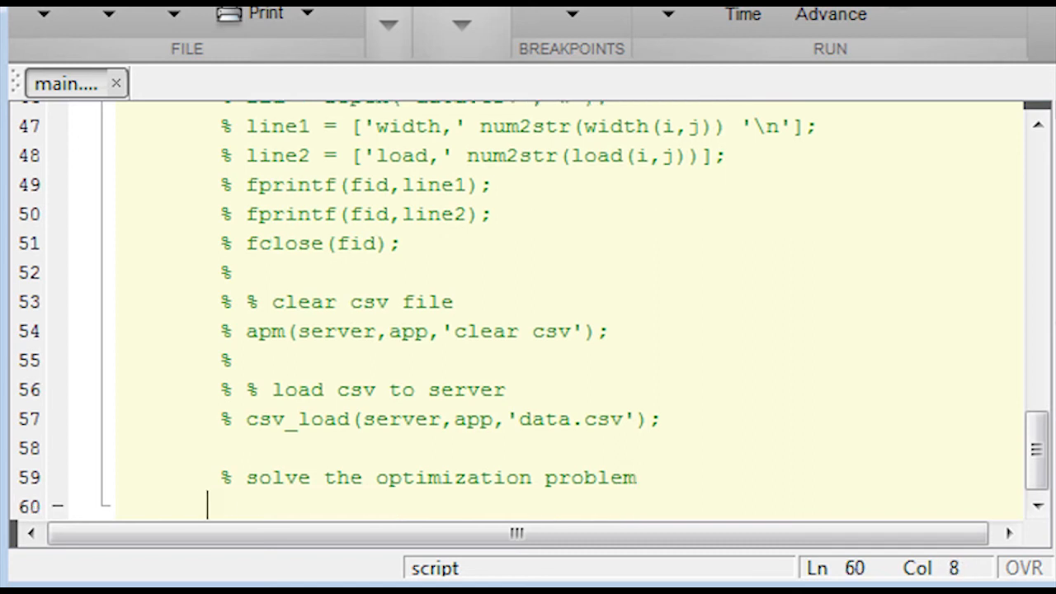
pyautogui.write("apm(server,app,'solve');")
pyautogui.write('% chec')
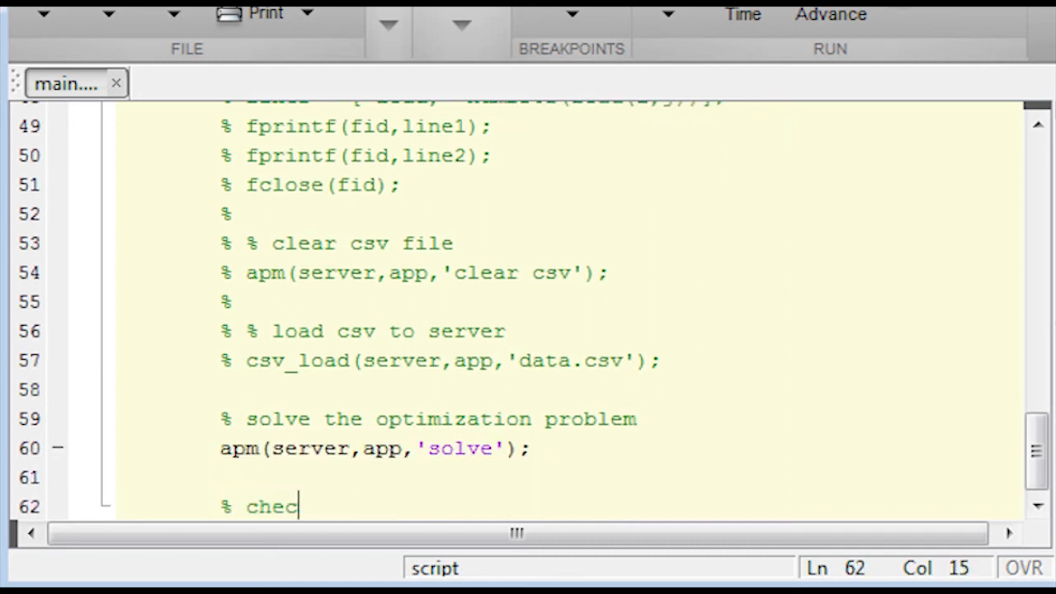
# Check the solution with status = apm_tag(server,app,'nlc.appstatus').
pyautogui.write('k if the solution is good')
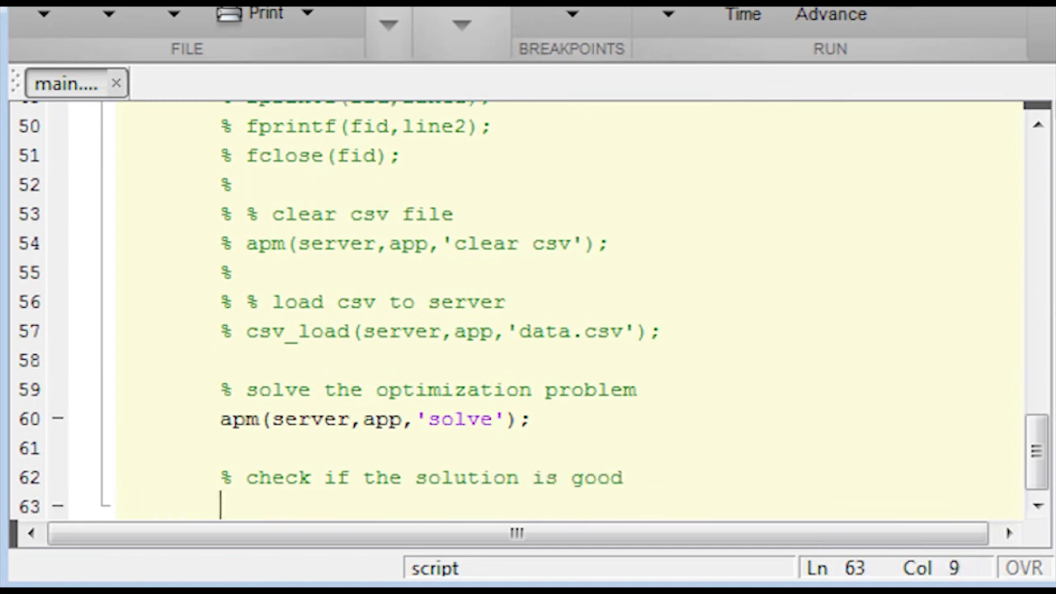
pyautogui.write('status = apm_tag(server,app')
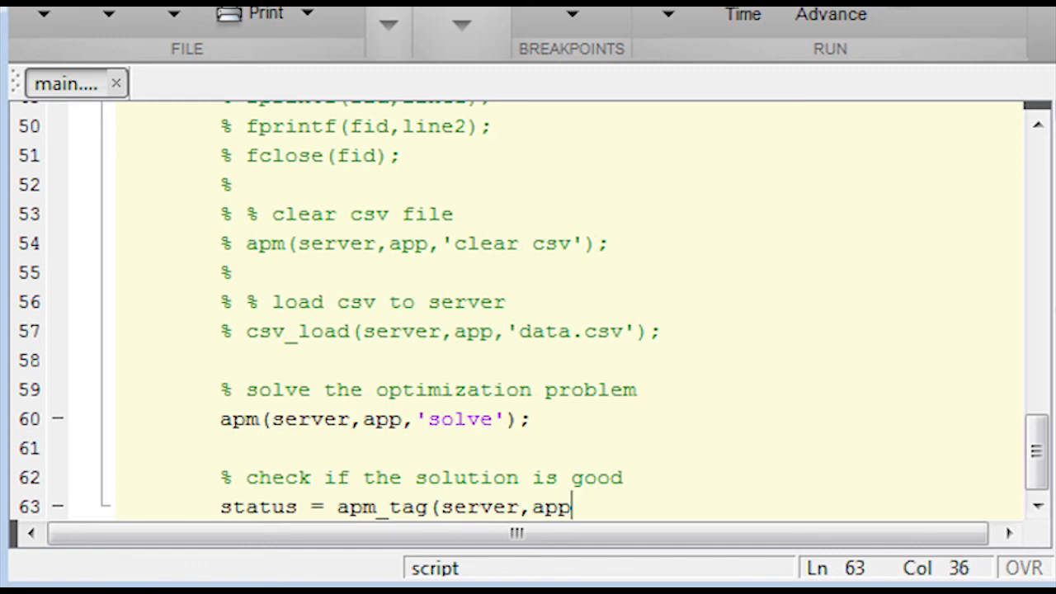
pyautogui.write(",'nl")
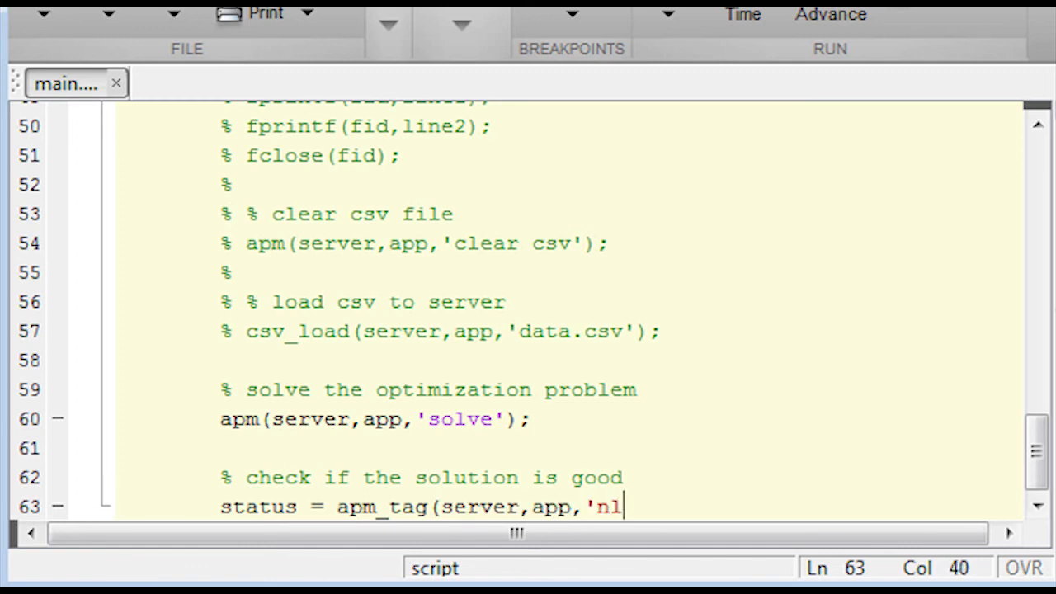
pyautogui.write("c.appstatus');")
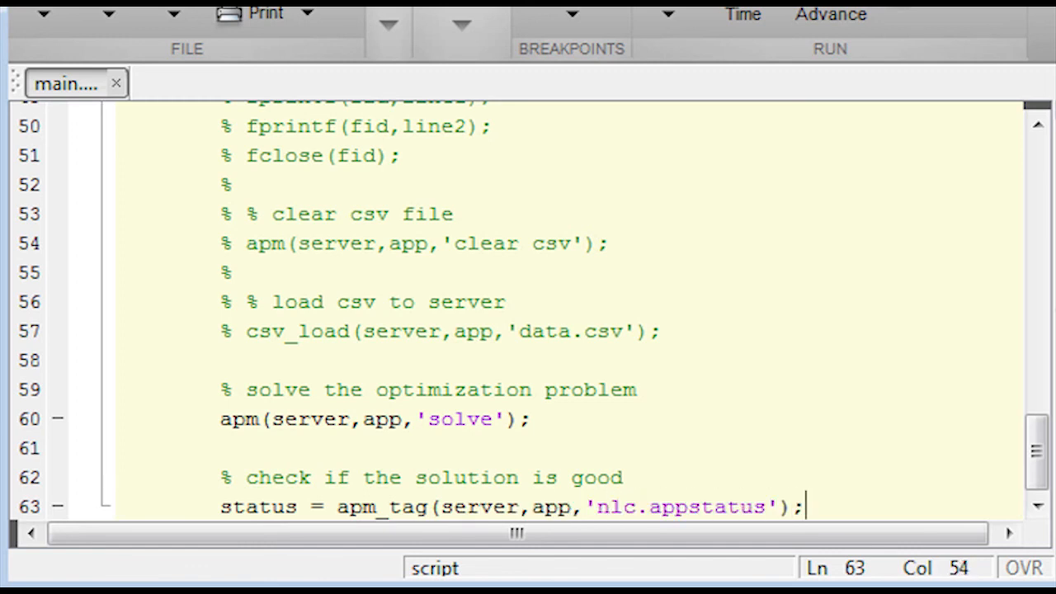
pyautogui.press('enter')
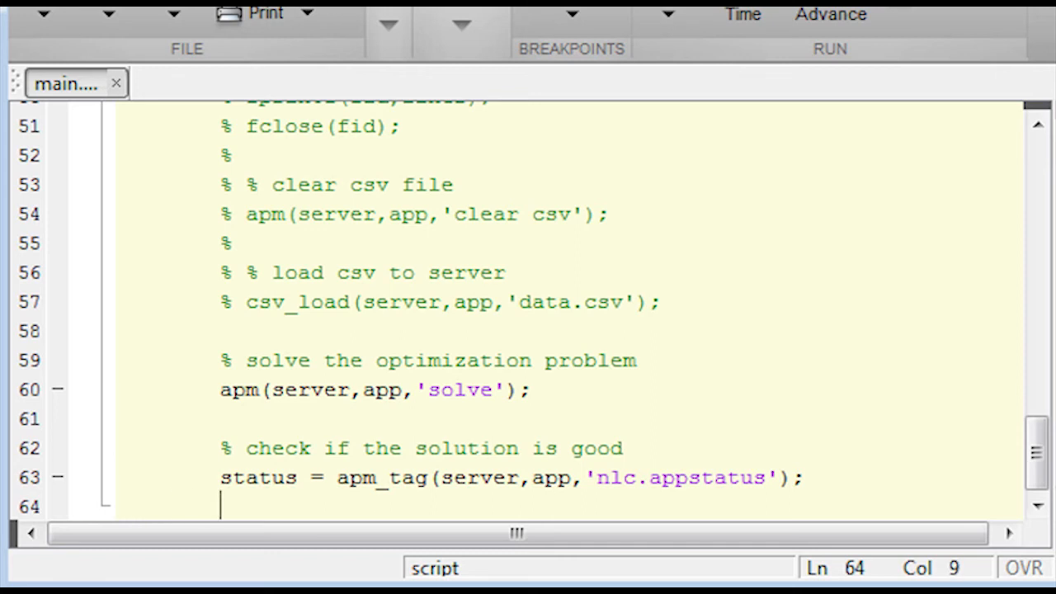
# On success, retrieve the solution y = apm_sol(server,app) and z = y.x.
pyautogui.write('% record valu')
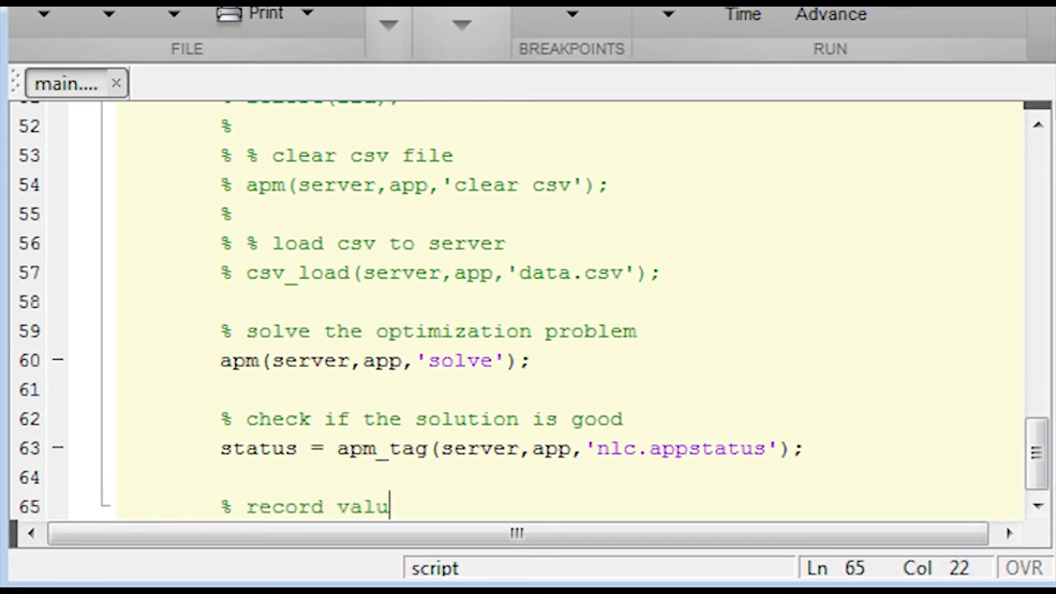
pyautogui.write('es if successful solution')
pyautogui.write('if (status==1),')
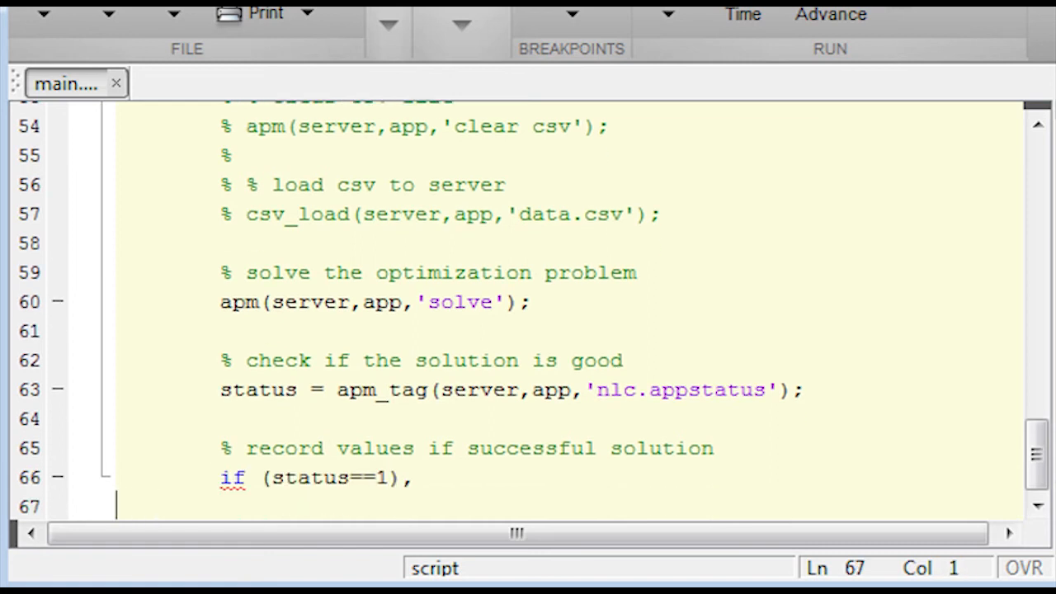
pyautogui.write('% retrieve the solution')
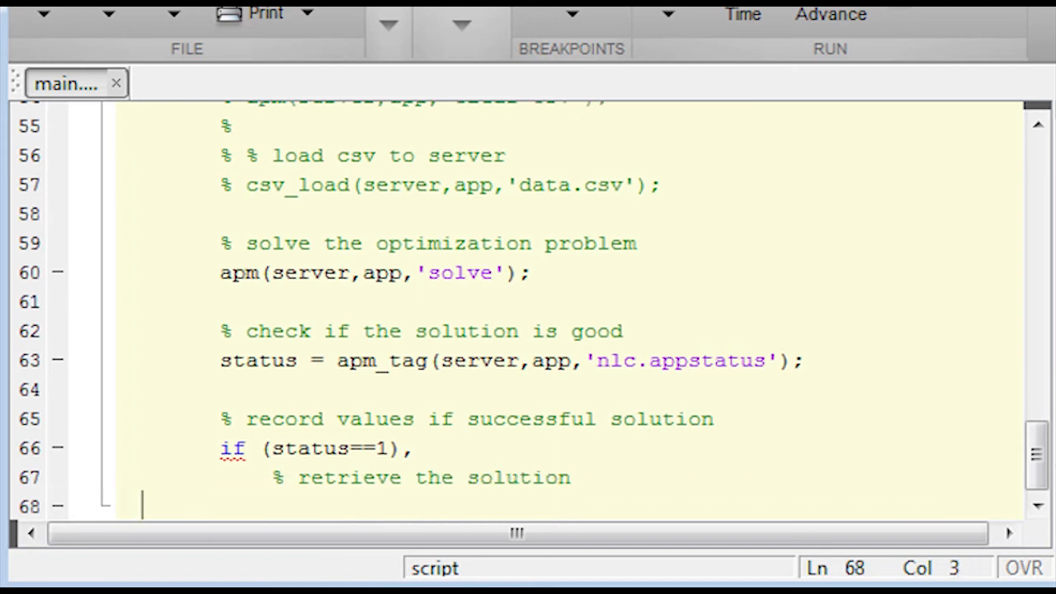
pyautogui.write('y = apm_sol(server,app);')
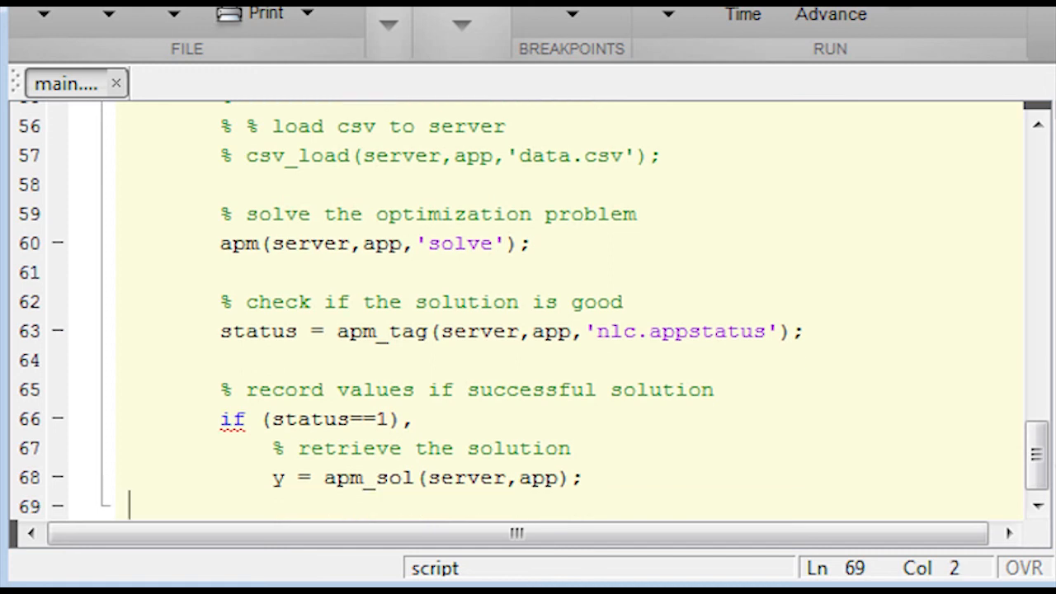
pyautogui.write('z = y.x')
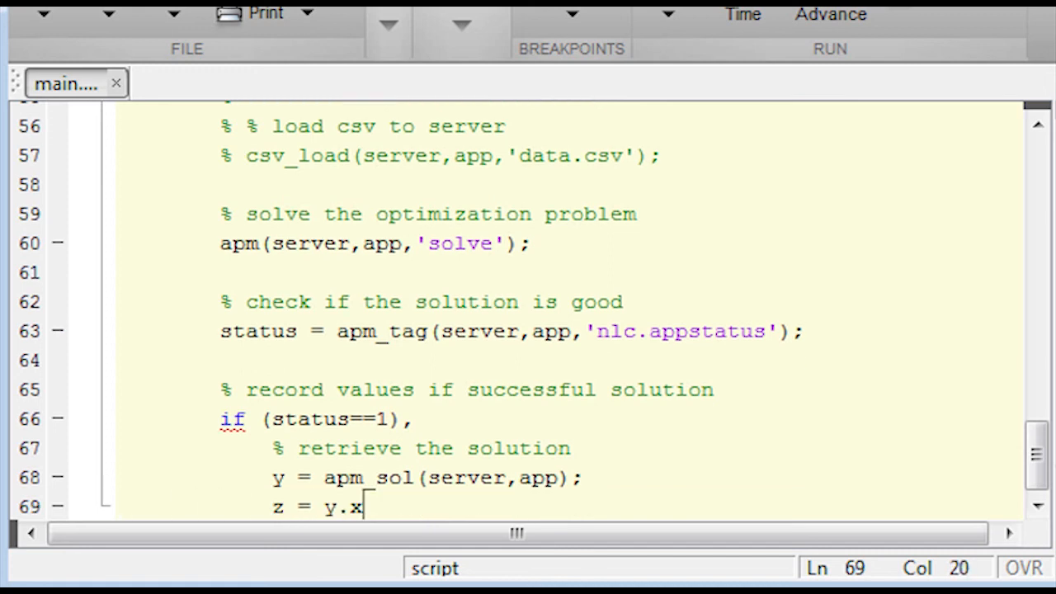
pyautogui.write(';')
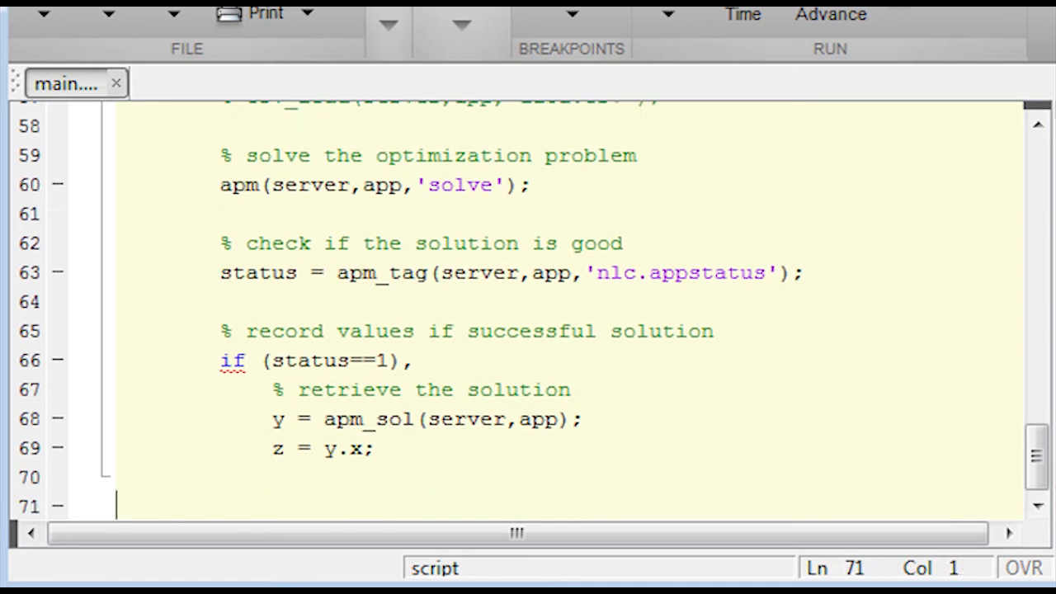
# Store weight(i,j), height(i,j) and diameter(i,j) from z, then begin the else branch.
pyautogui.write('weight(i,j) =')
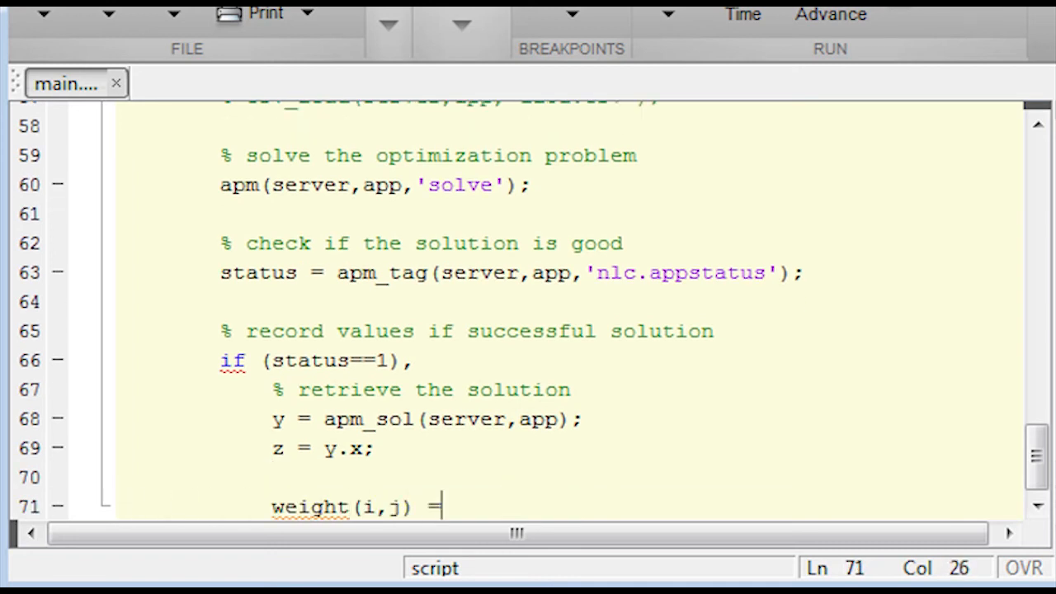
pyautogui.write('z.weight;')
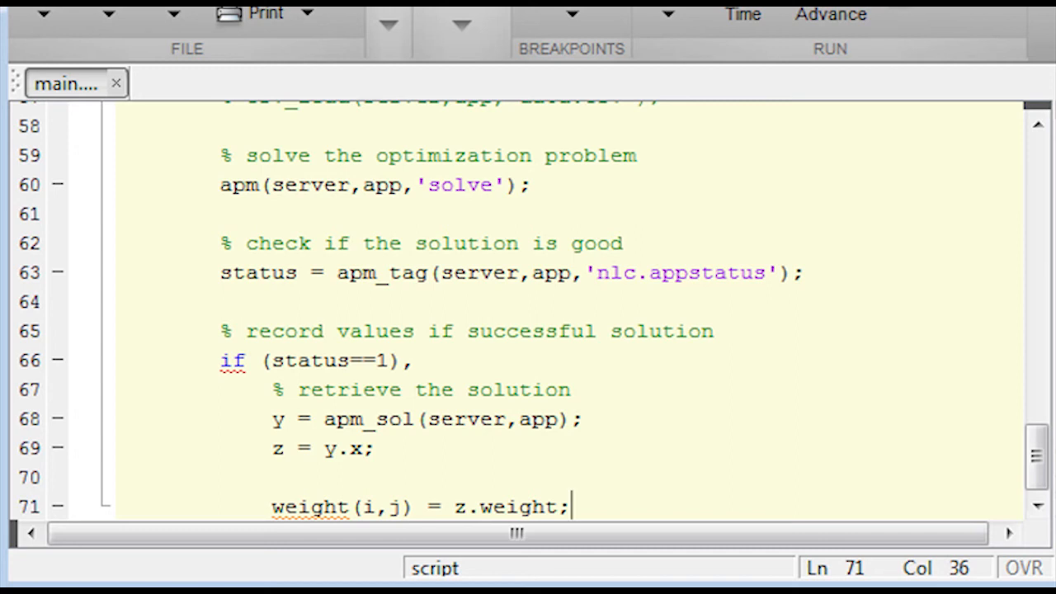
pyautogui.press('Return')
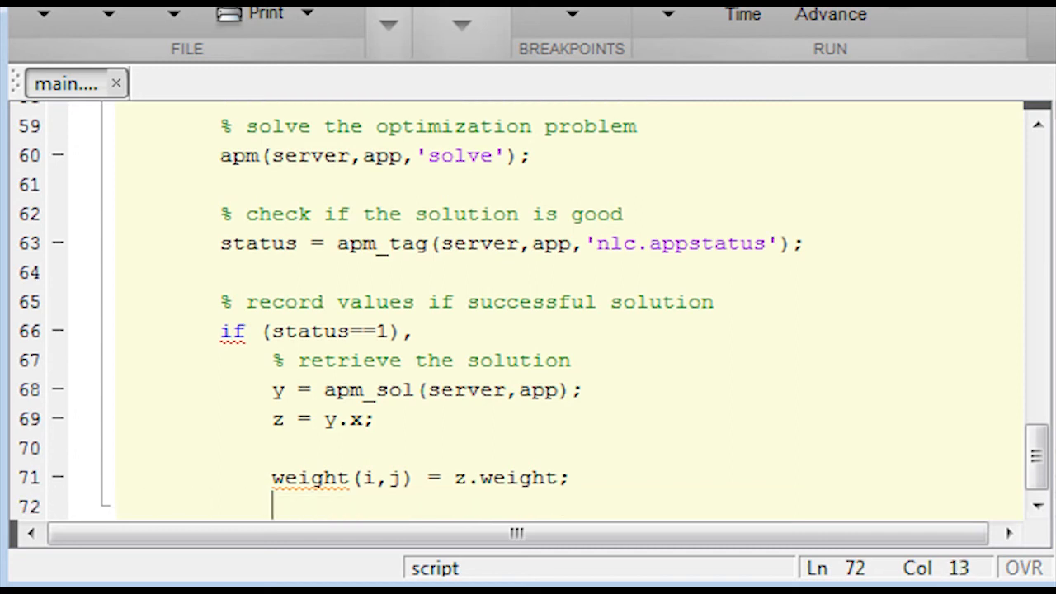
pyautogui.write('%')
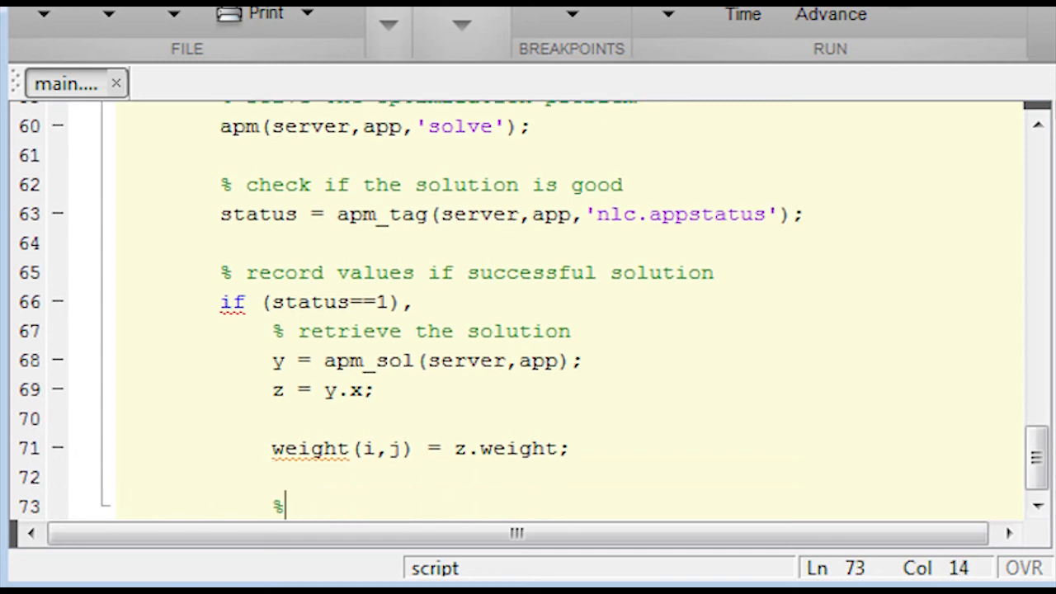
pyautogui.write('optimal design variables (not plotted)')
pyautogui.write('height(i,j')
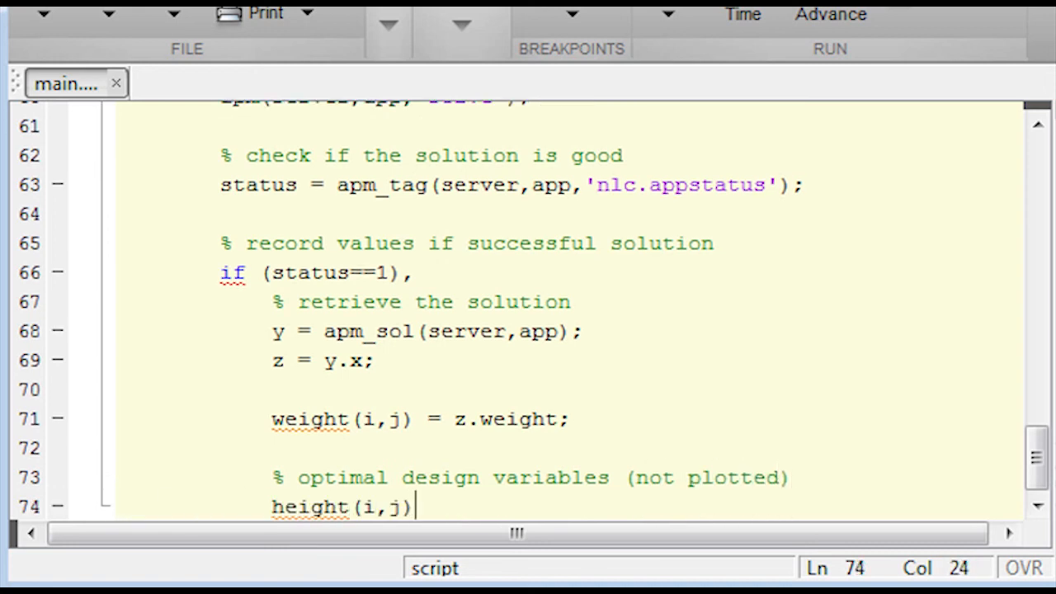
pyautogui.write('= z.height;')
pyautogui.write('diameter(i,j')
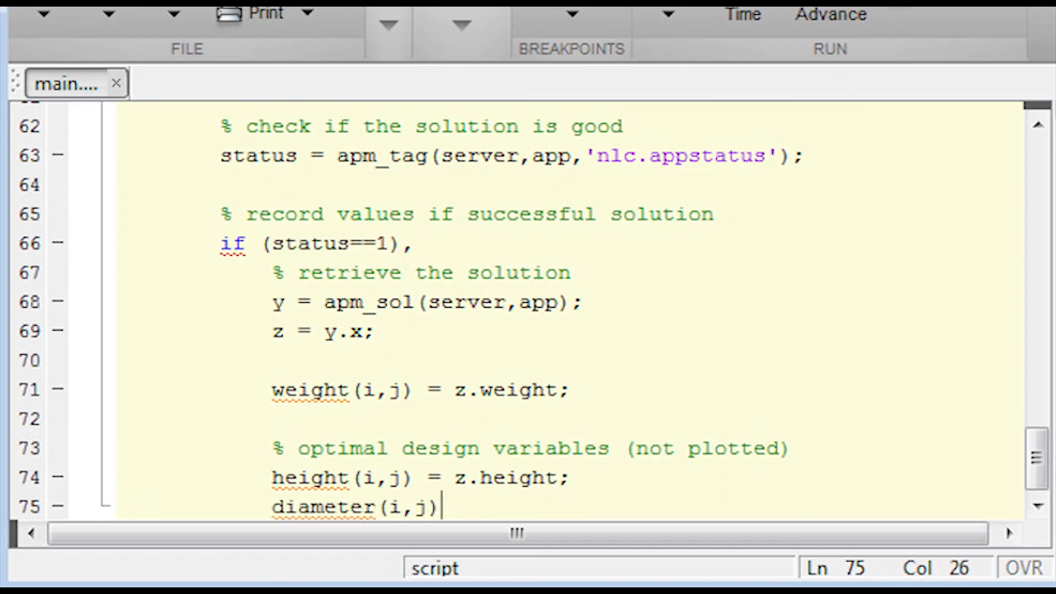
pyautogui.write('= z.diameter;')
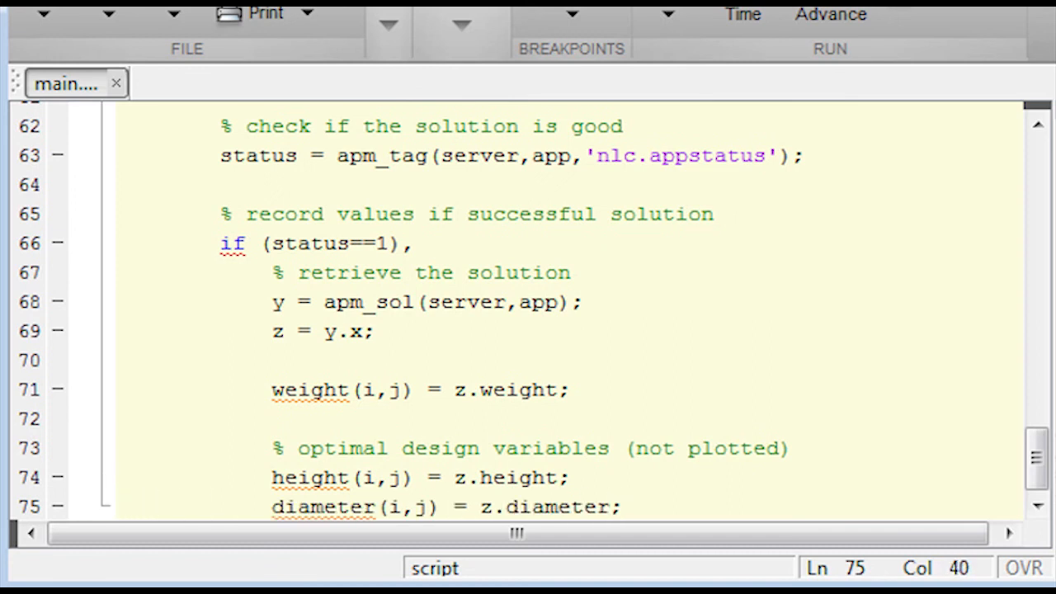
pyautogui.write('else')
pyautogui.write('%')
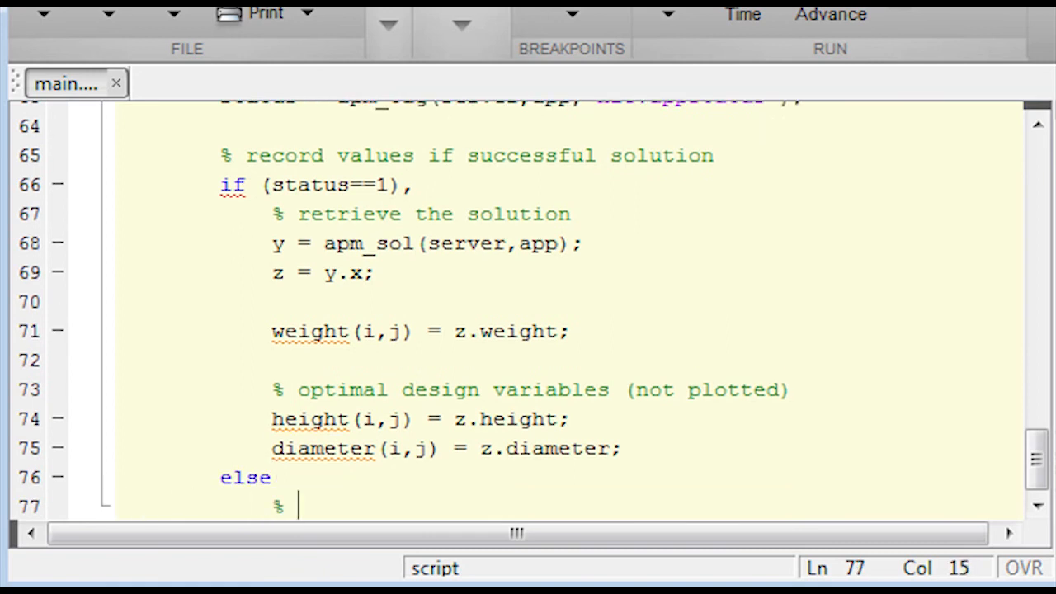
# In the else branch, comment on infeasible runs and set weight, height and diameter(i,j) to nan.
pyautogui.write('some combinations may fail or be infeasible')
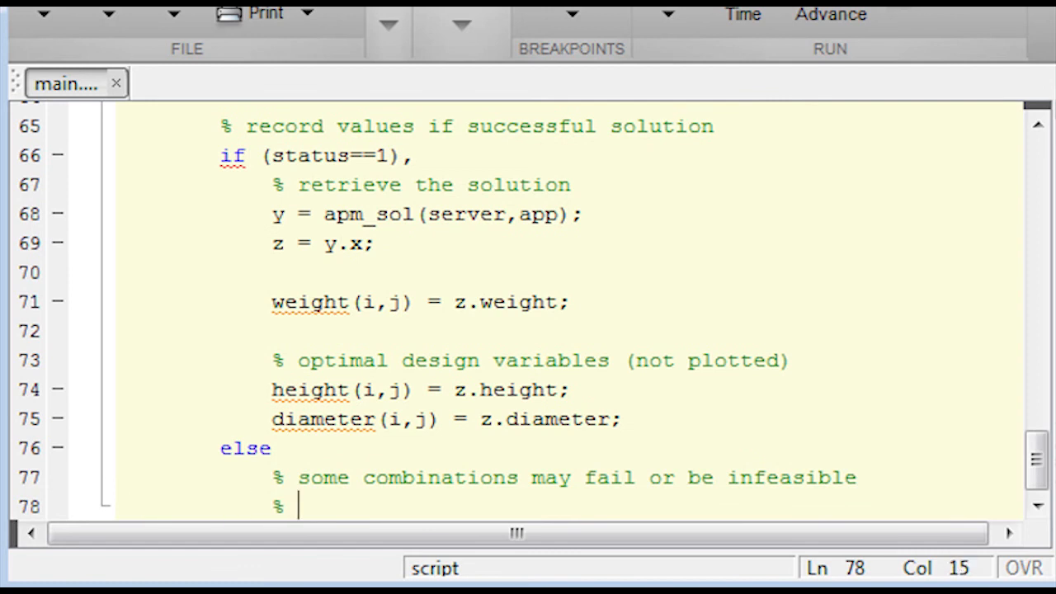
pyautogui.write('record "NaN" for failed runs')
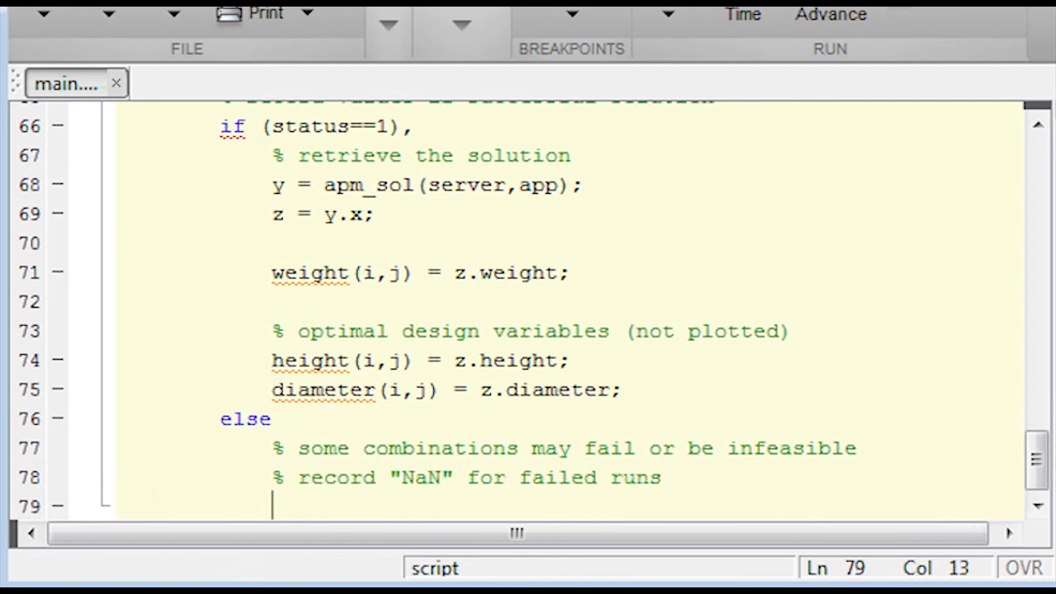
pyautogui.write('weight(i,j) = n')
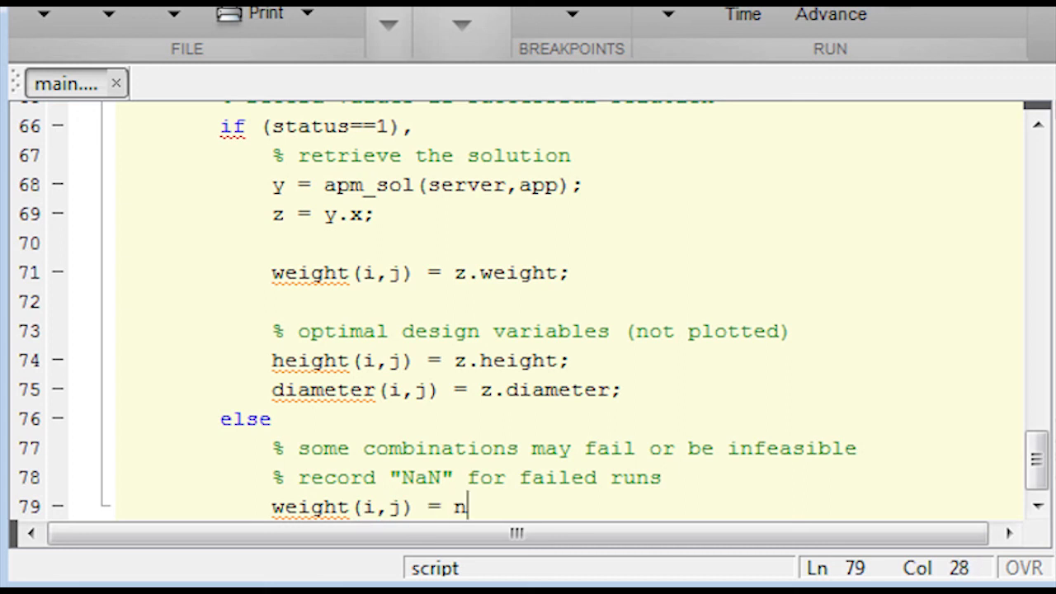
pyautogui.write('an;')
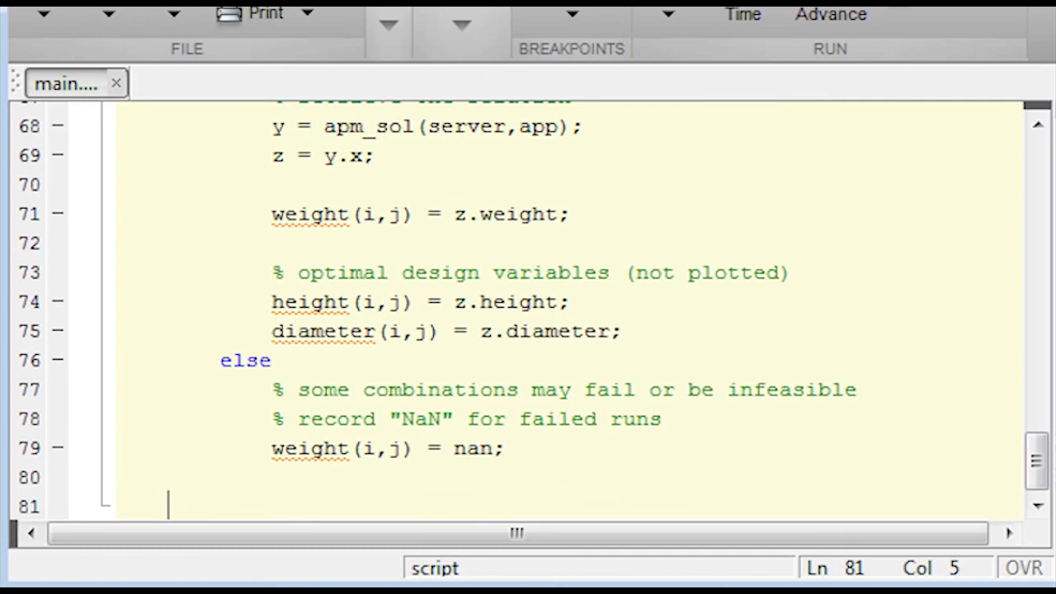
pyautogui.write('% optimal design variables (not plotted')
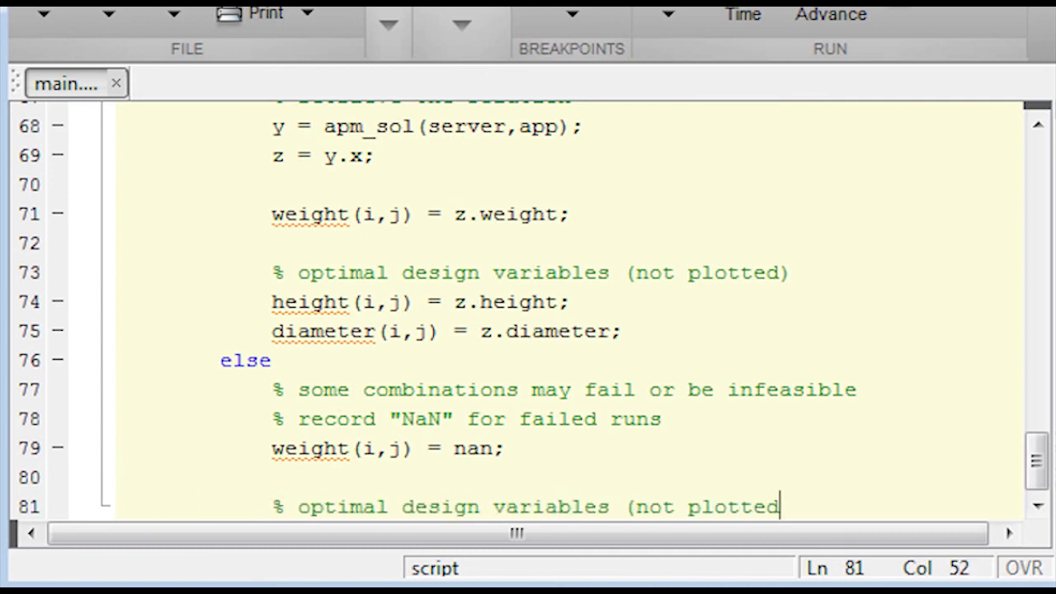
pyautogui.write('height(i')
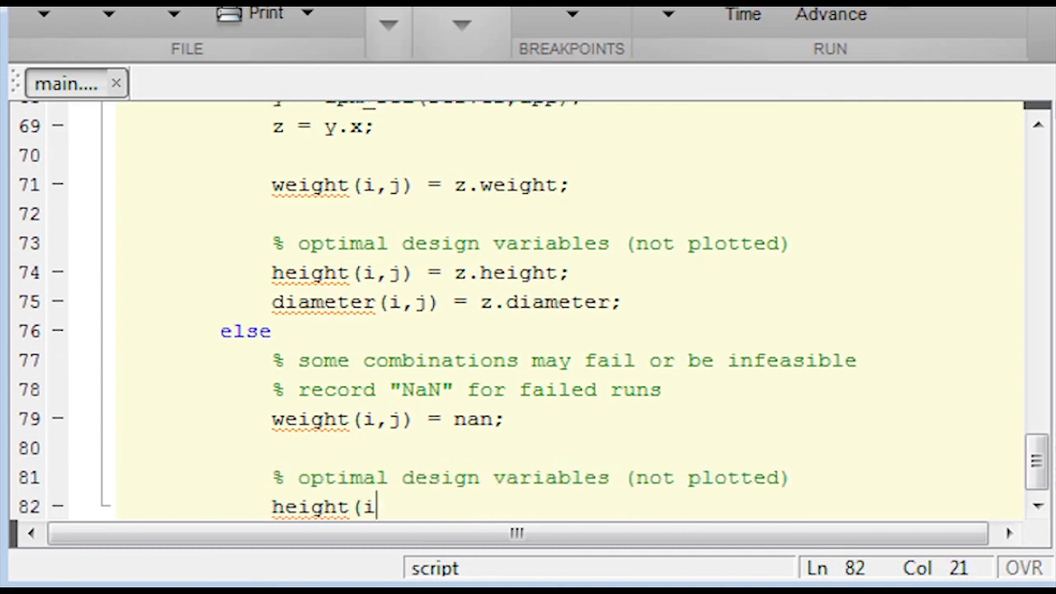
pyautogui.write(',j) = nan;')
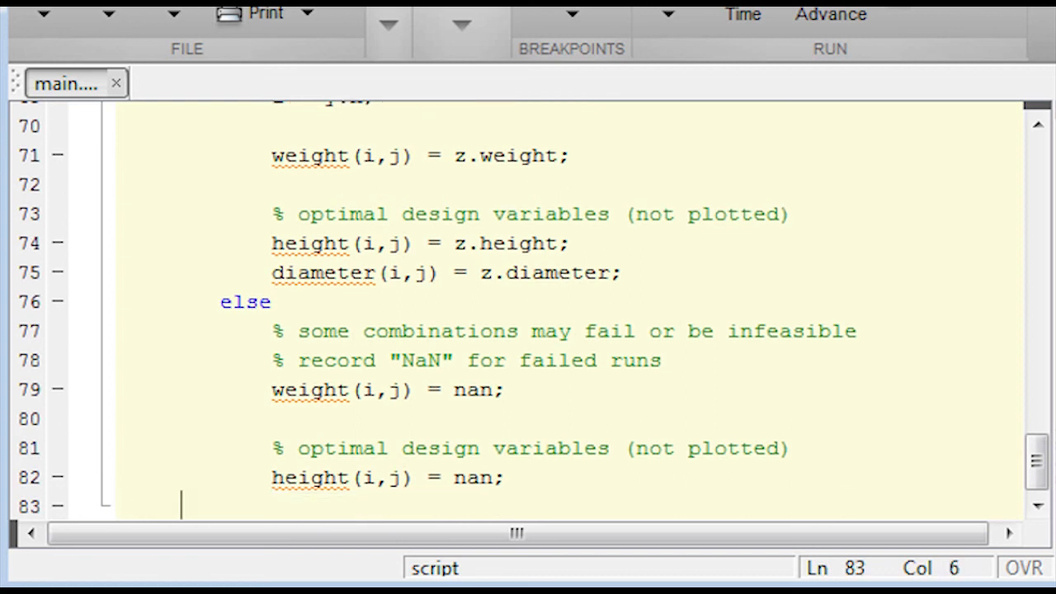
pyautogui.write('diameter(i,j) = nan;')
pyautogui.write('s')
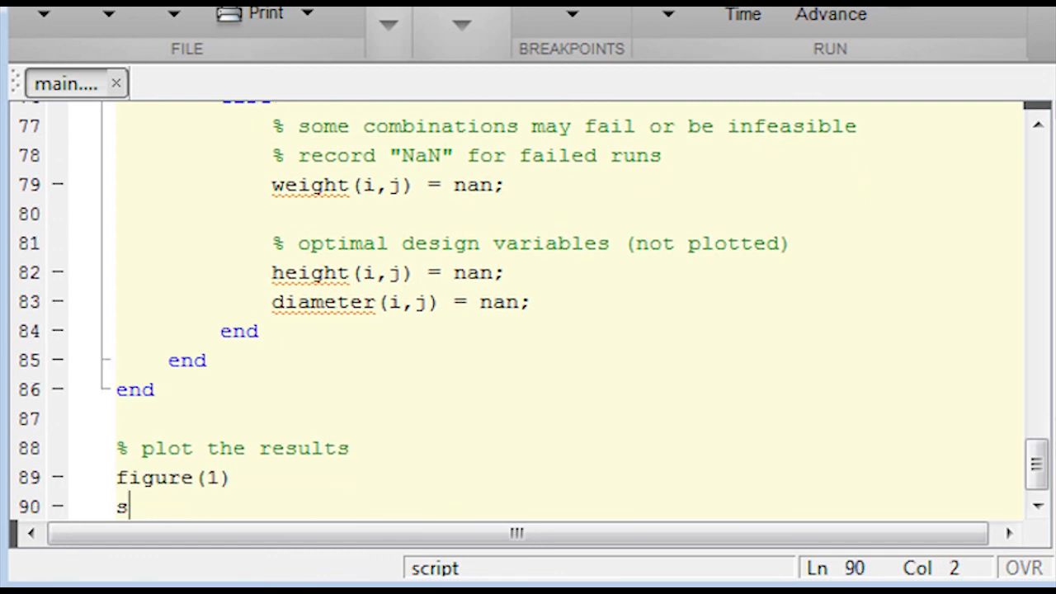
# Plot surfc(width,load,weight) titled 'Two Bar Truss Optimal Values'.
pyautogui.write('urfc(width,')
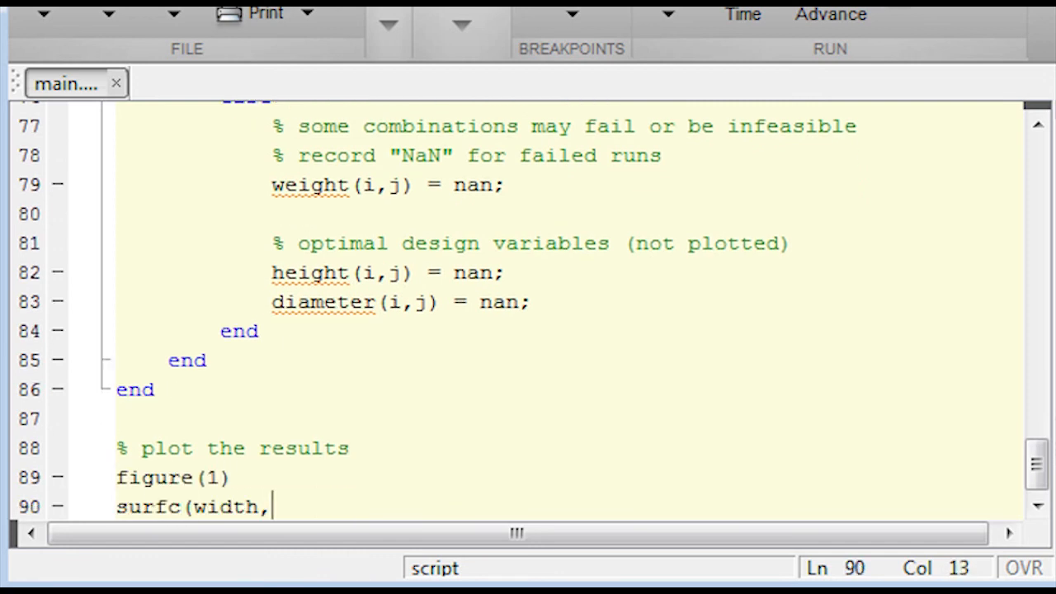
pyautogui.write('load,weight);')
pyautogui.write("title('Two Bar")
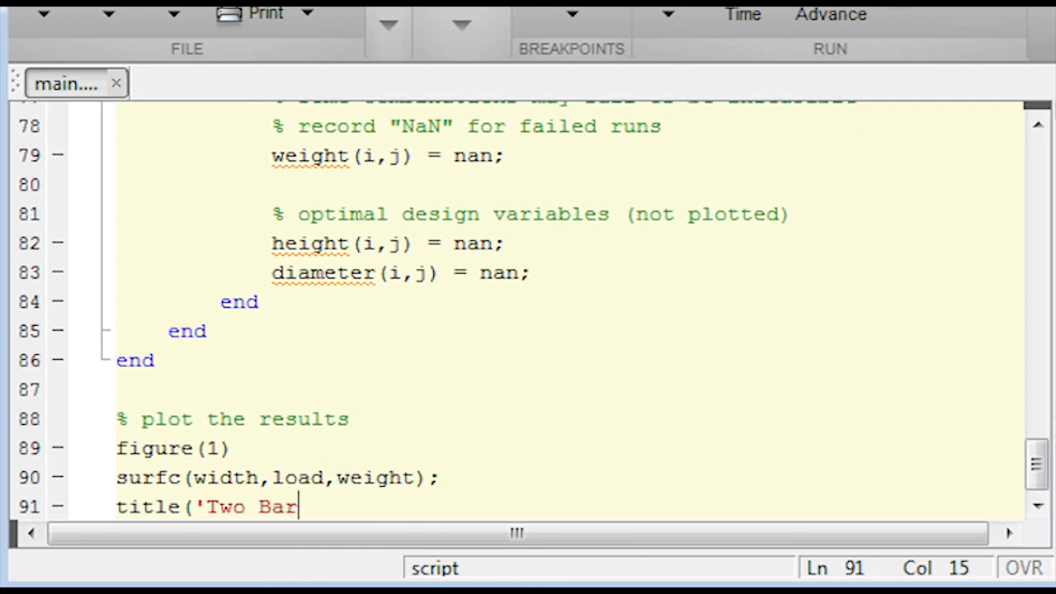
pyautogui.write("Truss Optimal Values');")
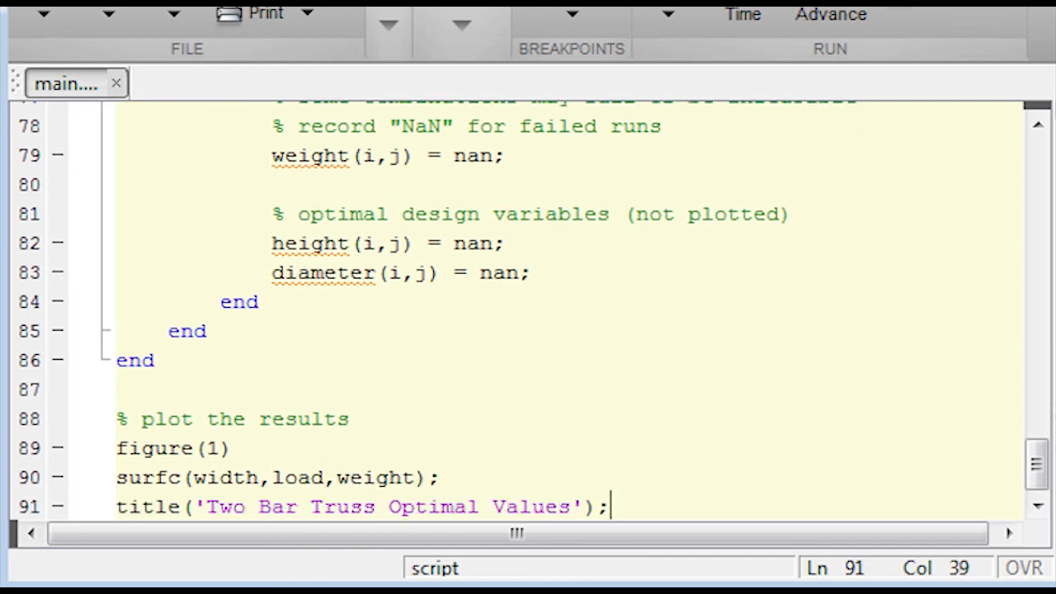
# Label the axes 'Width (in)', 'Load (klbs)' and 'Weight (lbs)', then save the script.
pyautogui.write('x')
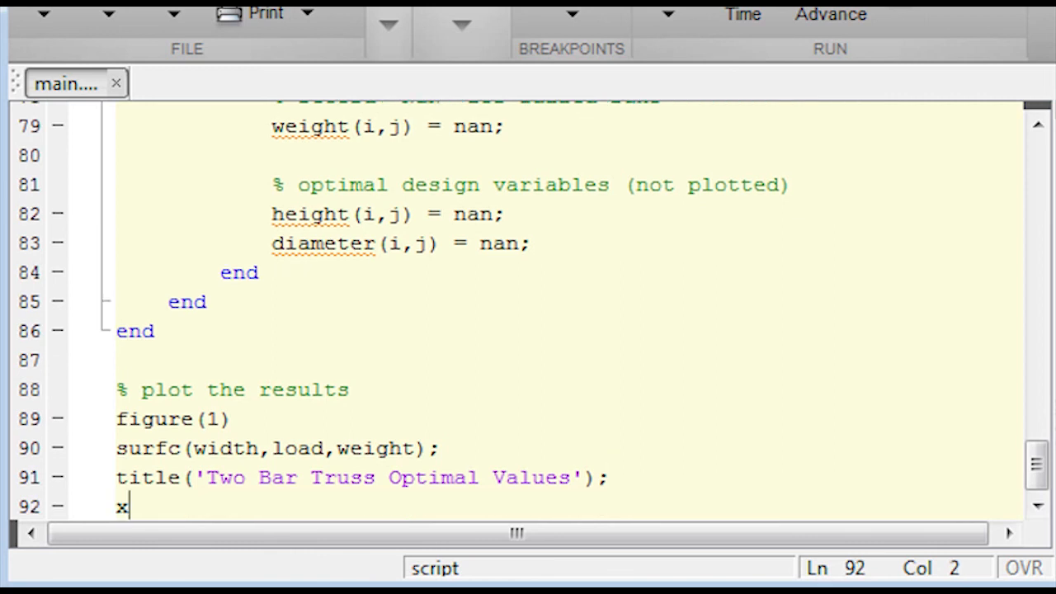
pyautogui.write("label('Width (in)');")
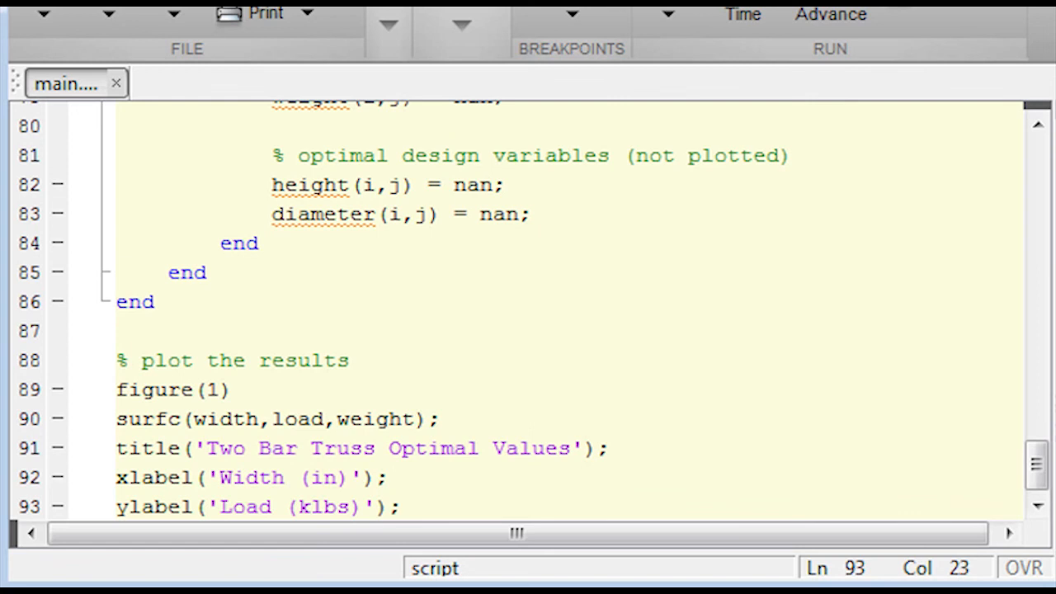
pyautogui.write('zlabel(')
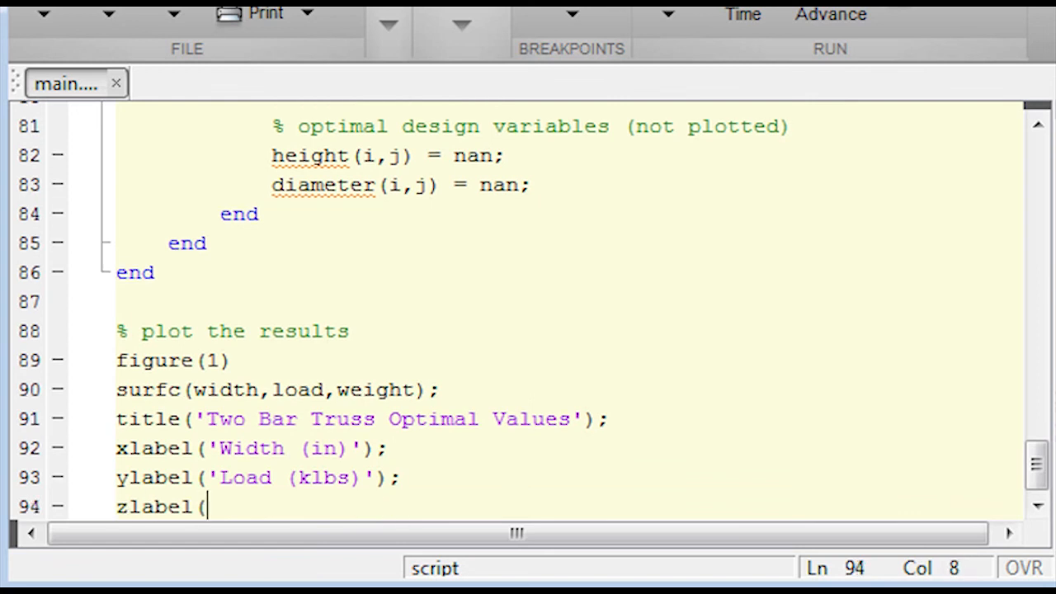
pyautogui.write("'Weight (lbs)');")
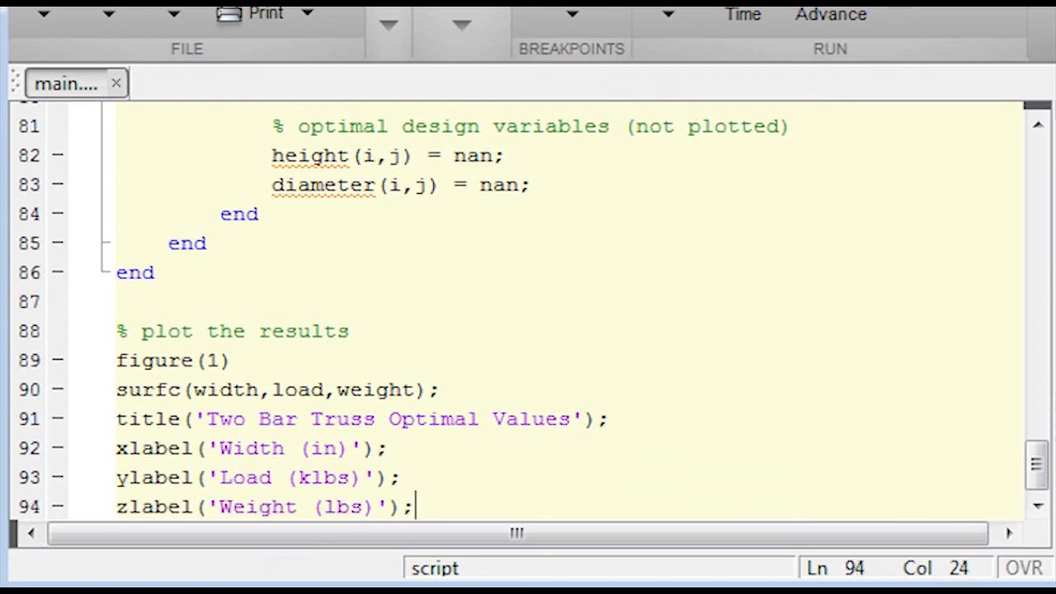
pyautogui.press('Return')
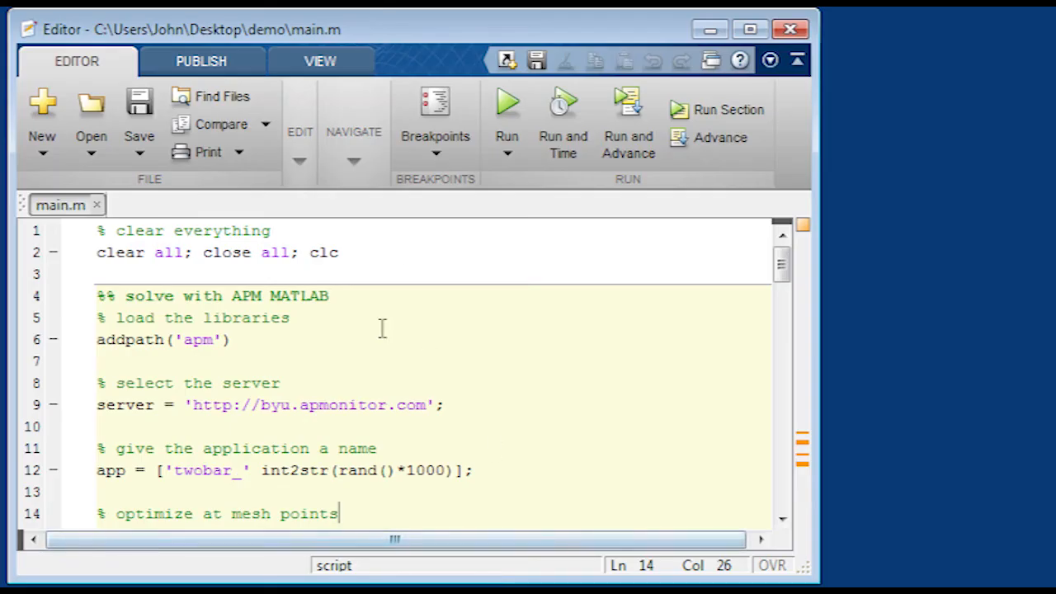
# Run the script to produce the Figure 1 weight surface.
pyautogui.click(749, 30)
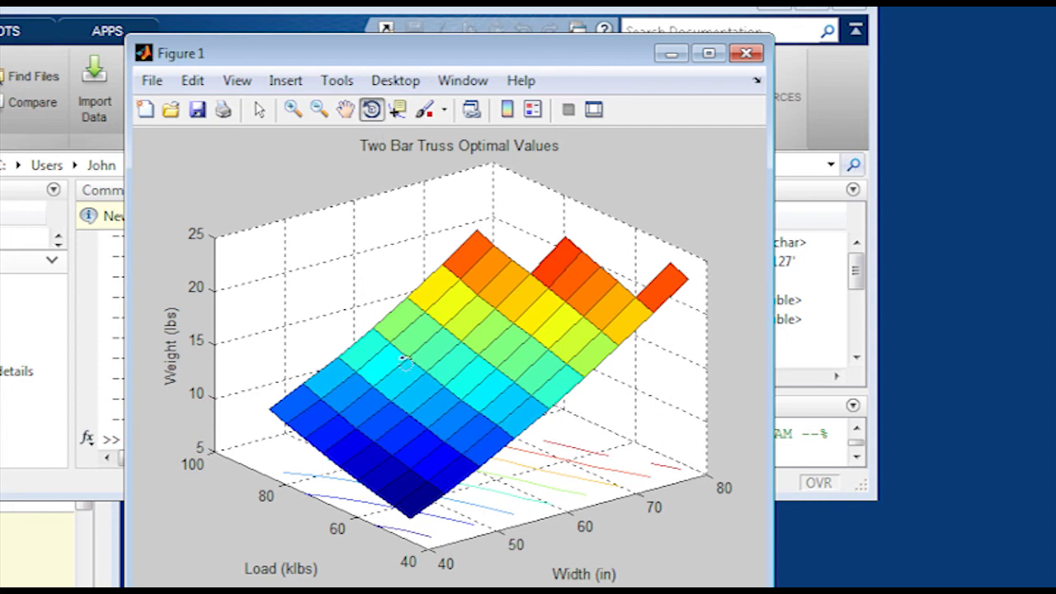
# Rotate the weight surface in Figure 1 to view it from the side and other angles.
pyautogui.moveTo(404, 360); pyautogui.dragTo(371, 360)
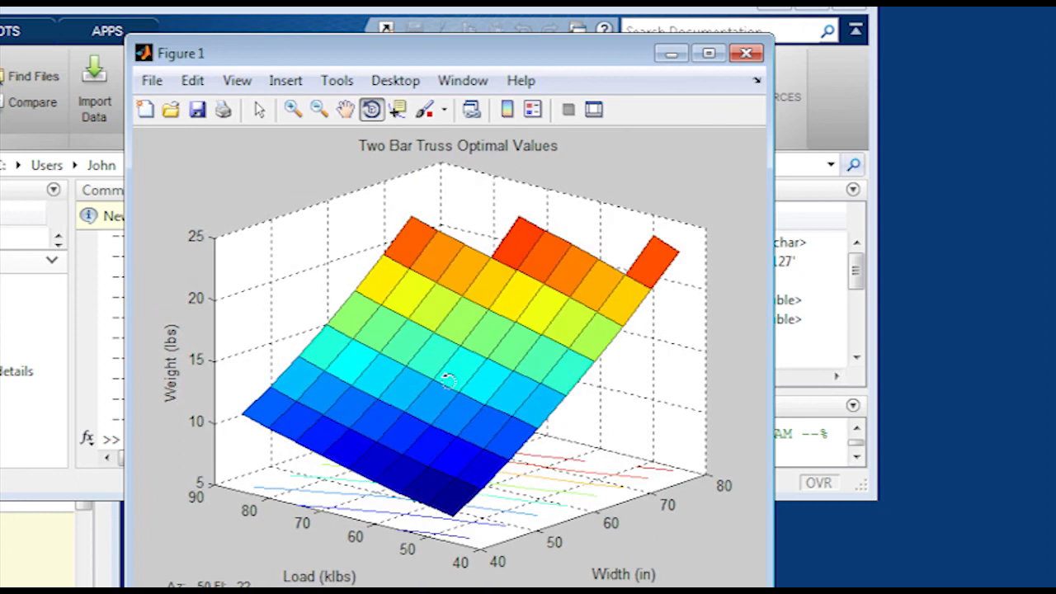
pyautogui.moveTo(508, 558)
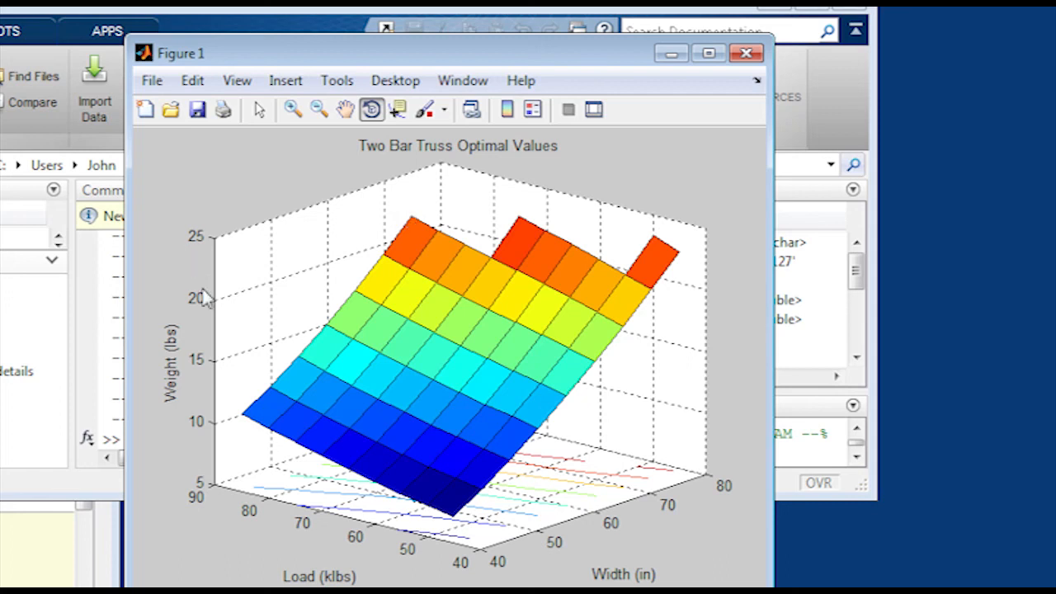
pyautogui.moveTo(204, 420)
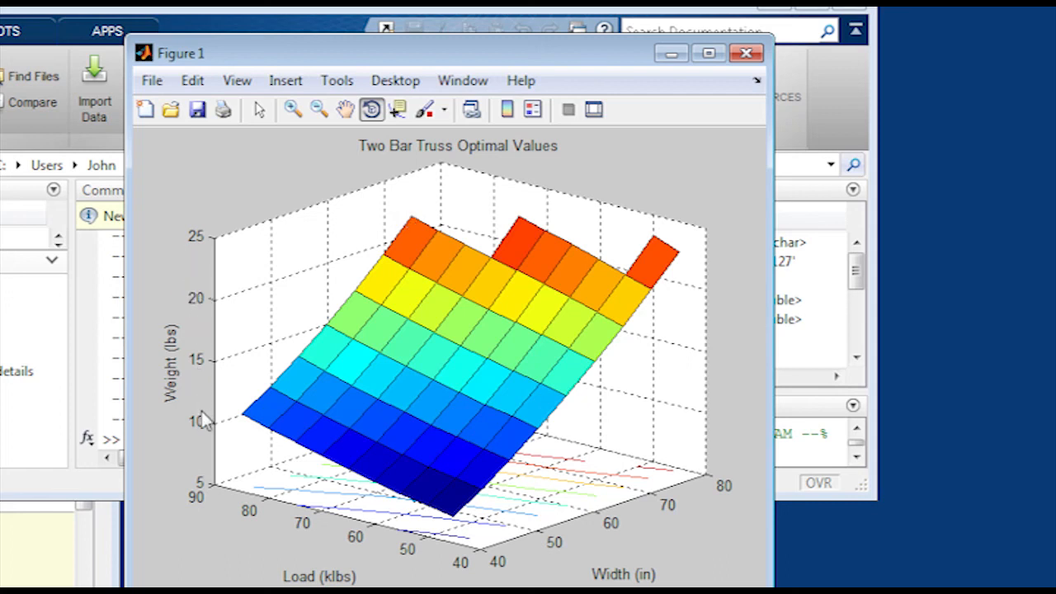
pyautogui.moveTo(690, 146)
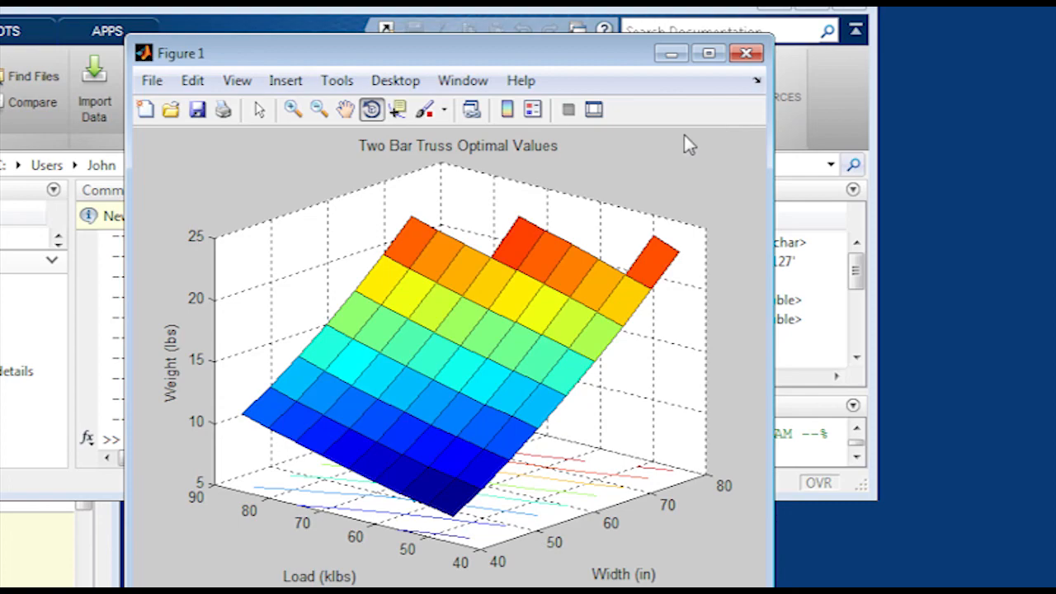
pyautogui.click(706, 53)
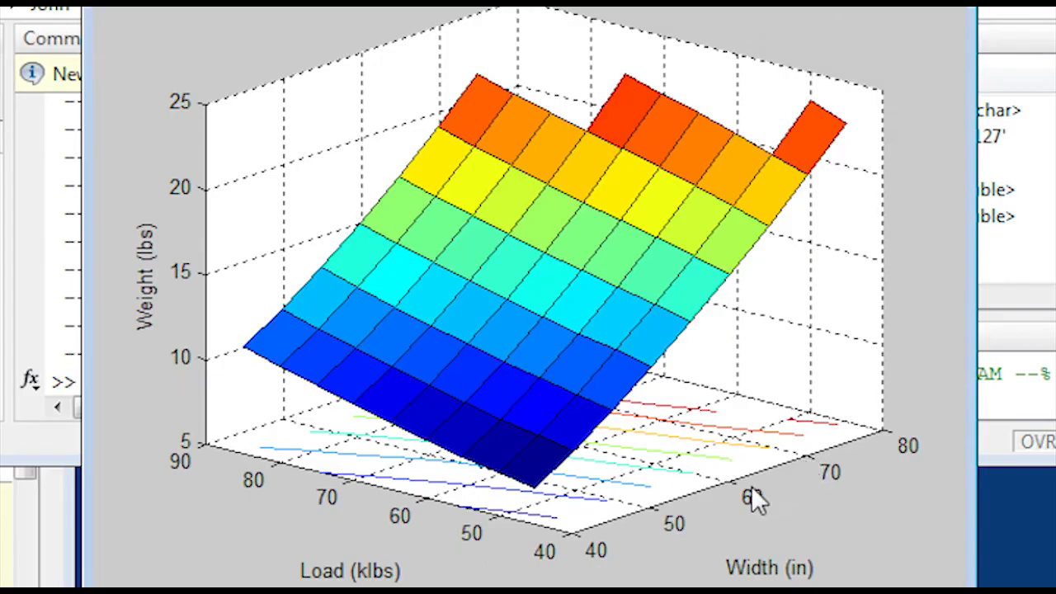
pyautogui.moveTo(525, 436)
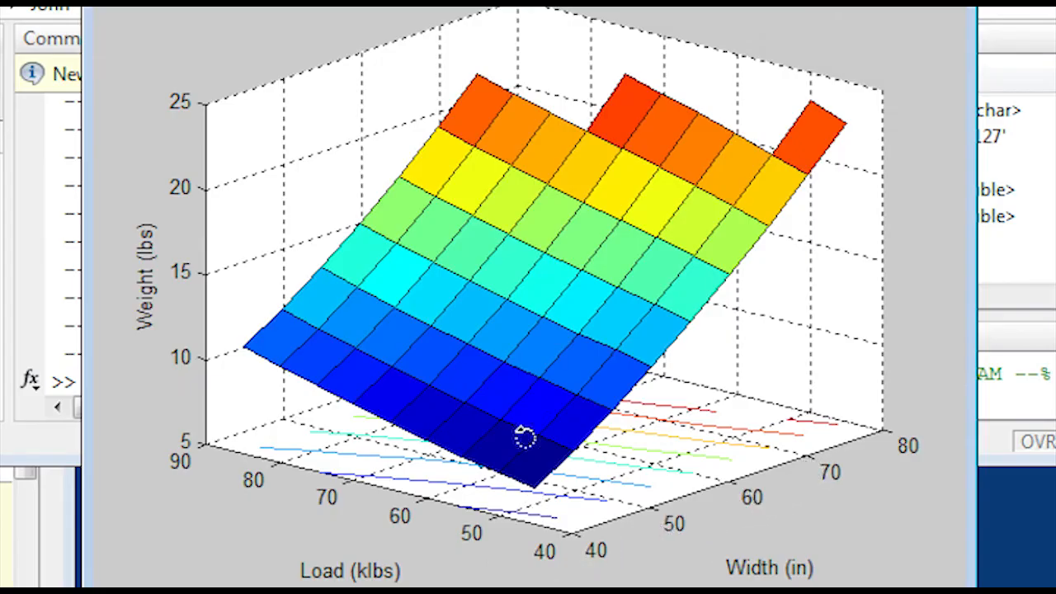
pyautogui.moveTo(525, 438); pyautogui.dragTo(416, 297)
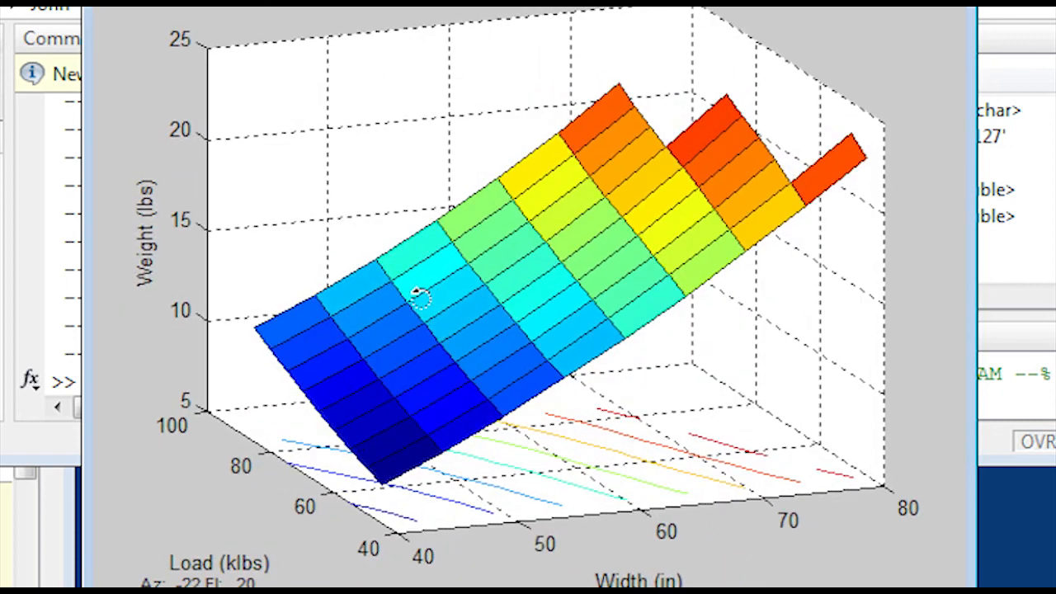
pyautogui.moveTo(416, 297); pyautogui.dragTo(475, 322)
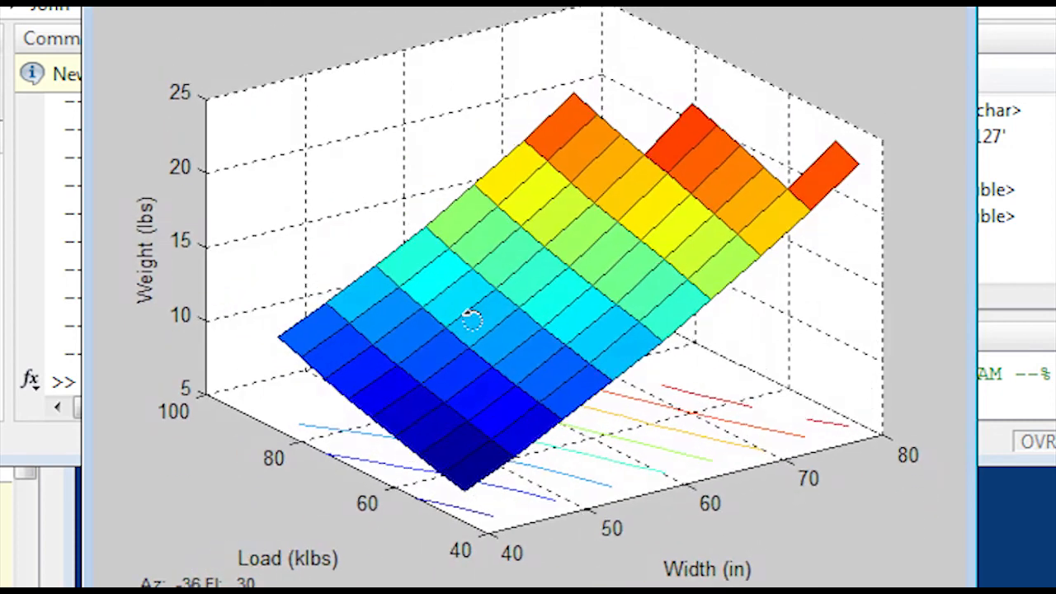